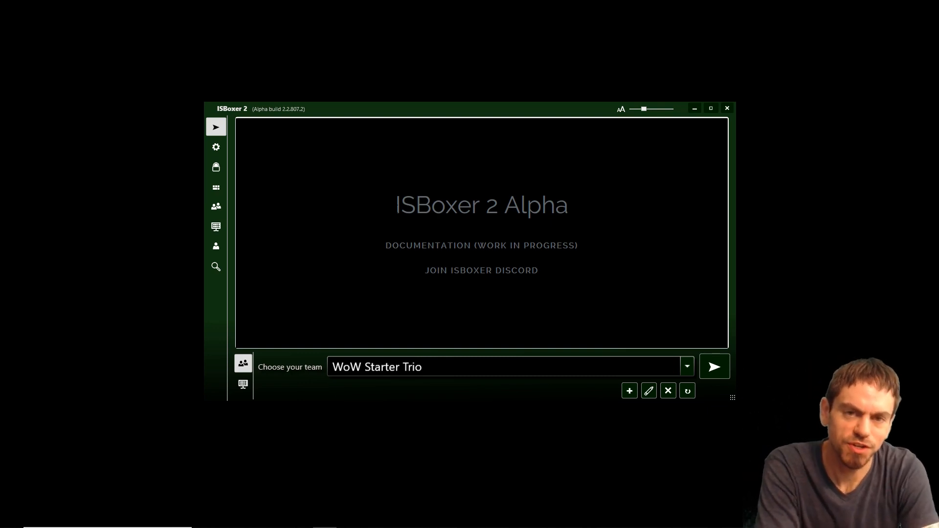
pyautogui.moveTo(389, 210)
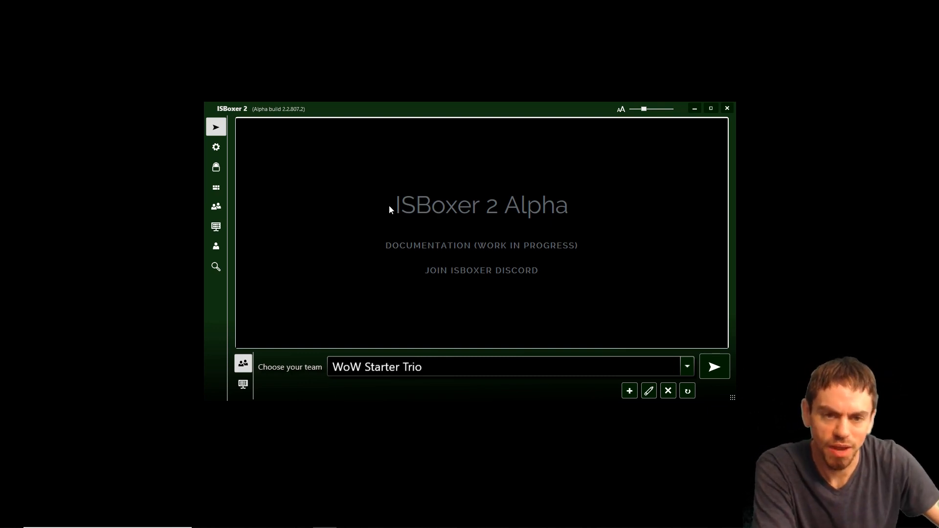
pyautogui.moveTo(376, 188)
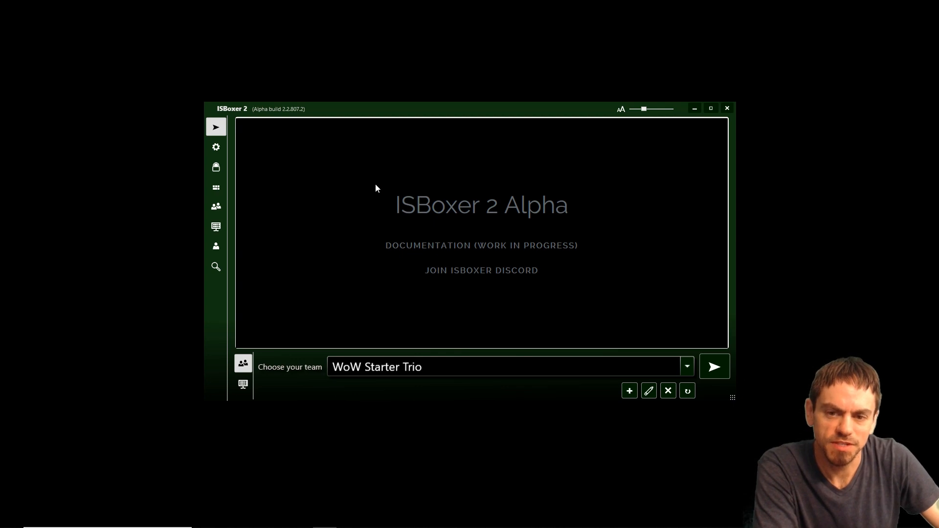
pyautogui.moveTo(382, 193)
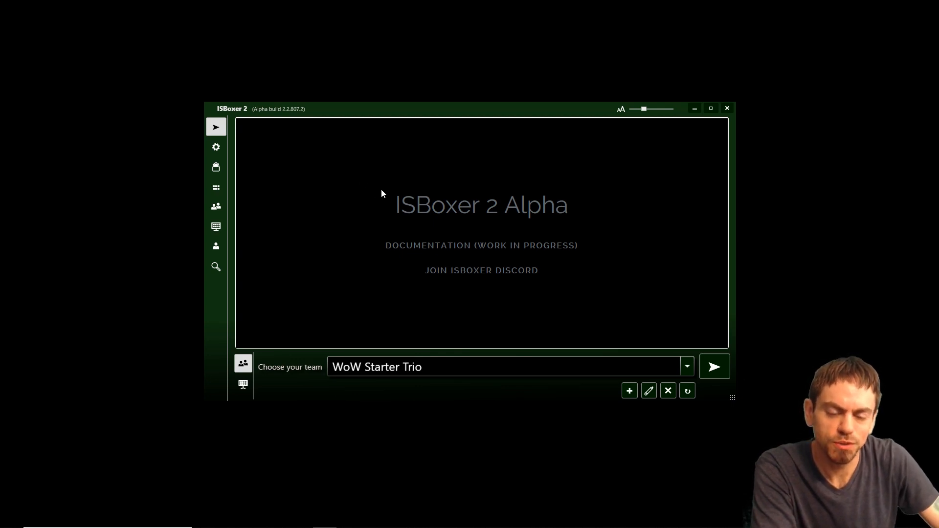
pyautogui.moveTo(331, 183)
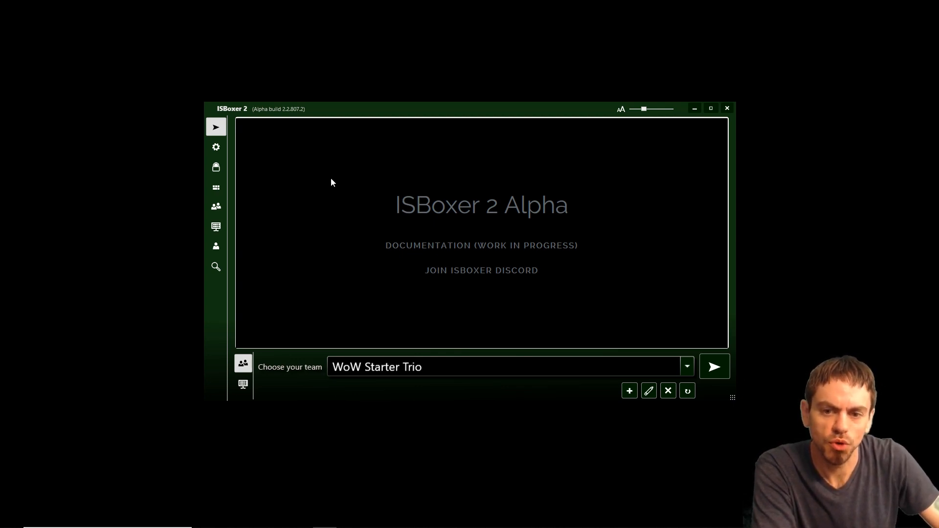
pyautogui.moveTo(215, 188)
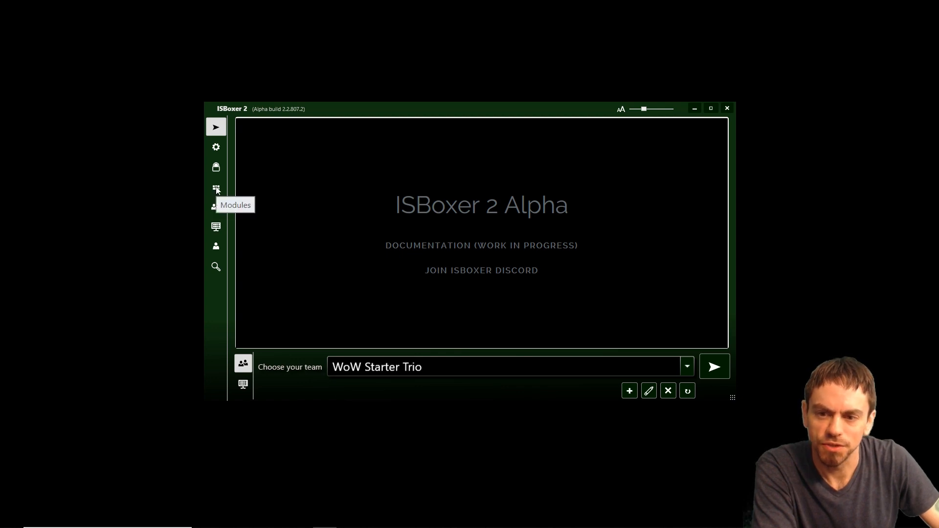
# Browse team members, Video FX Layout module options and saved accounts, ending on Installed Modules.
pyautogui.click(216, 207)
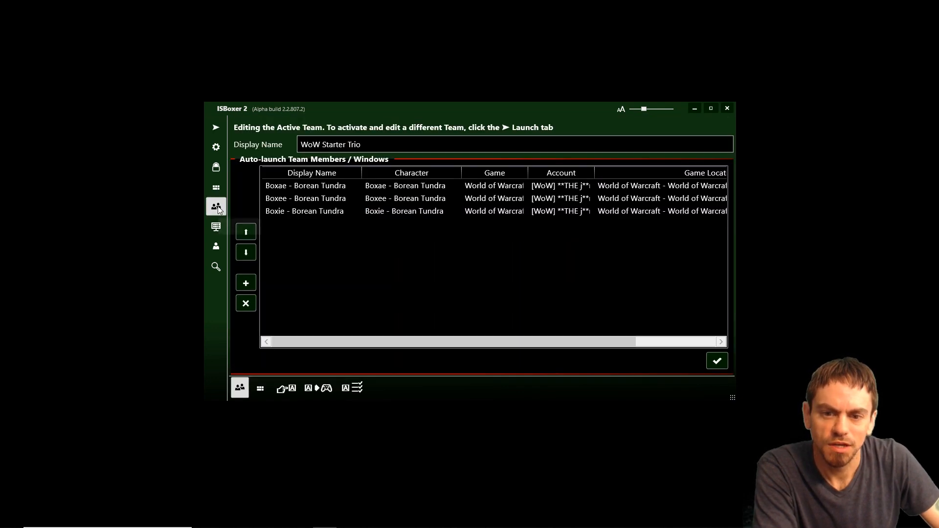
pyautogui.moveTo(344, 233)
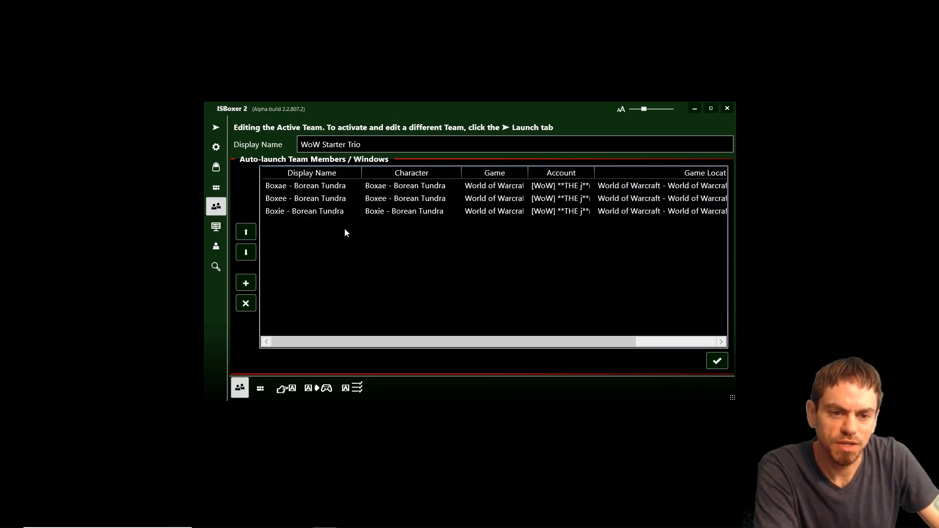
pyautogui.moveTo(330, 245)
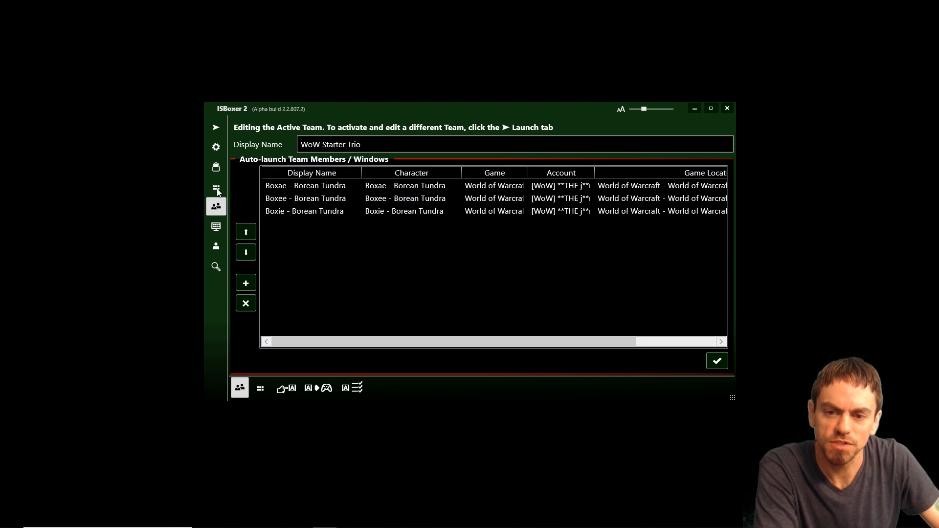
pyautogui.click(216, 187)
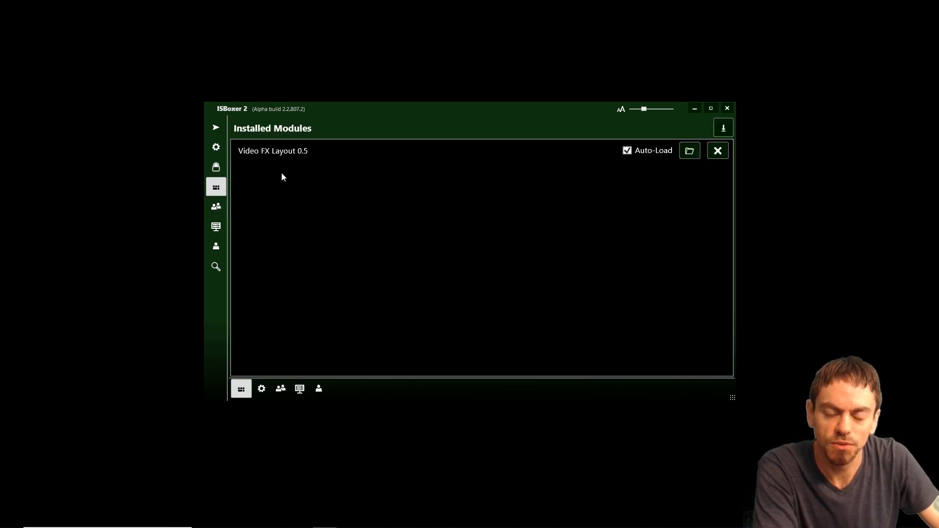
pyautogui.click(273, 151)
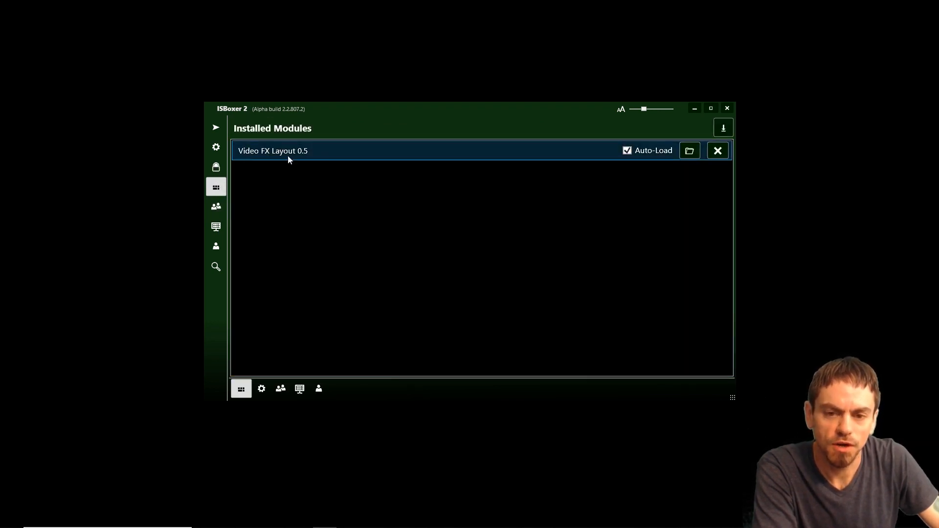
pyautogui.moveTo(354, 172)
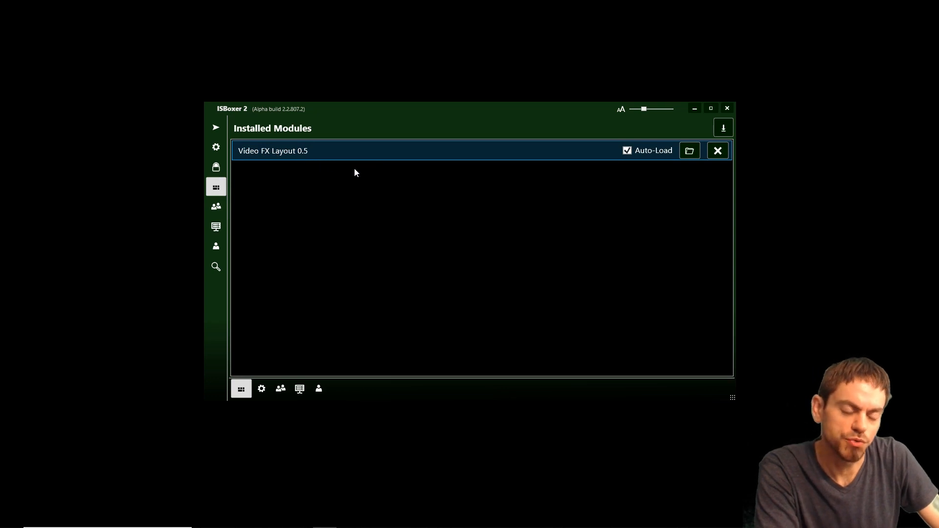
pyautogui.moveTo(214, 203)
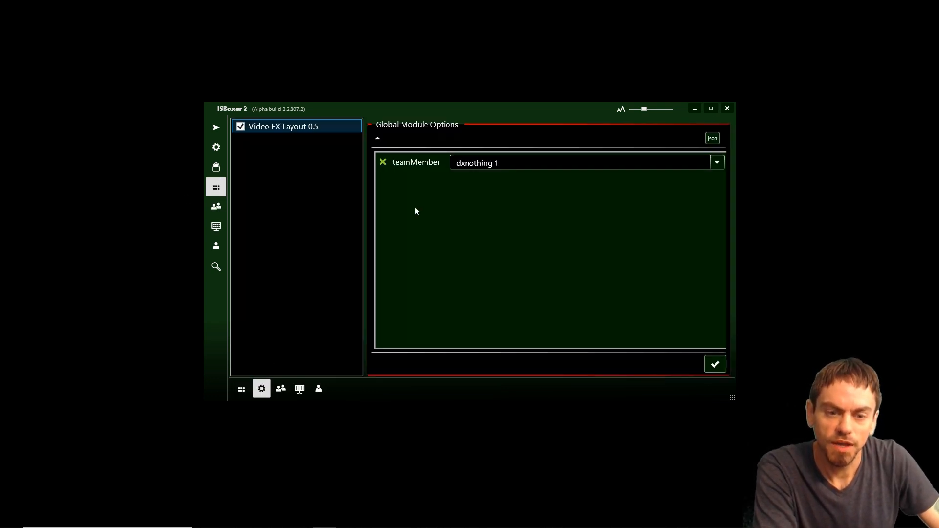
pyautogui.moveTo(218, 156)
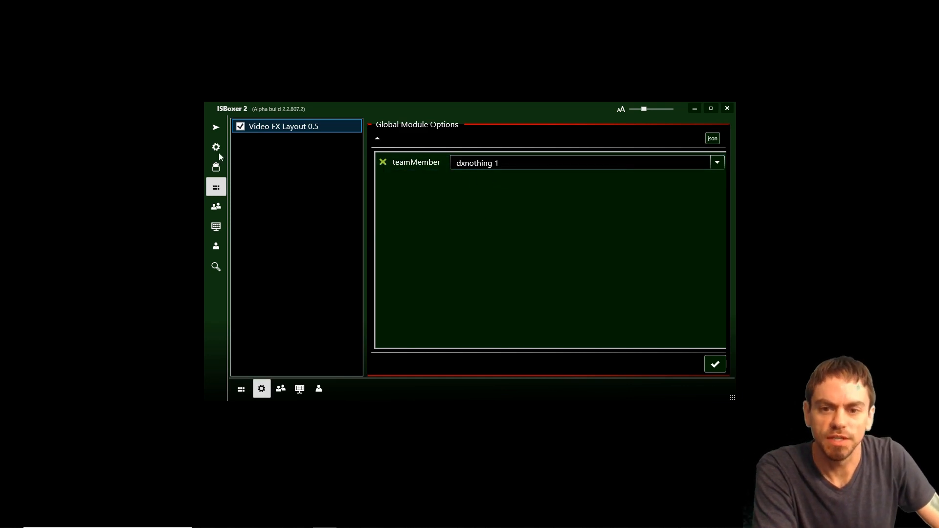
pyautogui.click(215, 166)
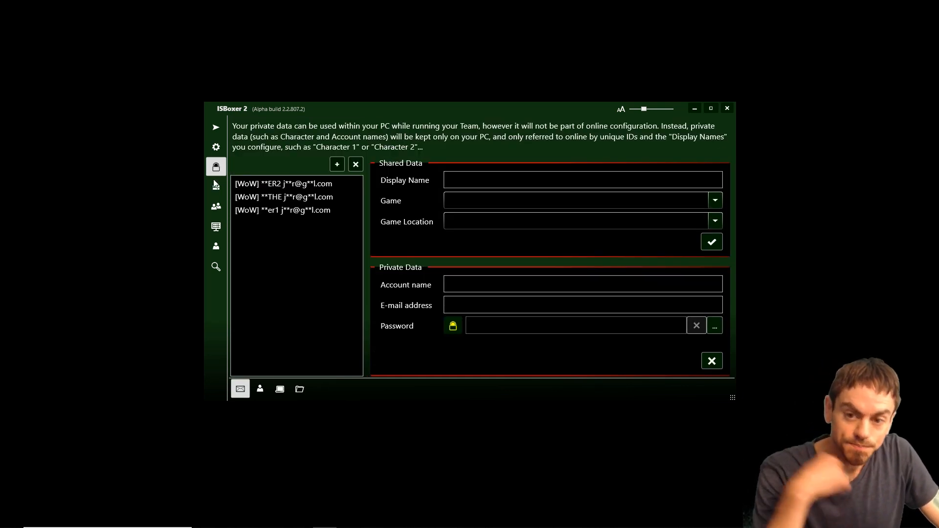
pyautogui.click(215, 187)
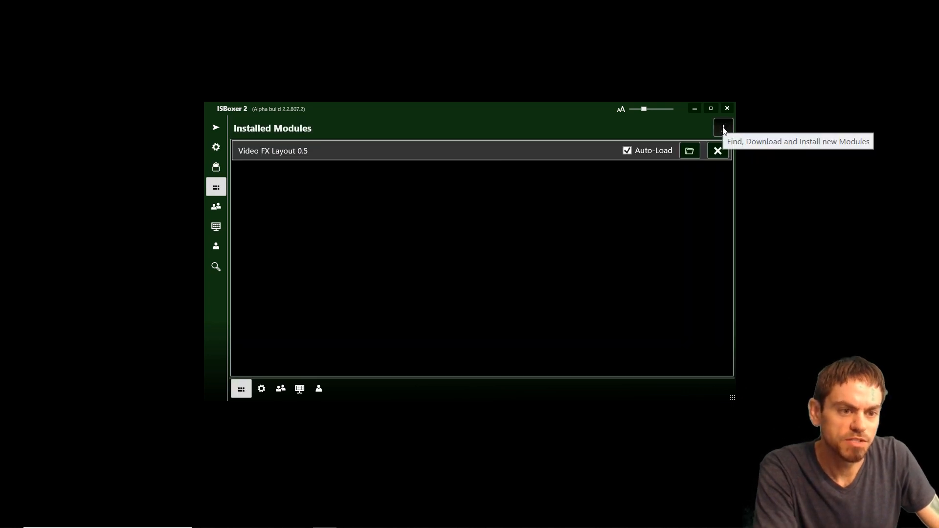
# From the module download catalog, install the Audio Module and Performance Module.
pyautogui.click(722, 128)
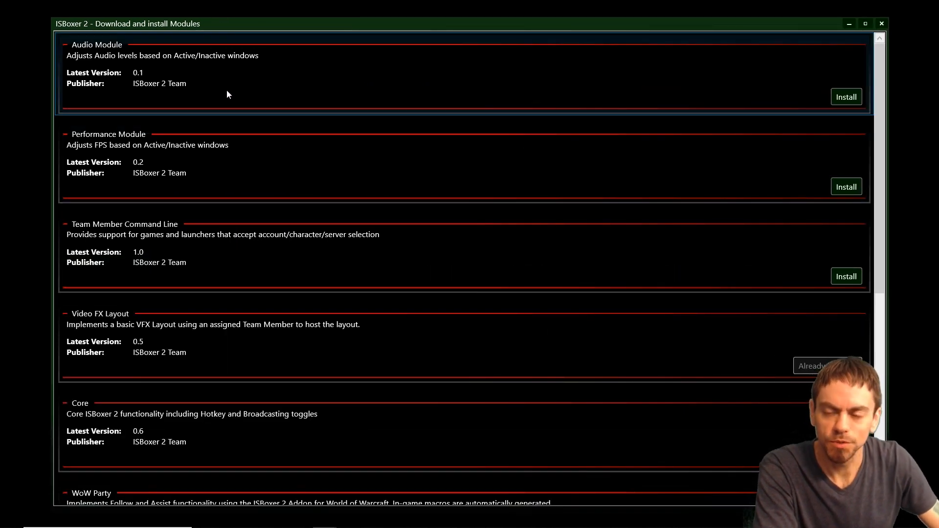
pyautogui.scroll(-3)
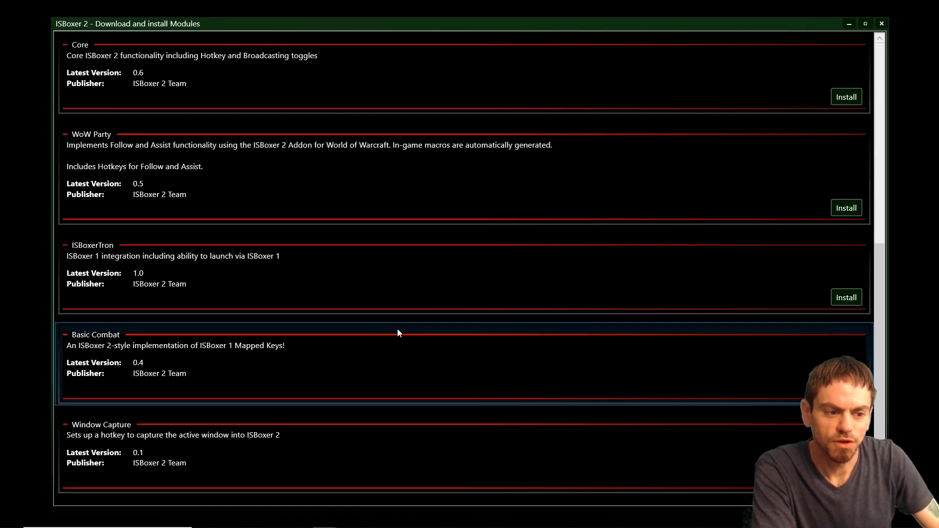
pyautogui.scroll(3)
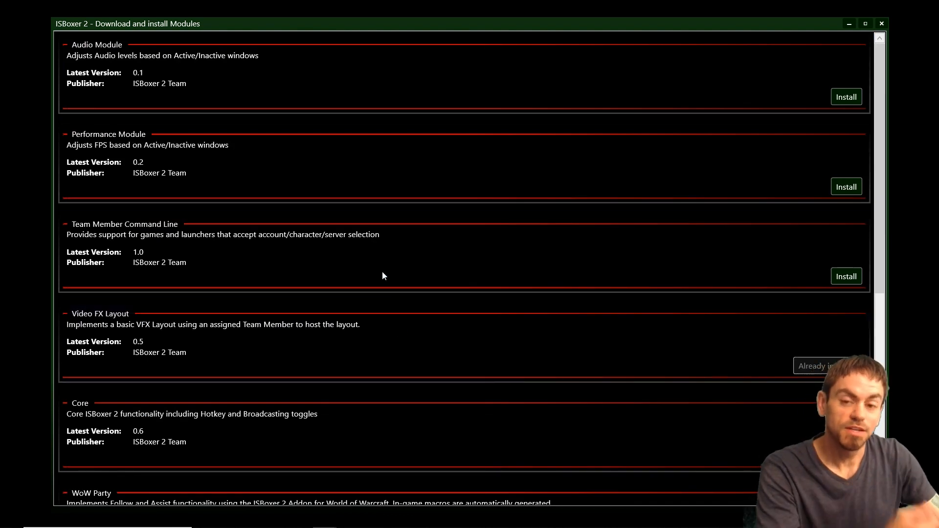
pyautogui.moveTo(185, 59)
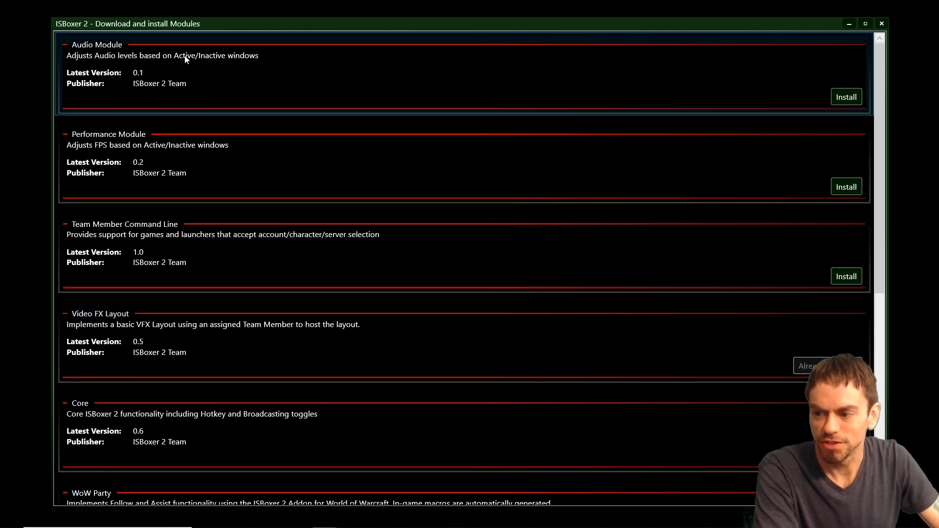
pyautogui.moveTo(352, 85)
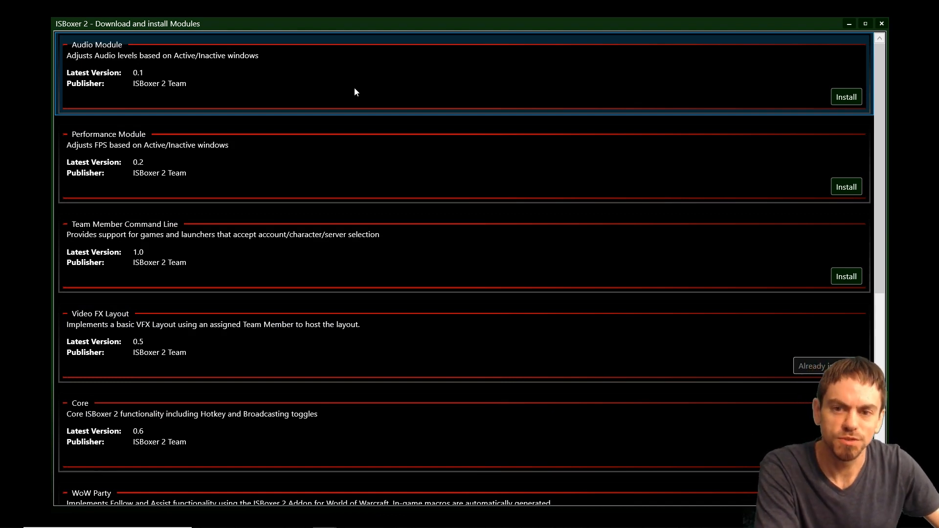
pyautogui.moveTo(219, 80)
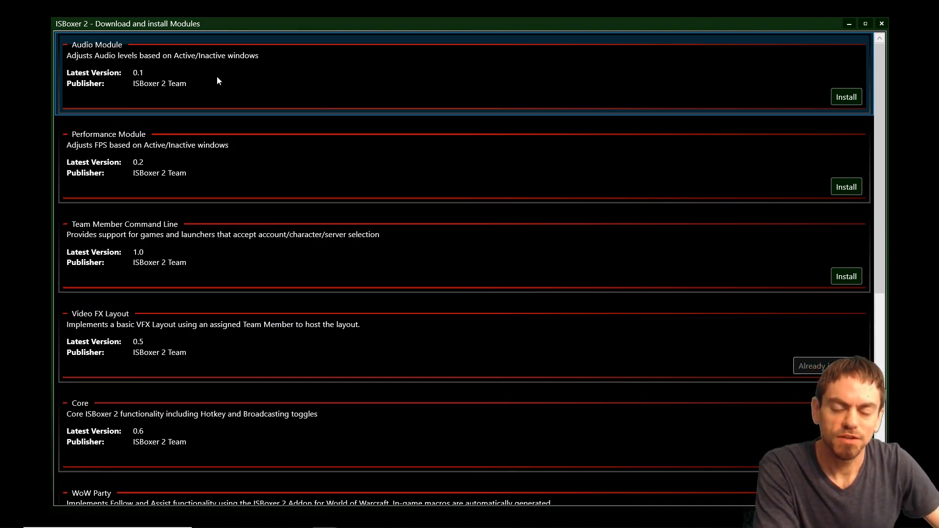
pyautogui.moveTo(82, 62)
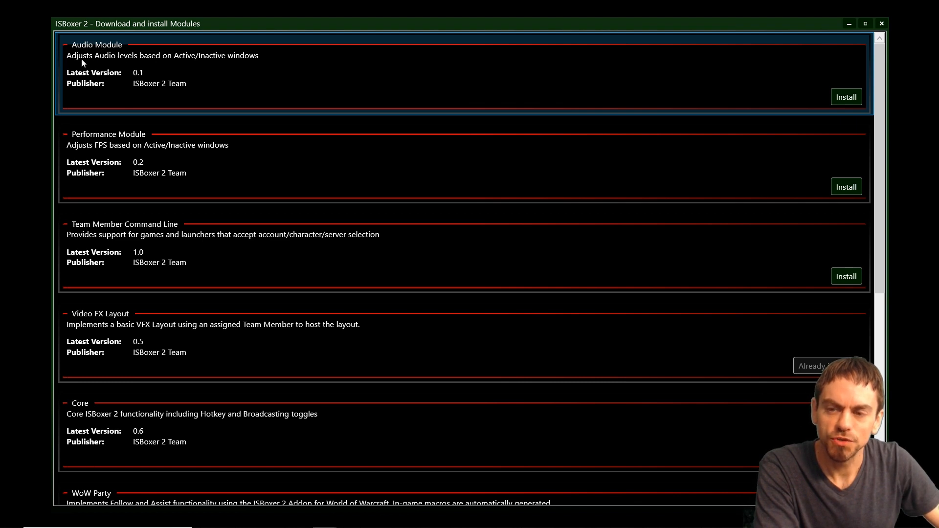
pyautogui.moveTo(101, 66)
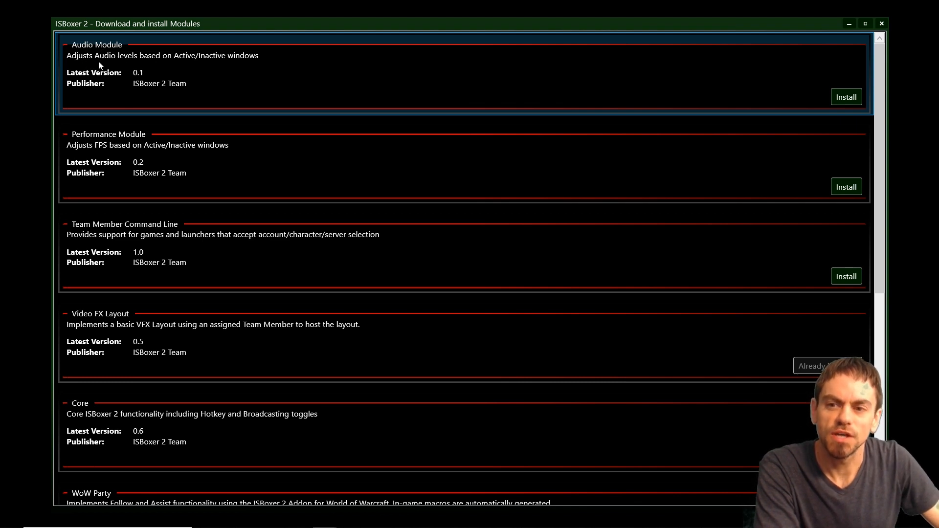
pyautogui.moveTo(264, 78)
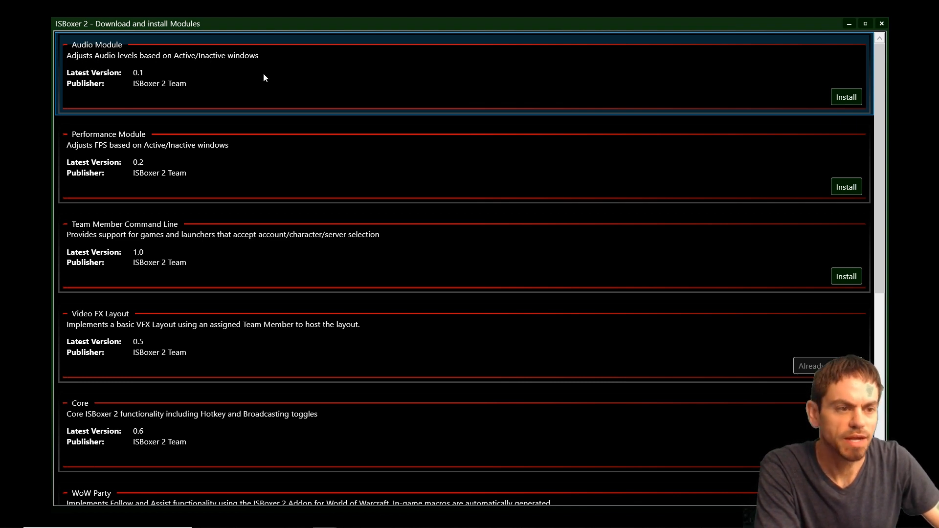
pyautogui.click(845, 96)
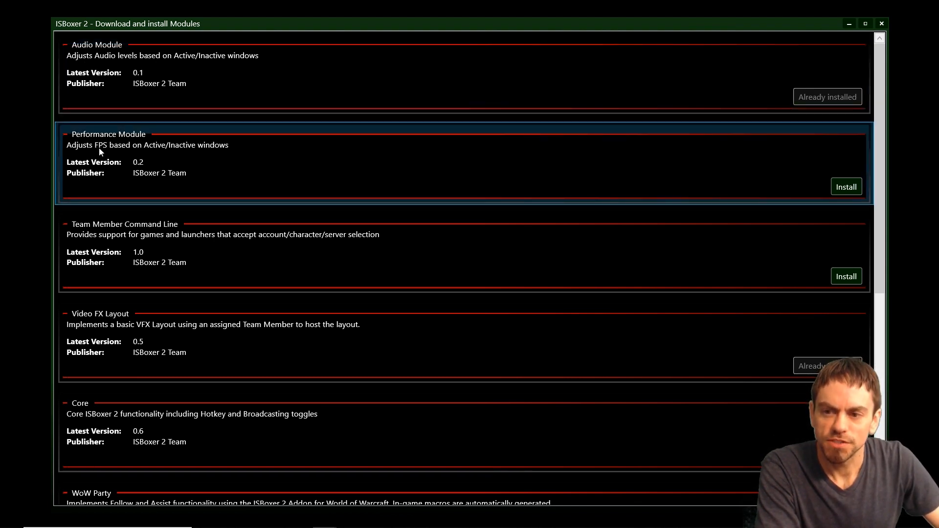
pyautogui.moveTo(164, 156)
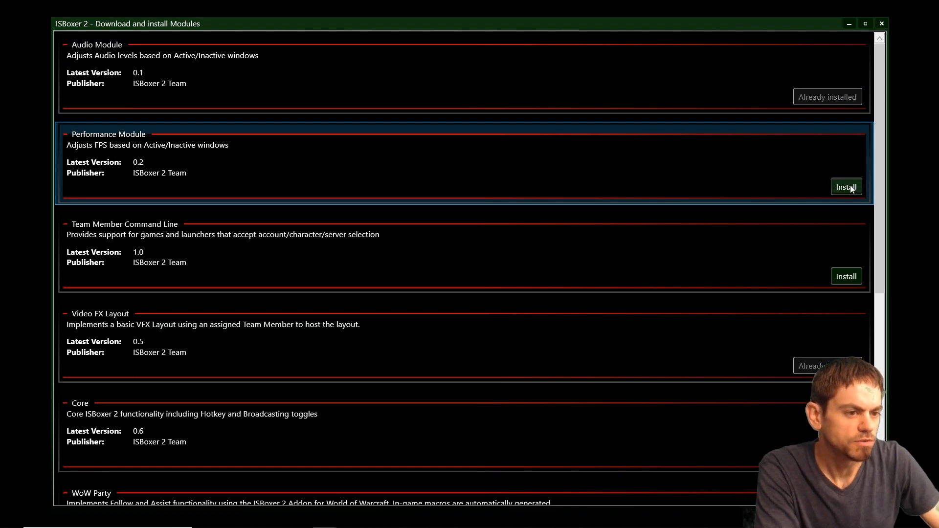
pyautogui.click(846, 186)
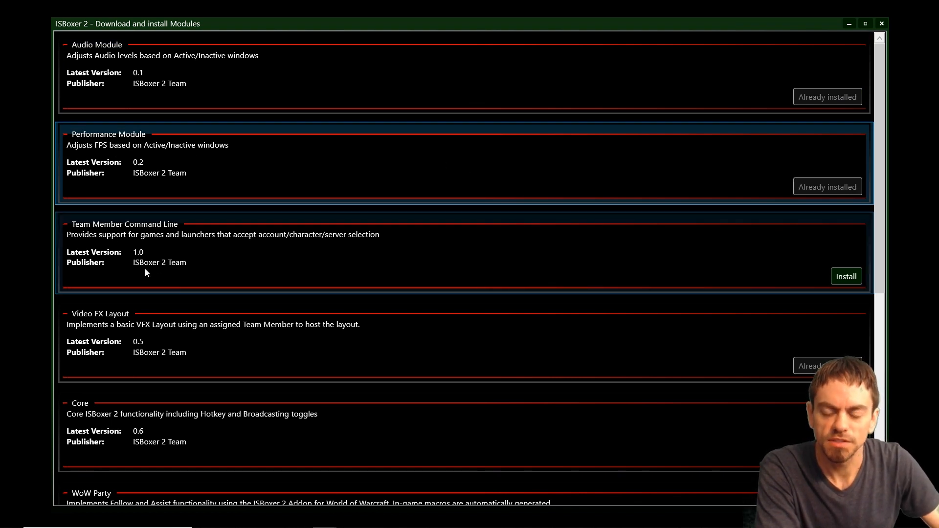
# Install the Core and WoW Party modules further down the catalog.
pyautogui.scroll(-3)
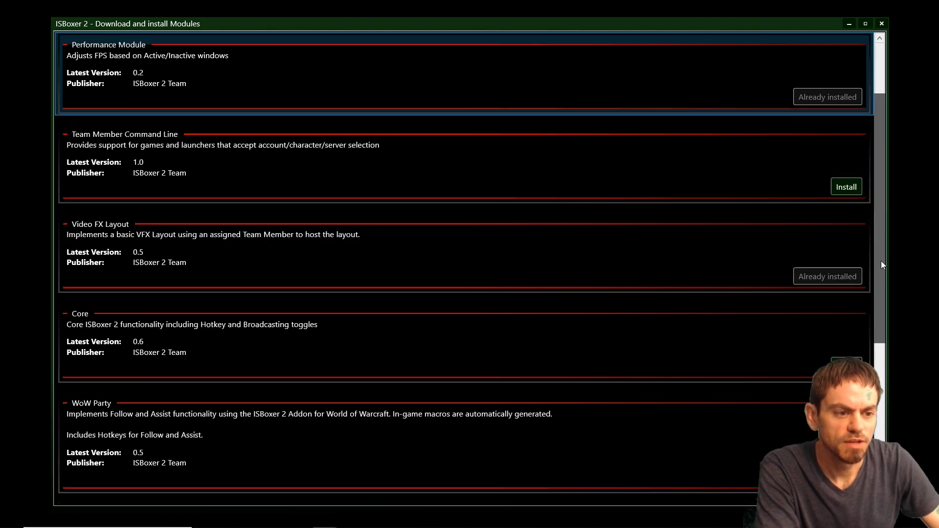
pyautogui.scroll(-3)
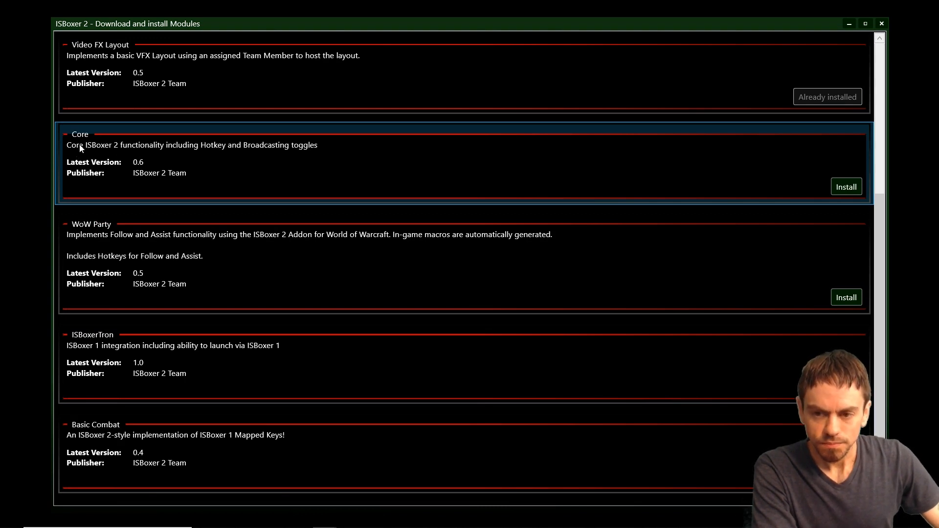
pyautogui.moveTo(153, 156)
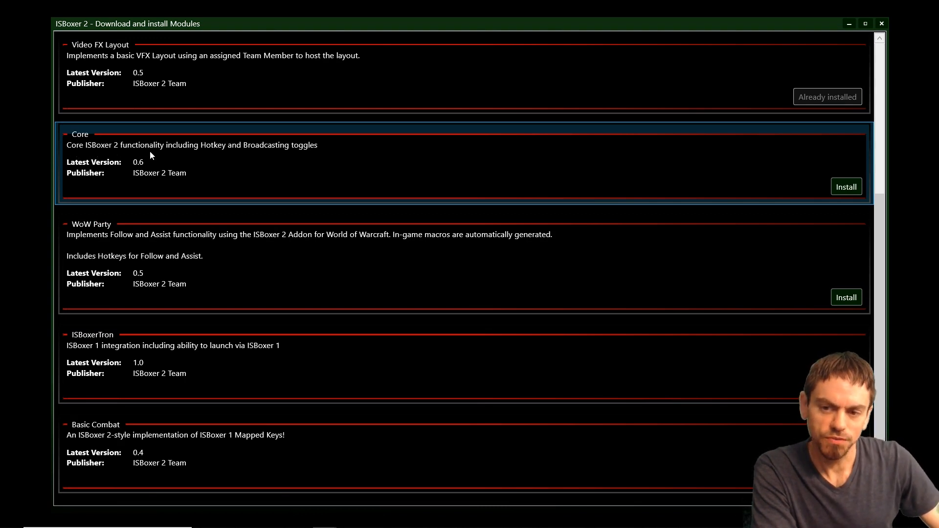
pyautogui.moveTo(757, 186)
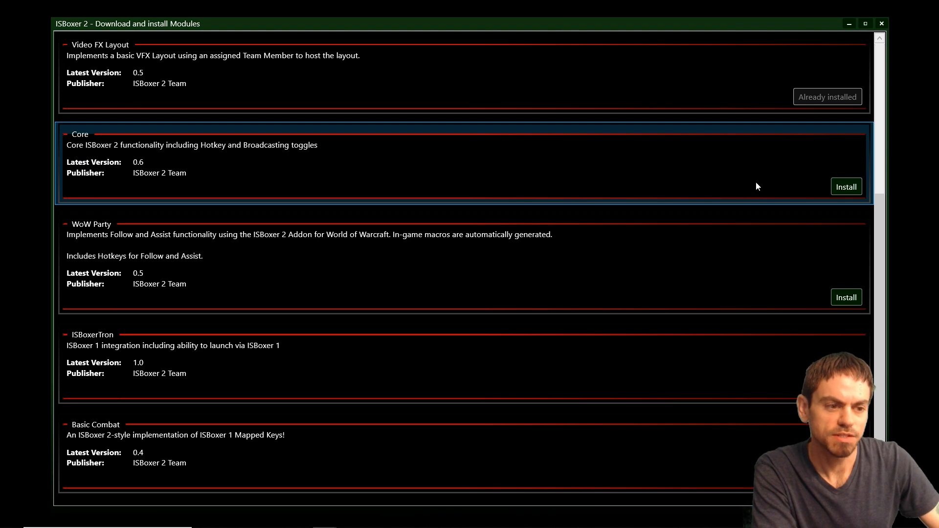
pyautogui.click(845, 186)
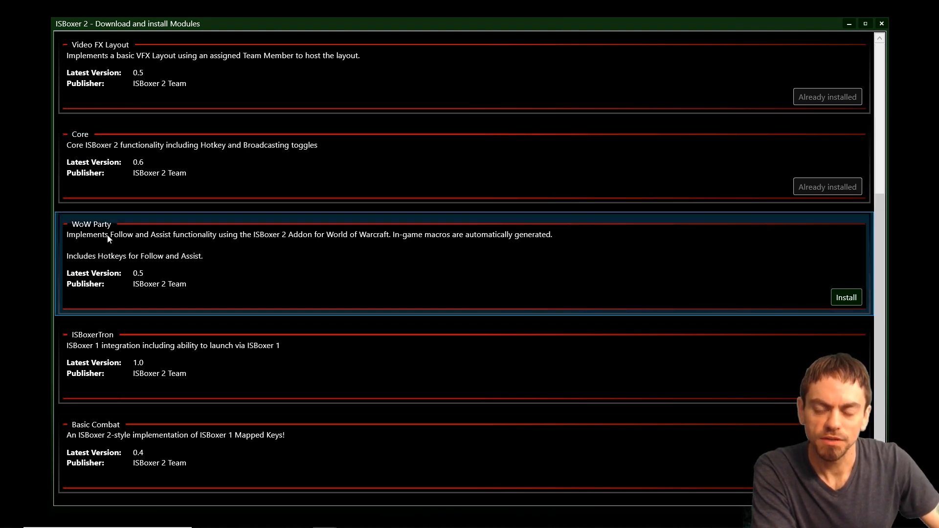
pyautogui.moveTo(192, 240)
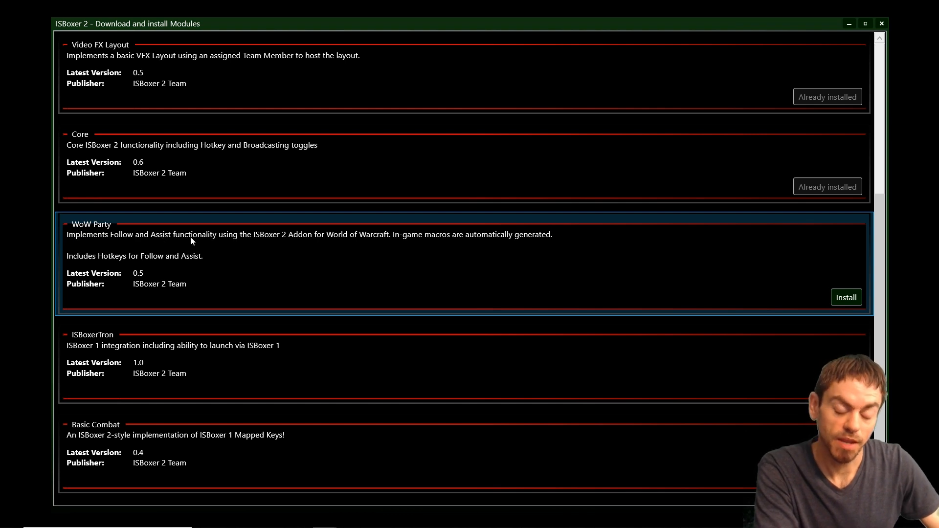
pyautogui.moveTo(277, 240)
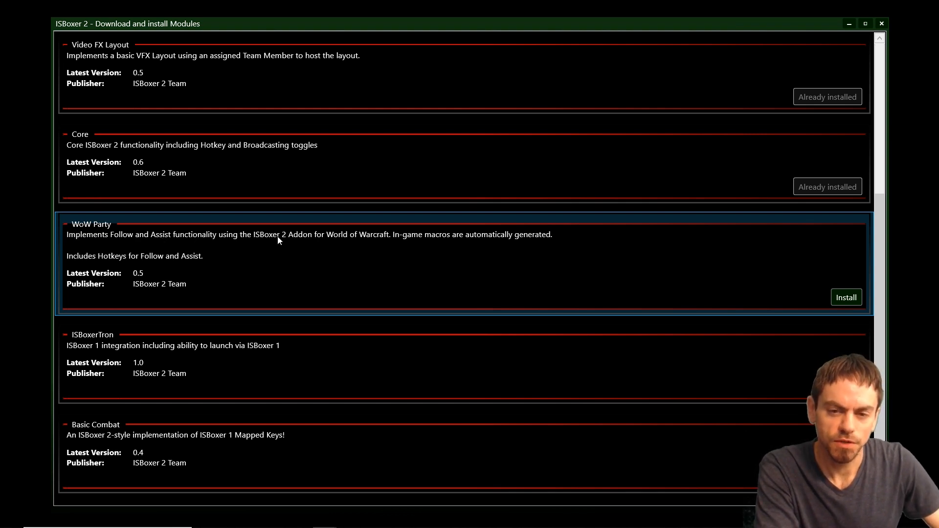
pyautogui.moveTo(345, 243)
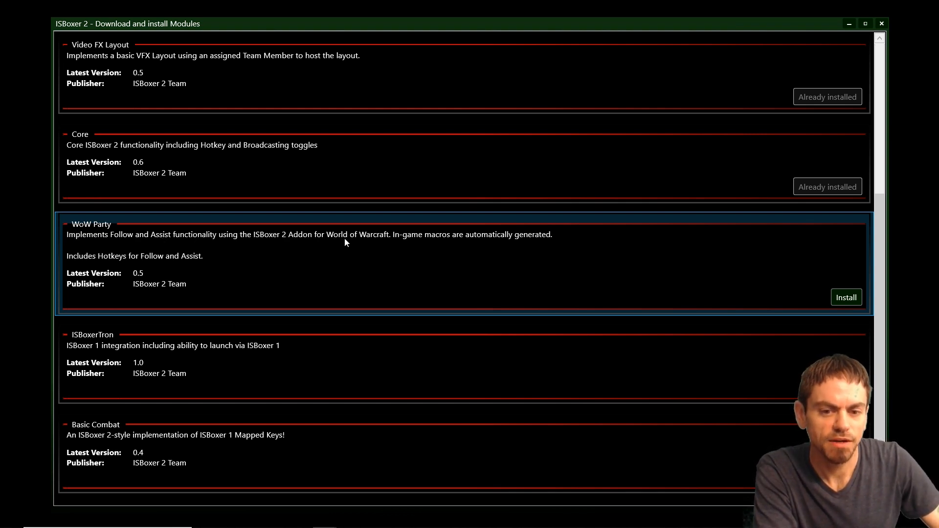
pyautogui.moveTo(845, 298)
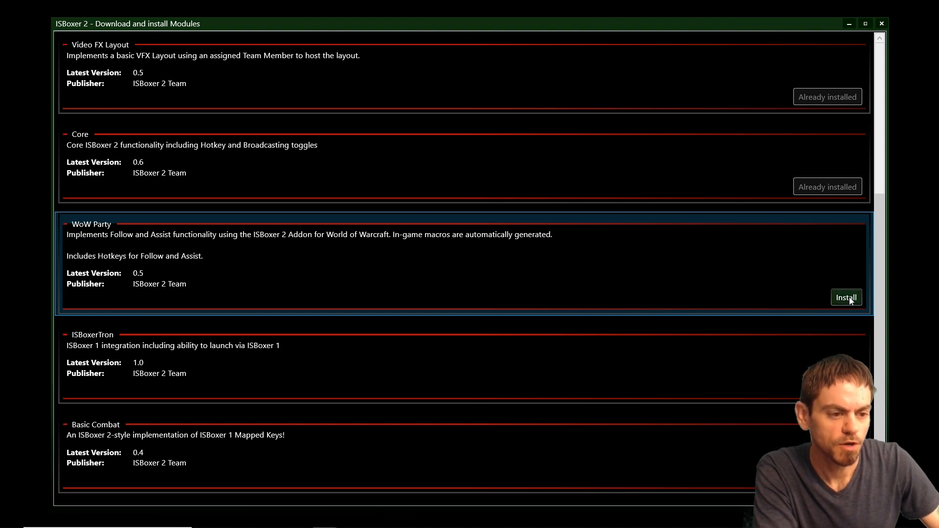
pyautogui.click(845, 297)
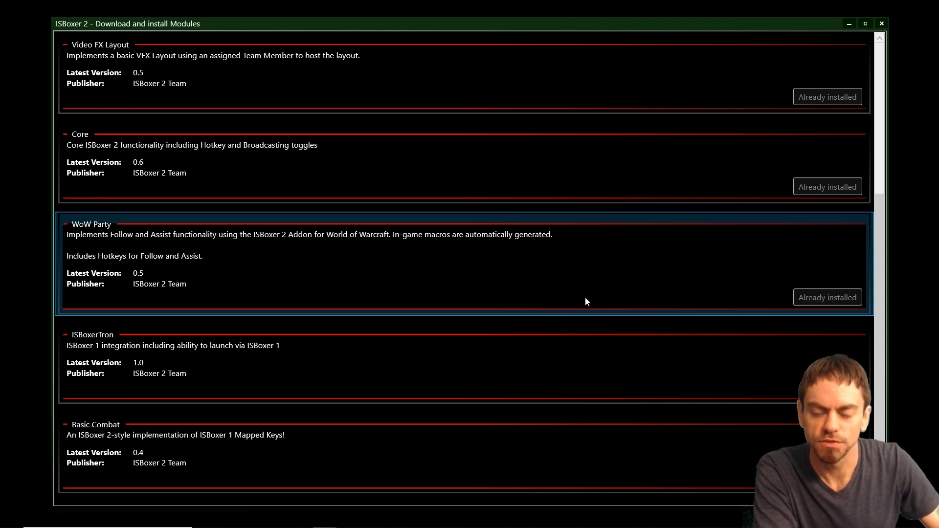
pyautogui.scroll(-3)
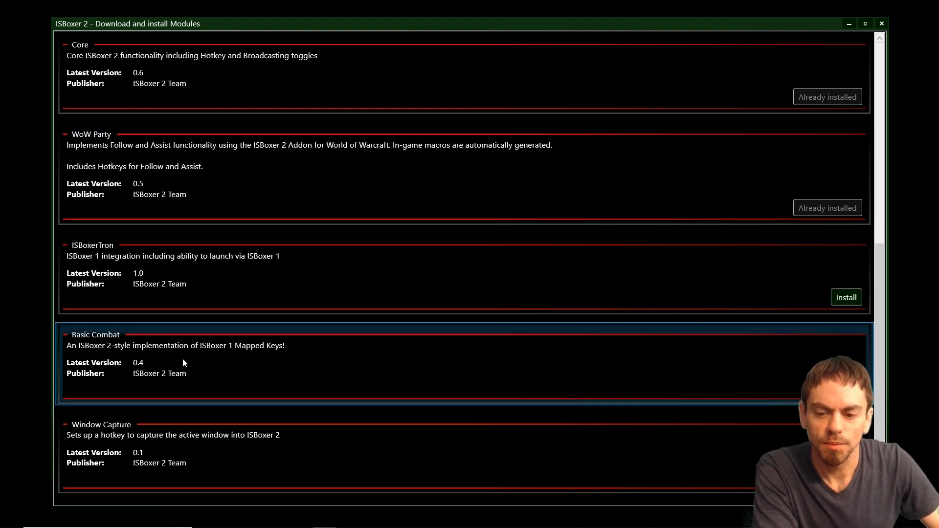
pyautogui.moveTo(258, 353)
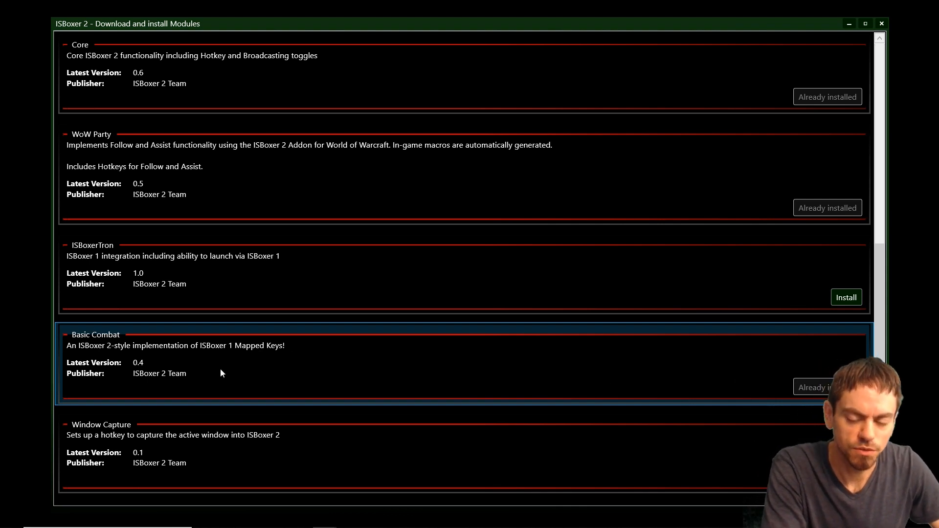
pyautogui.moveTo(226, 370)
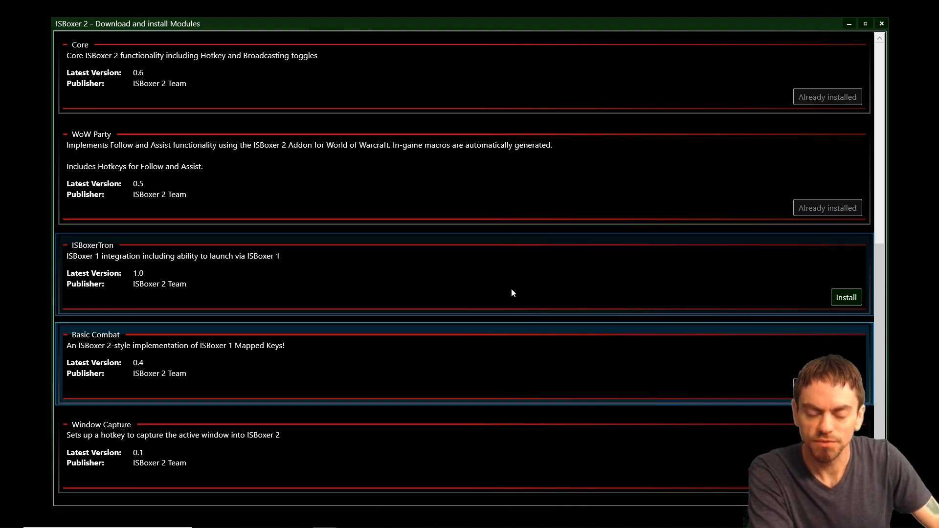
pyautogui.moveTo(572, 278)
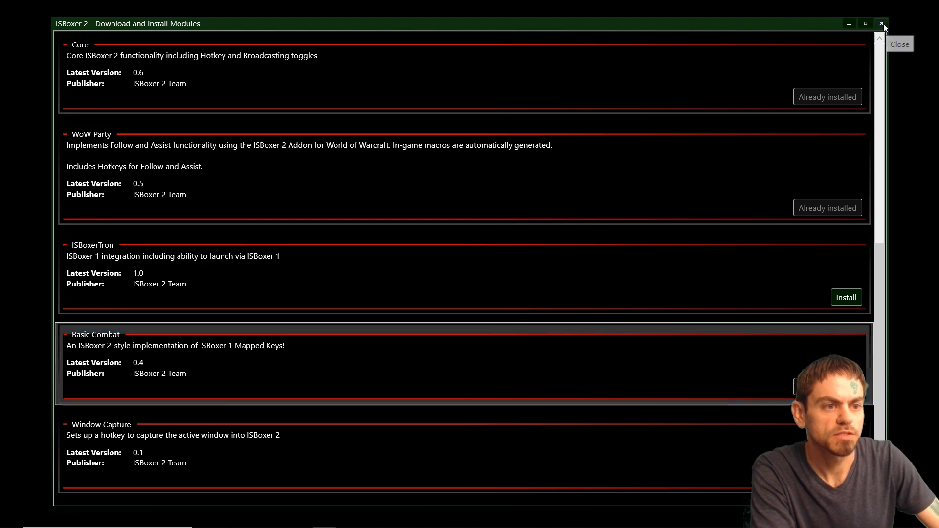
# Close the module download window, returning to the Installed Modules list.
pyautogui.click(881, 23)
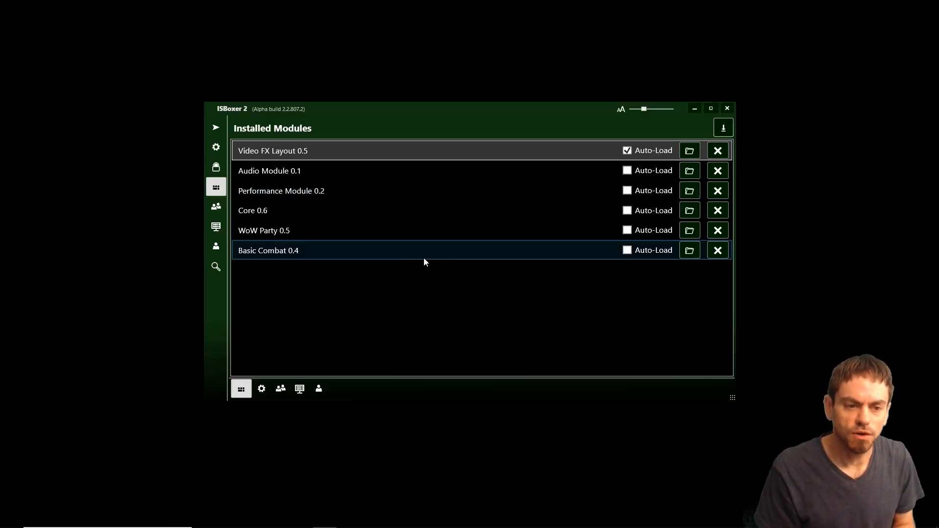
pyautogui.moveTo(607, 191)
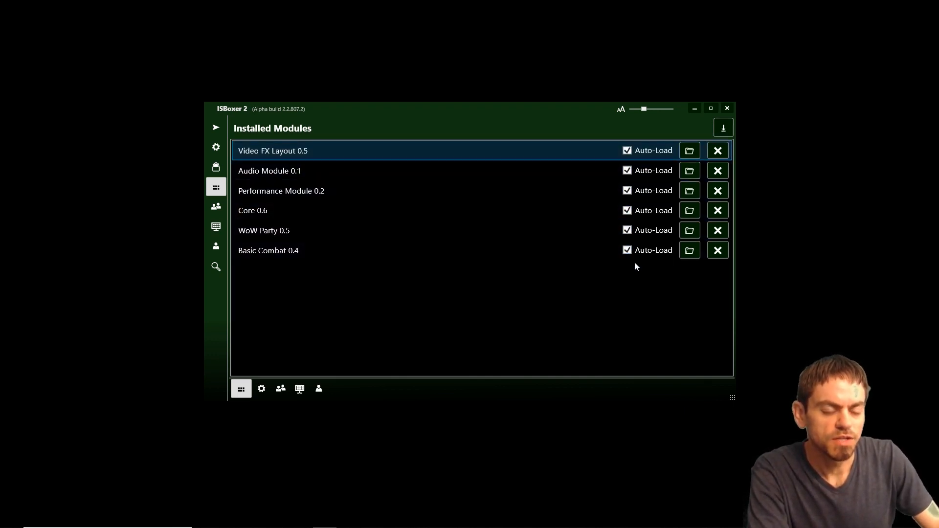
pyautogui.moveTo(411, 286)
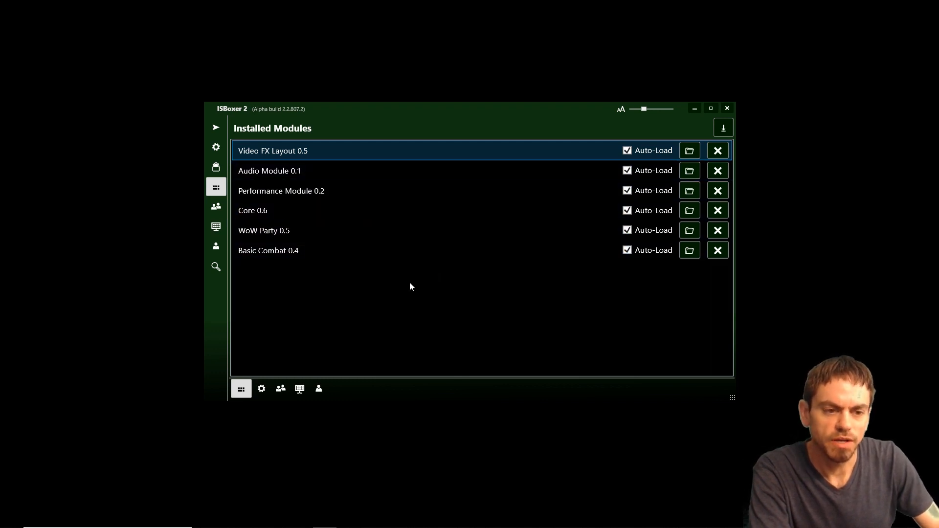
# Enable Performance Module and Basic Combat, glance at Core's options, and show Basic Combat's settings.
pyautogui.click(261, 388)
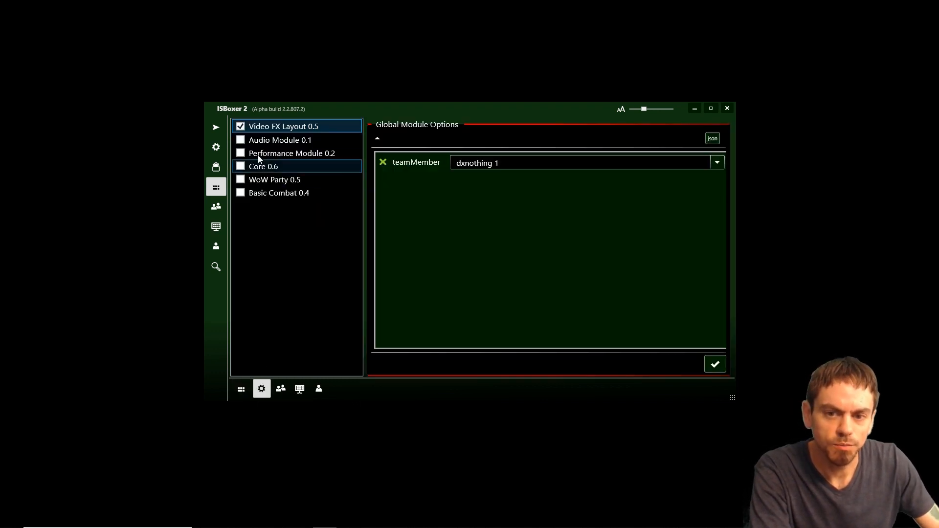
pyautogui.click(292, 153)
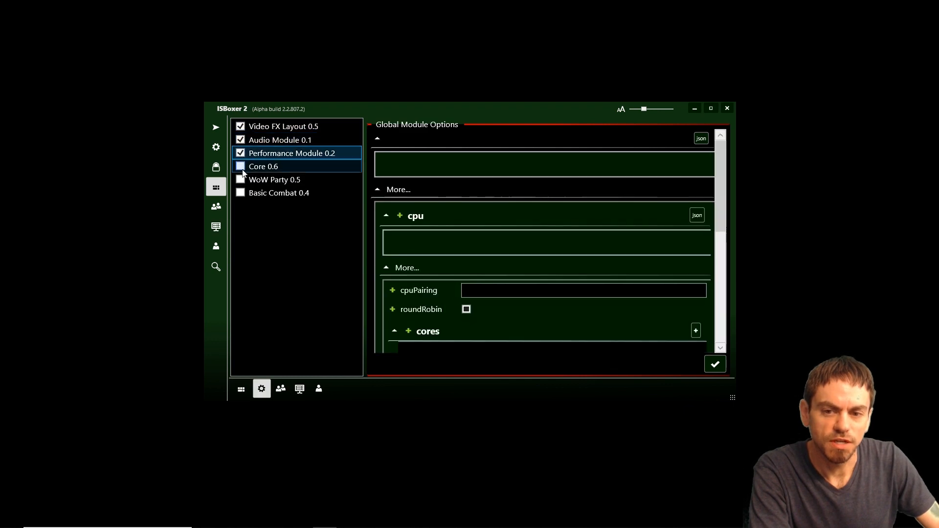
pyautogui.click(278, 192)
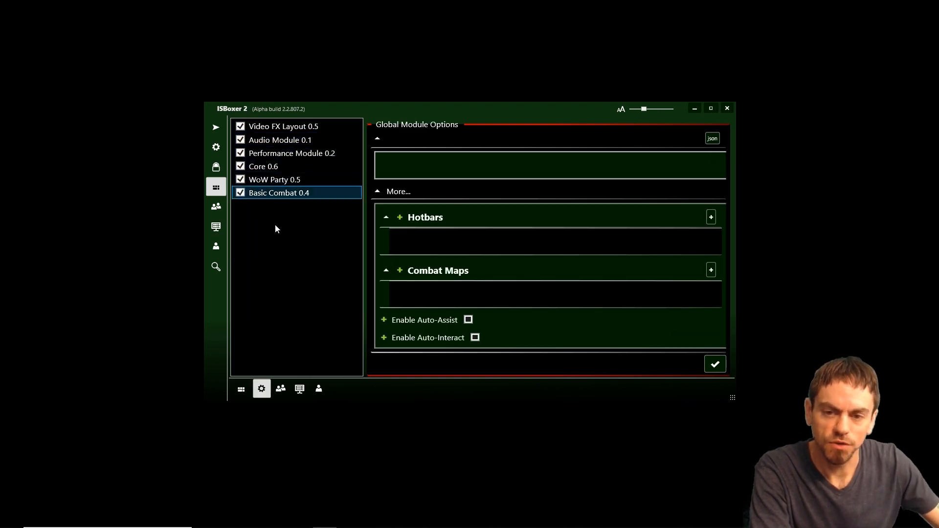
pyautogui.moveTo(301, 207)
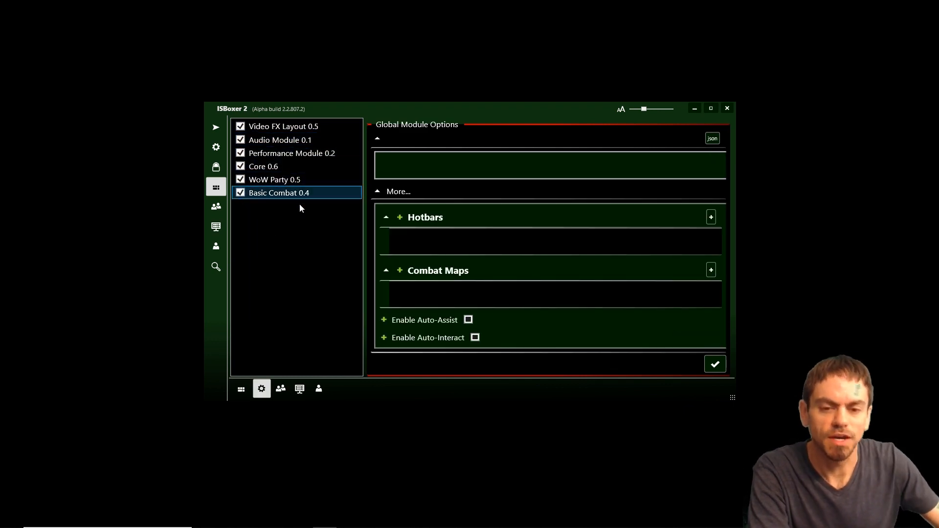
pyautogui.moveTo(499, 172)
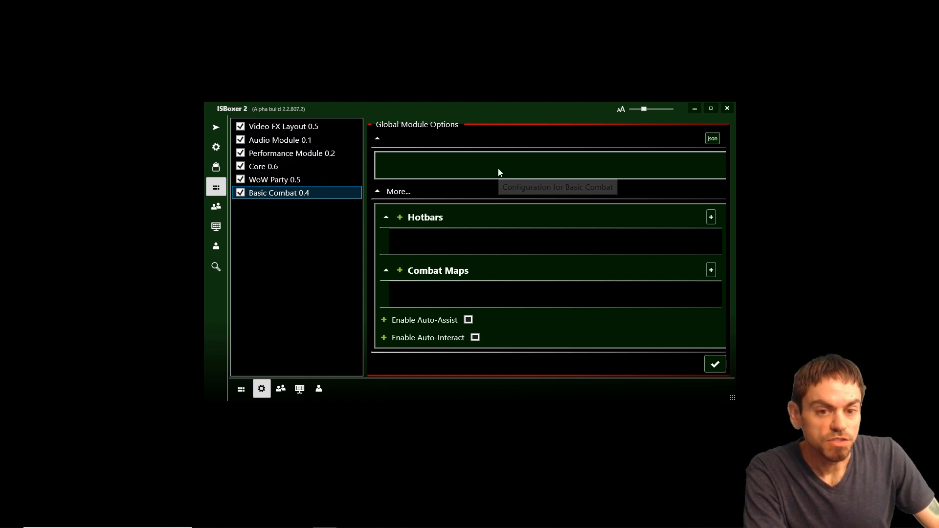
pyautogui.click(262, 166)
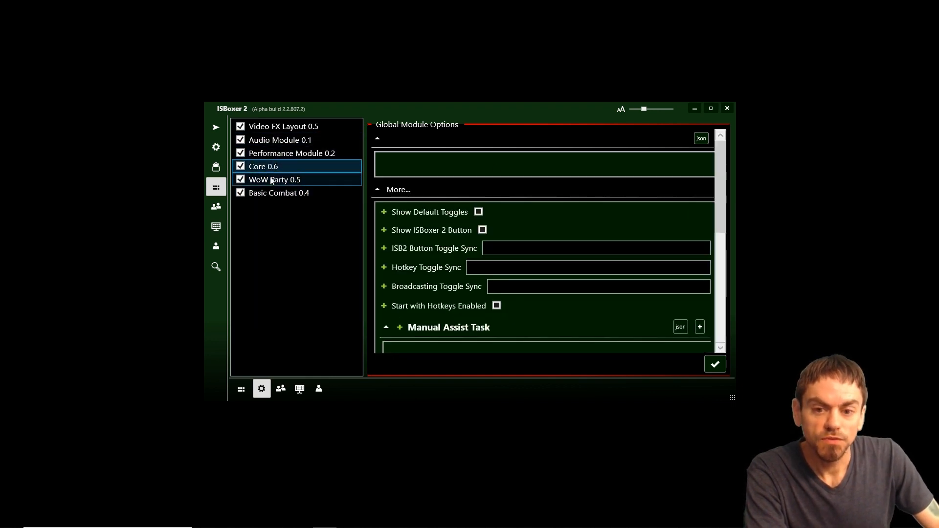
pyautogui.click(278, 193)
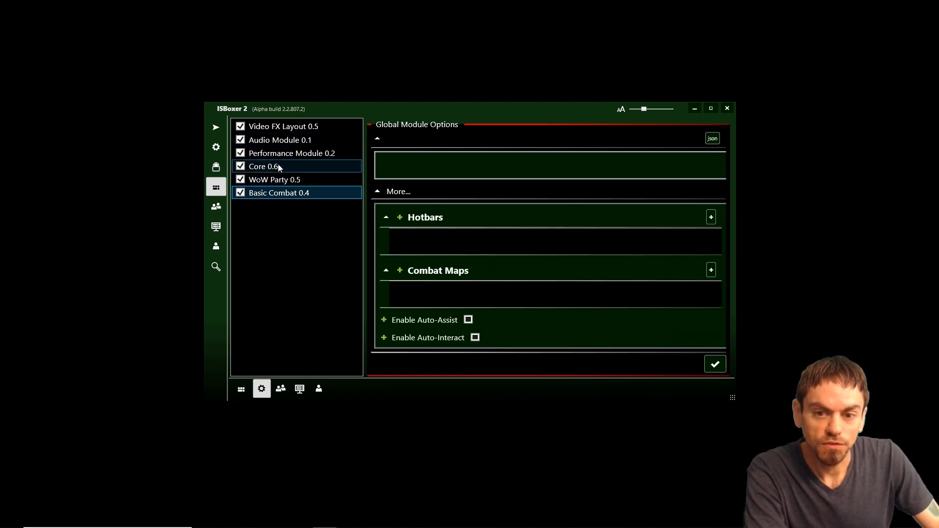
pyautogui.moveTo(452, 265)
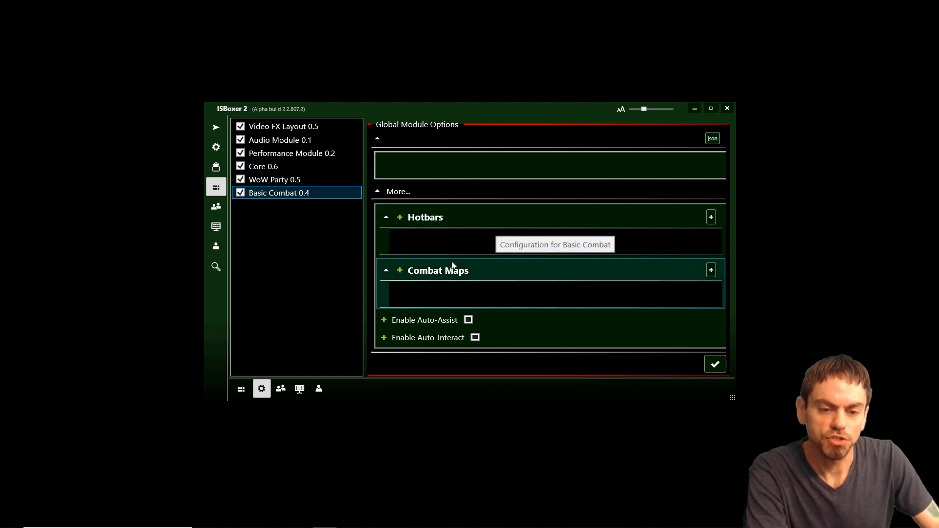
pyautogui.moveTo(461, 271)
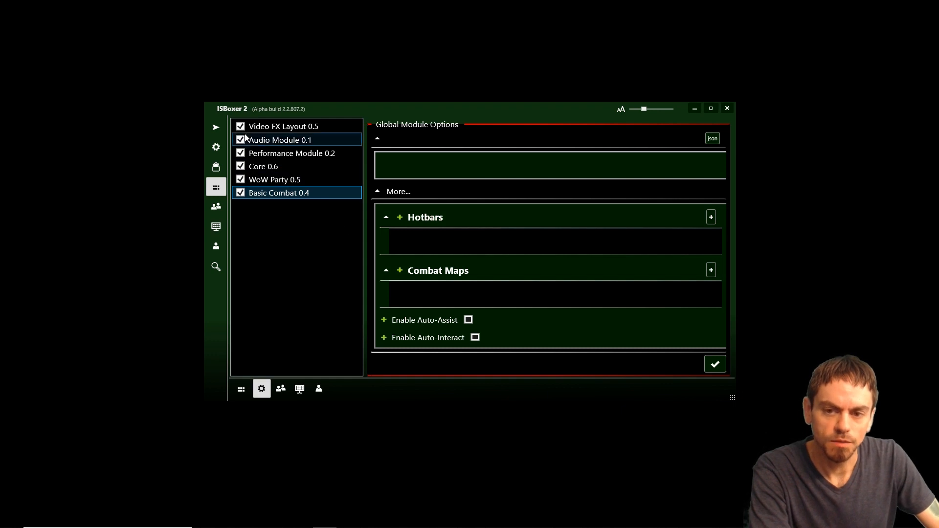
pyautogui.moveTo(218, 218)
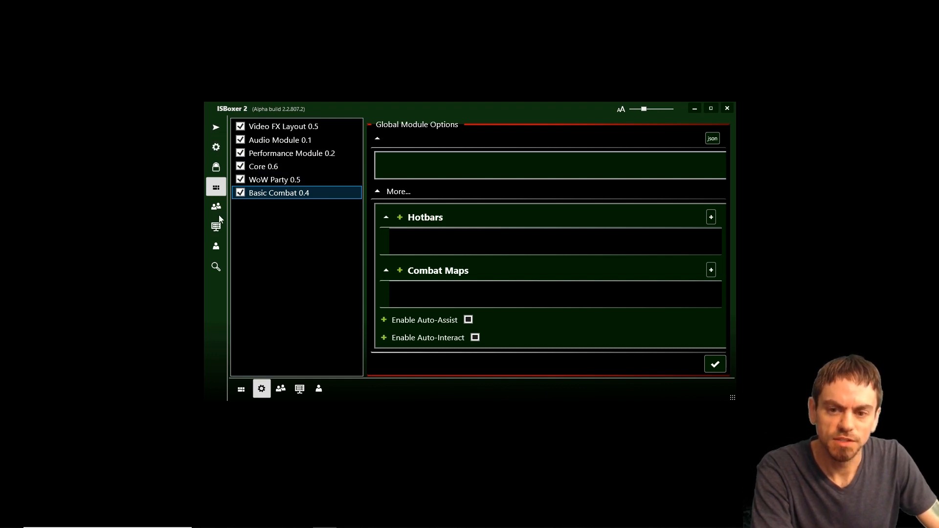
# Expand the team's Client Hotkeys, then revisit the module options and launch page.
pyautogui.click(216, 206)
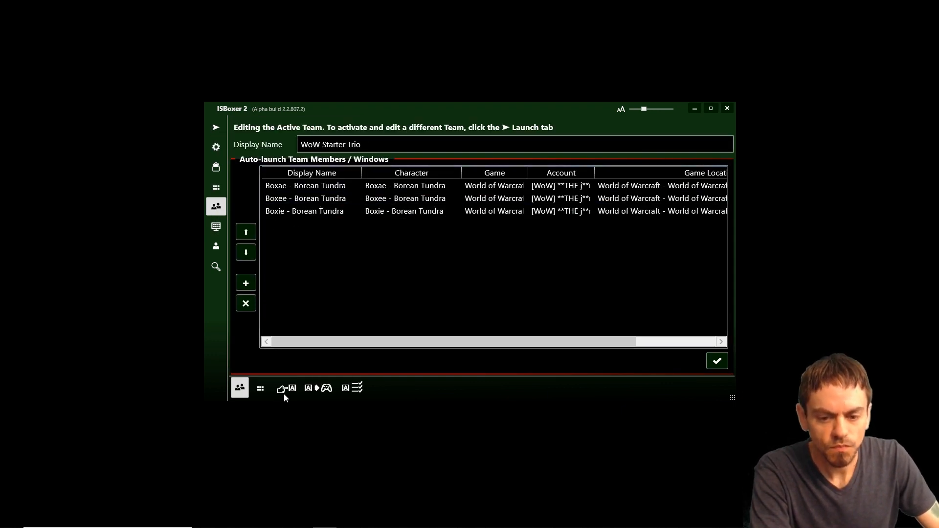
pyautogui.click(285, 388)
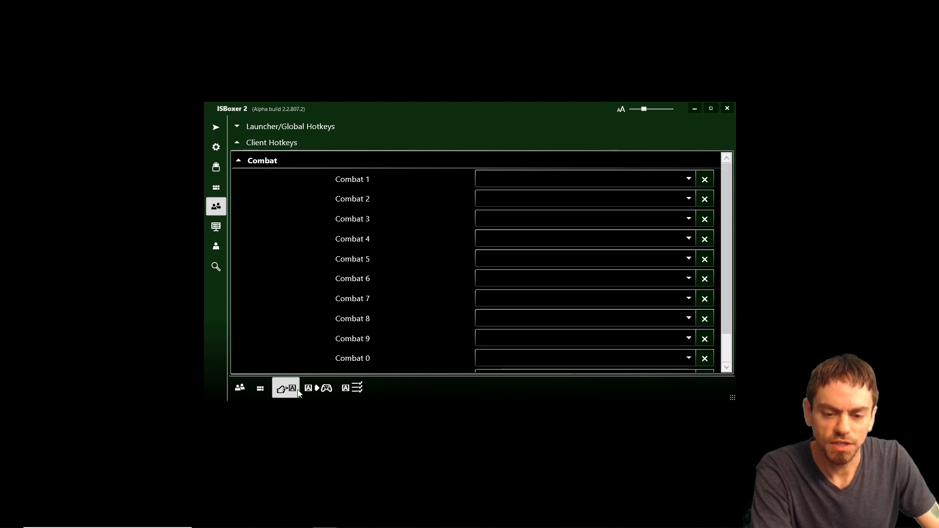
pyautogui.click(352, 238)
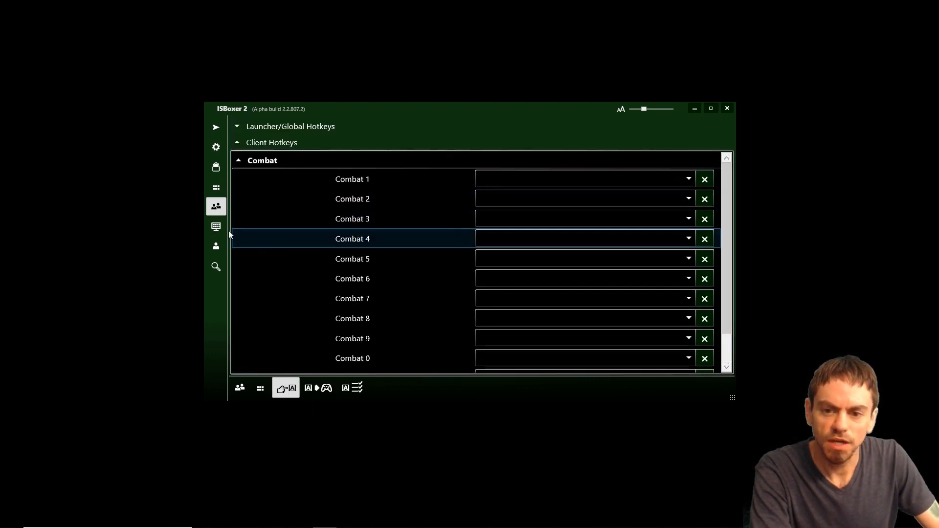
pyautogui.click(215, 188)
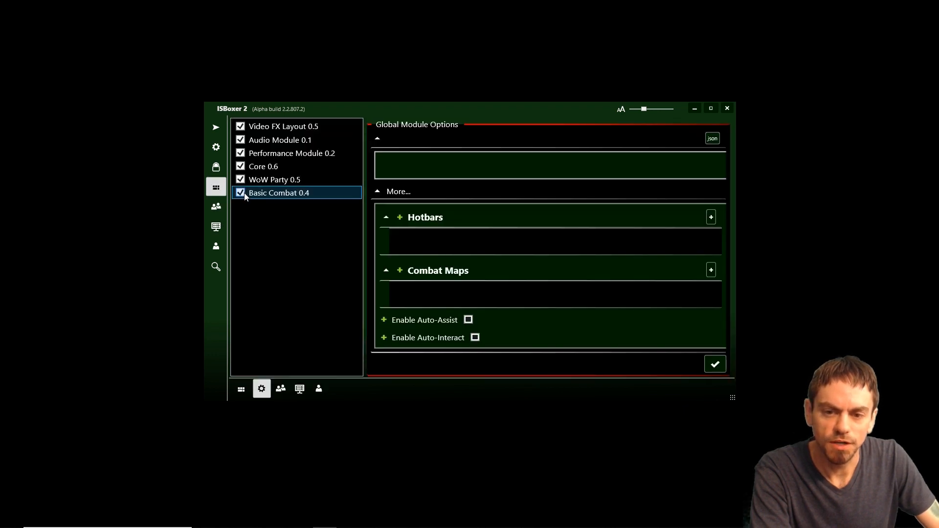
pyautogui.moveTo(225, 169)
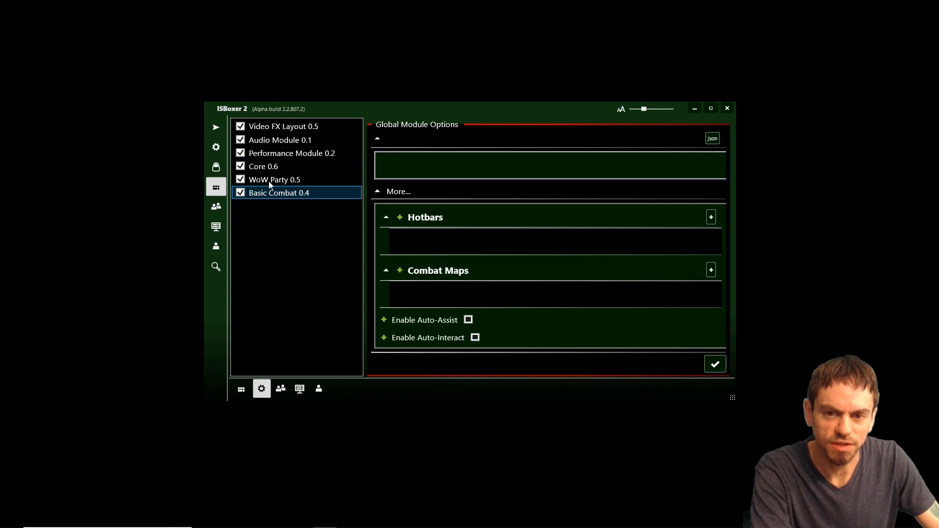
pyautogui.click(215, 127)
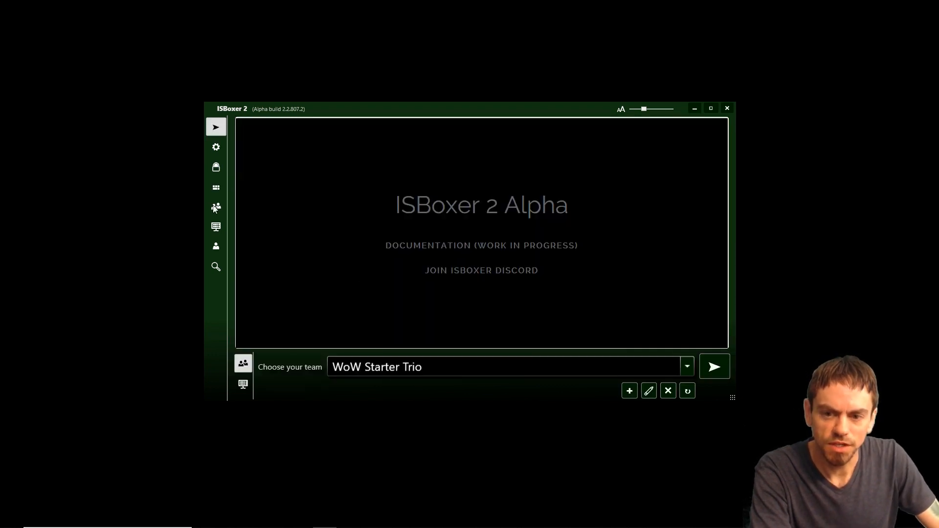
# Return to the team's client hotkeys after checking the key mapping list.
pyautogui.click(215, 206)
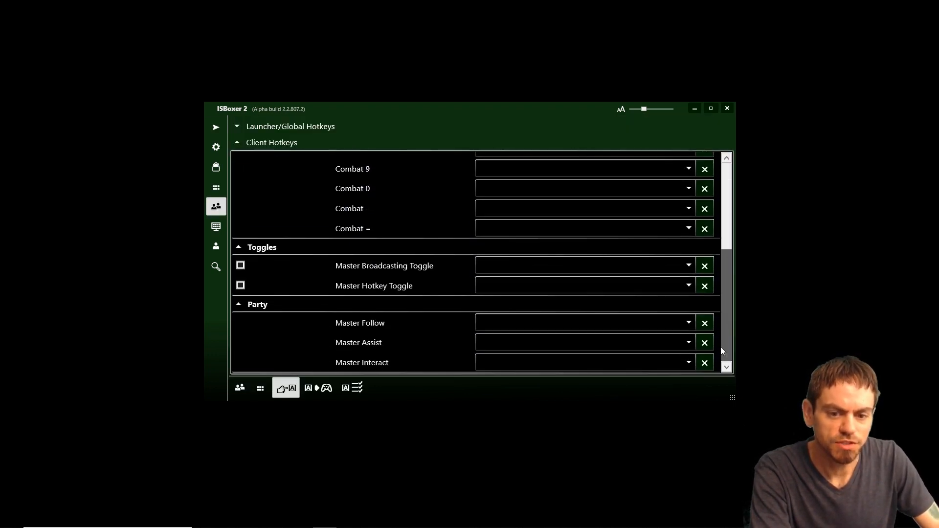
pyautogui.click(319, 387)
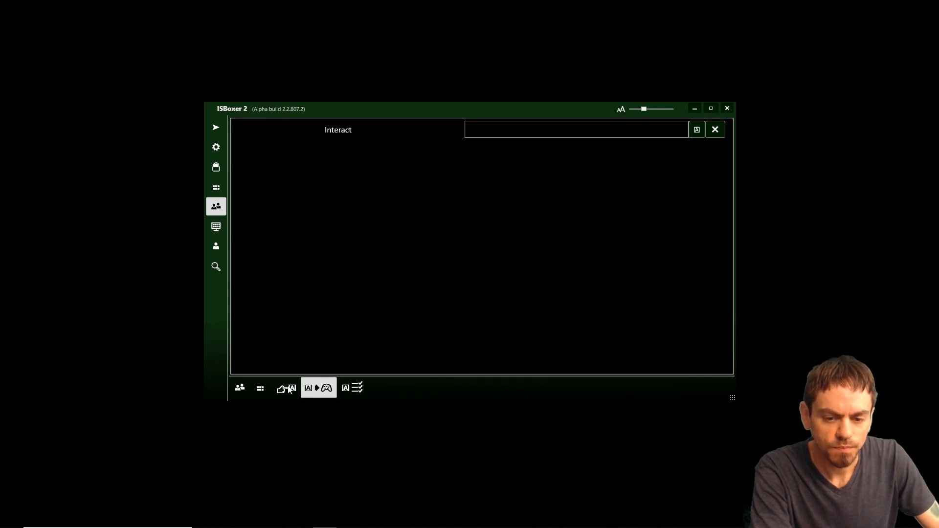
pyautogui.click(286, 387)
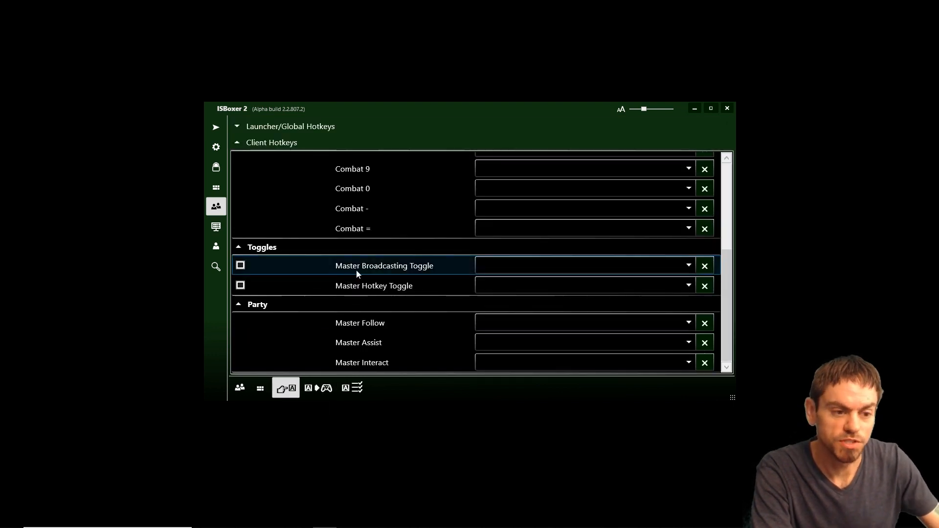
pyautogui.scroll(3)
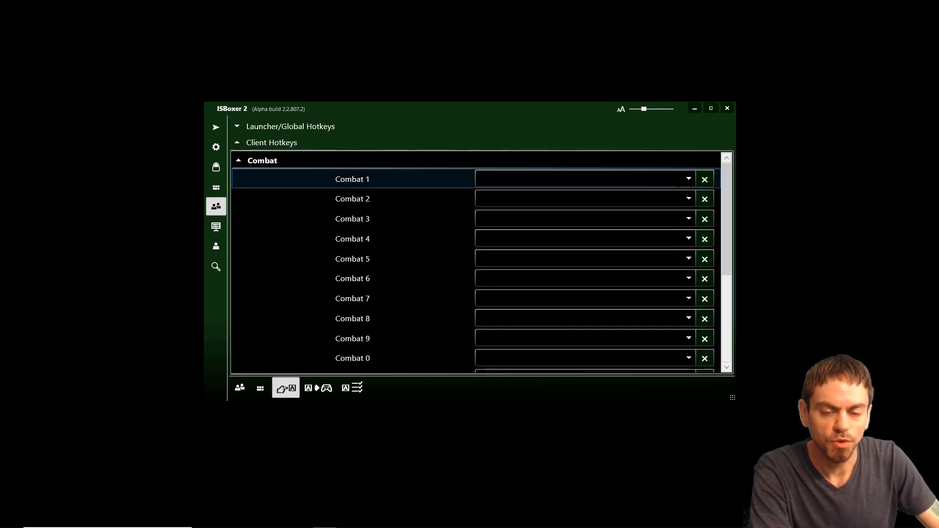
# Bind Combat 1 through Combat = to the number-row keys 1 through =.
pyautogui.click(688, 179)
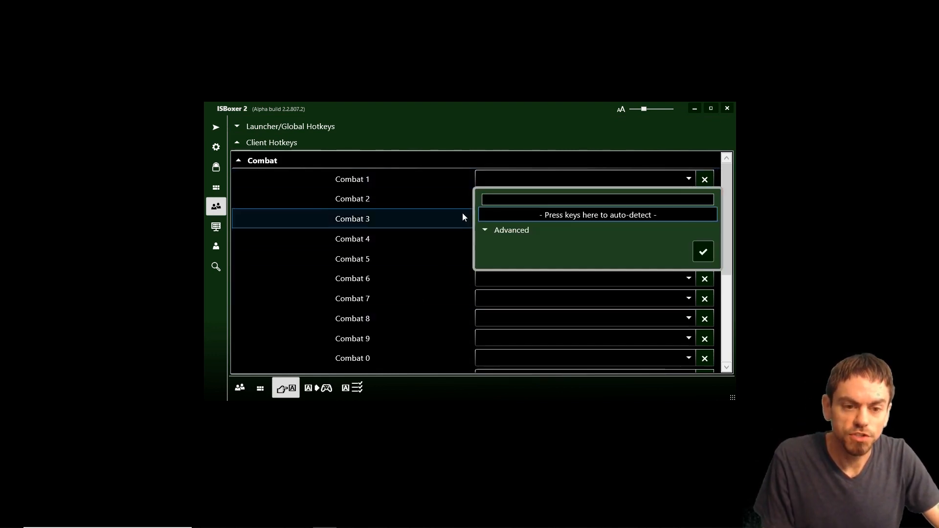
pyautogui.write('1')
pyautogui.write('-')
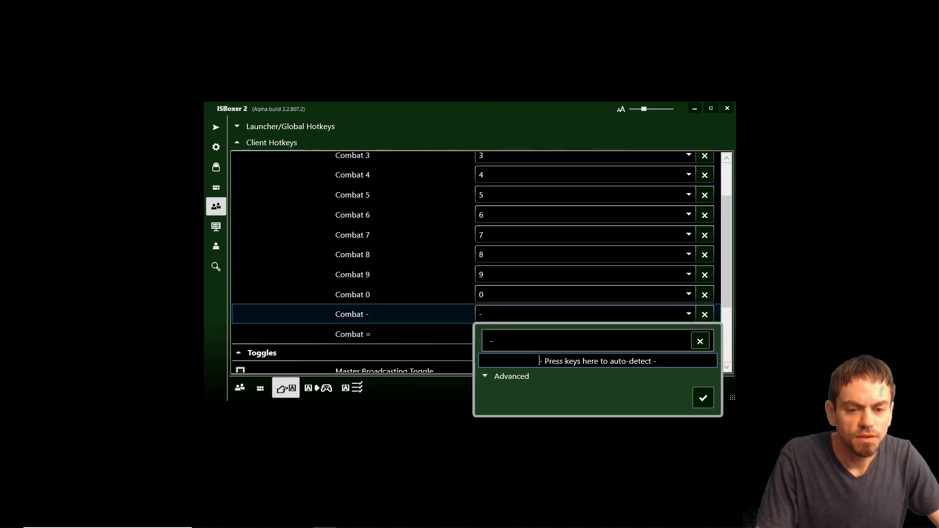
pyautogui.click(702, 398)
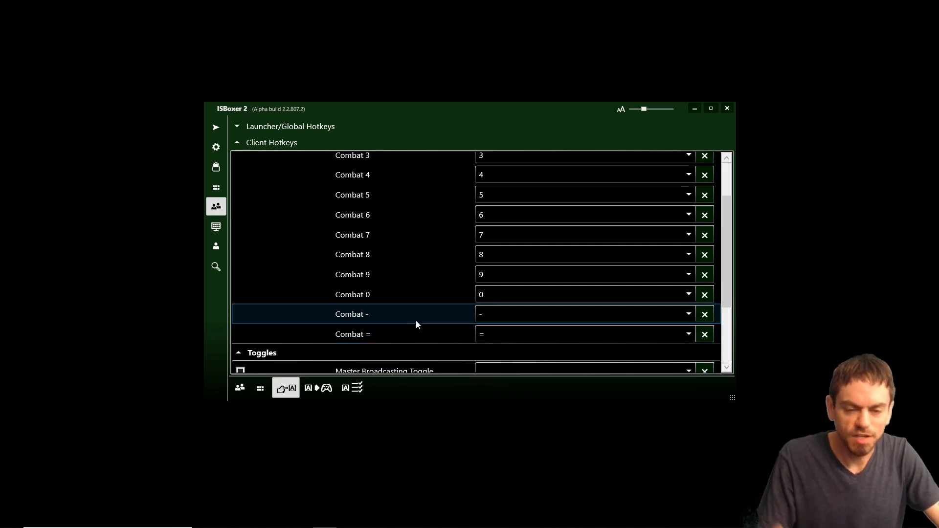
pyautogui.scroll(-3)
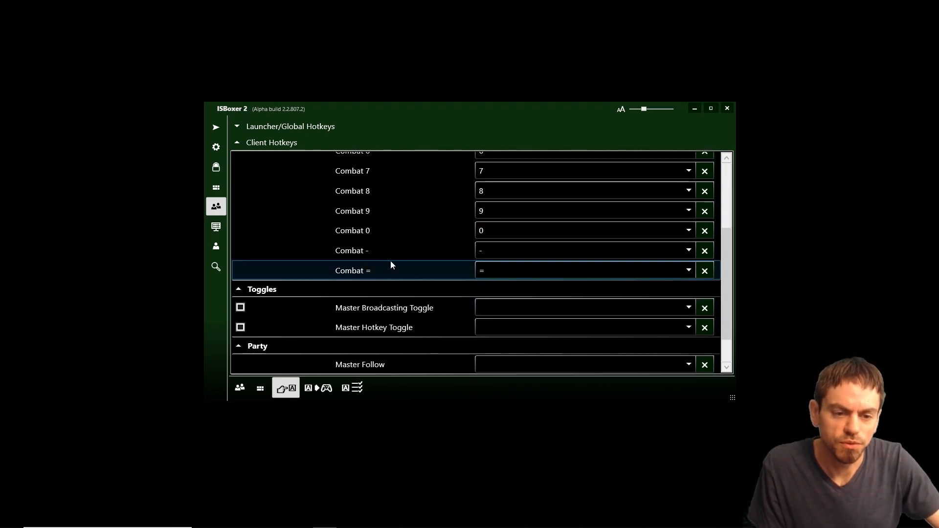
pyautogui.scroll(-3)
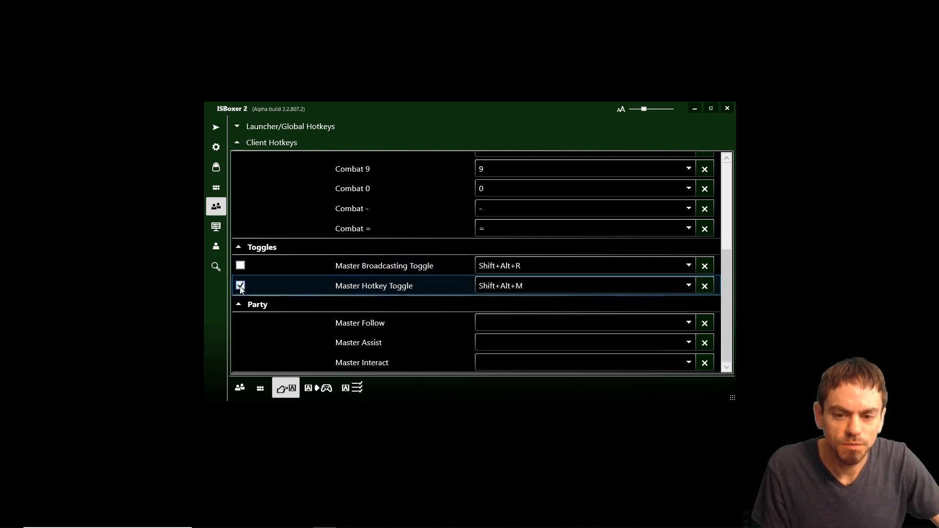
# Enable the Master Broadcasting Toggle and assign the Master Follow hotkey.
pyautogui.click(241, 265)
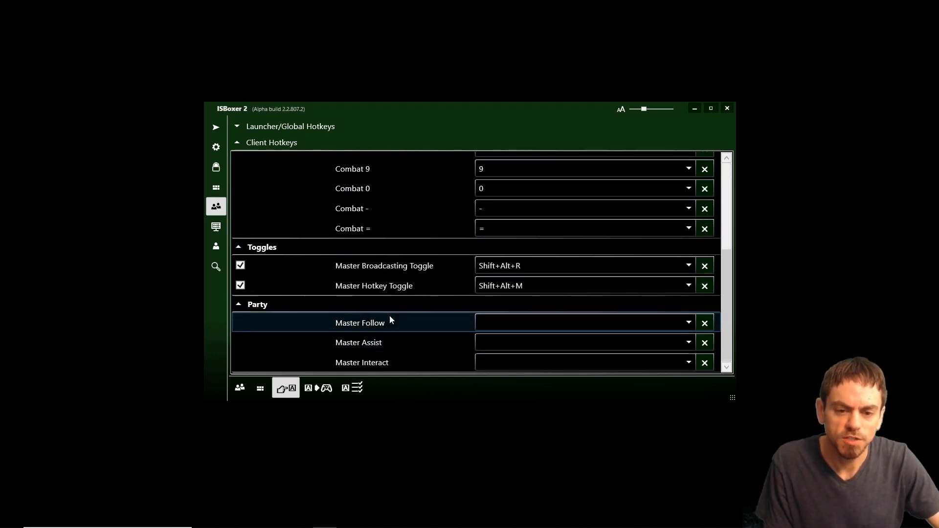
pyautogui.click(374, 286)
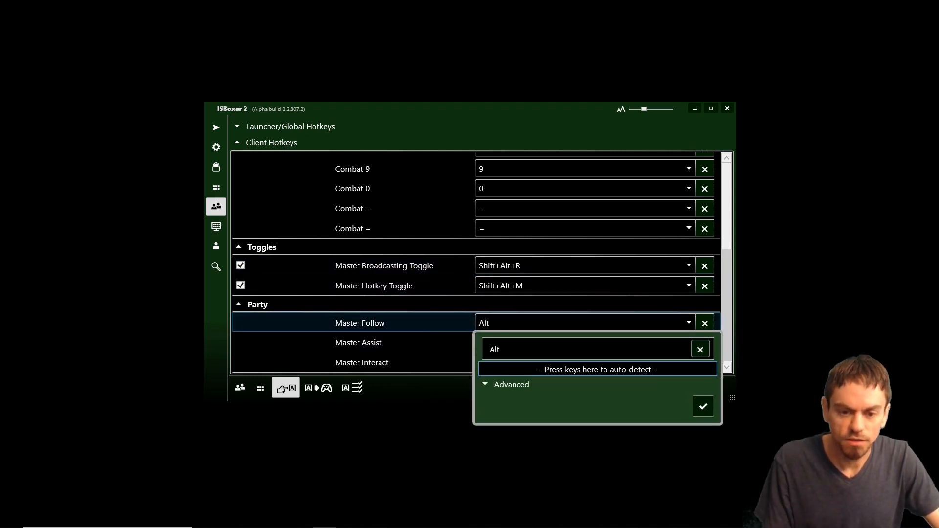
pyautogui.click(703, 406)
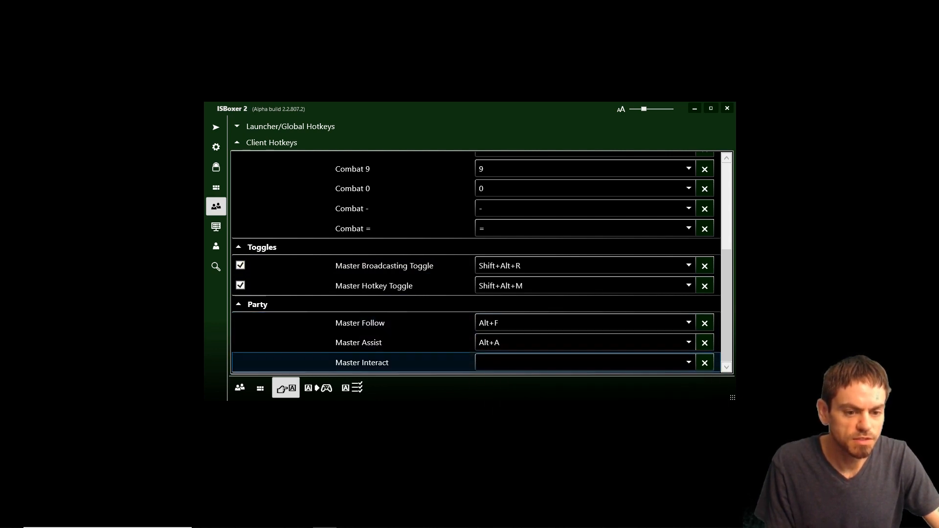
# Bind Master Interact to Alt+J and return to the top of the hotkey list.
pyautogui.click(581, 362)
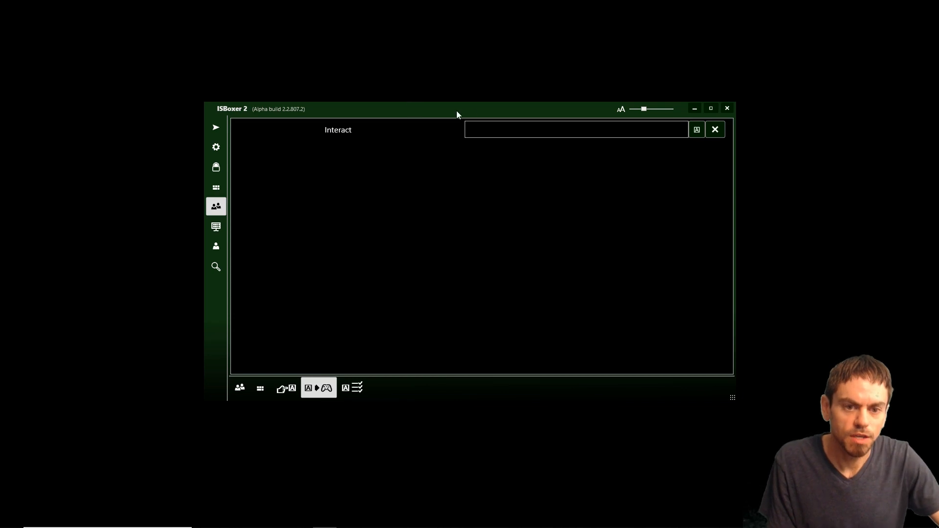
pyautogui.write('J')
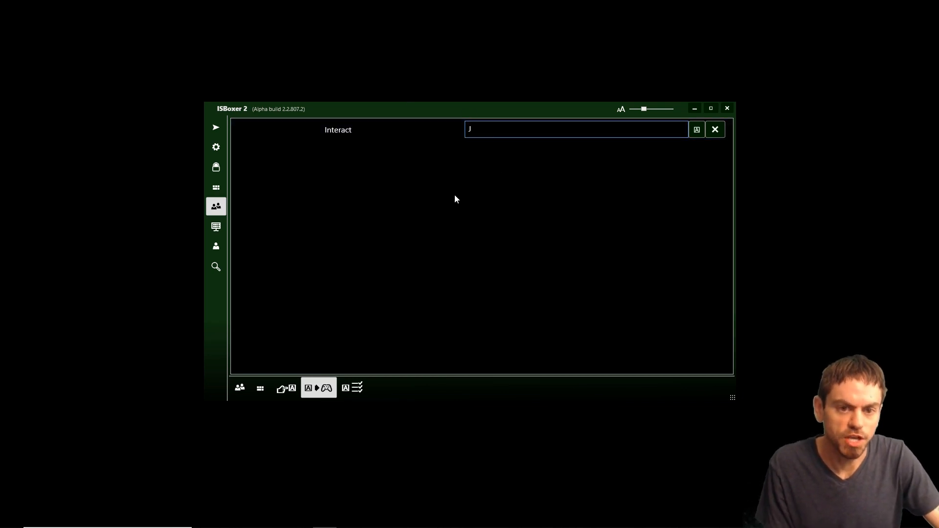
pyautogui.moveTo(318, 387)
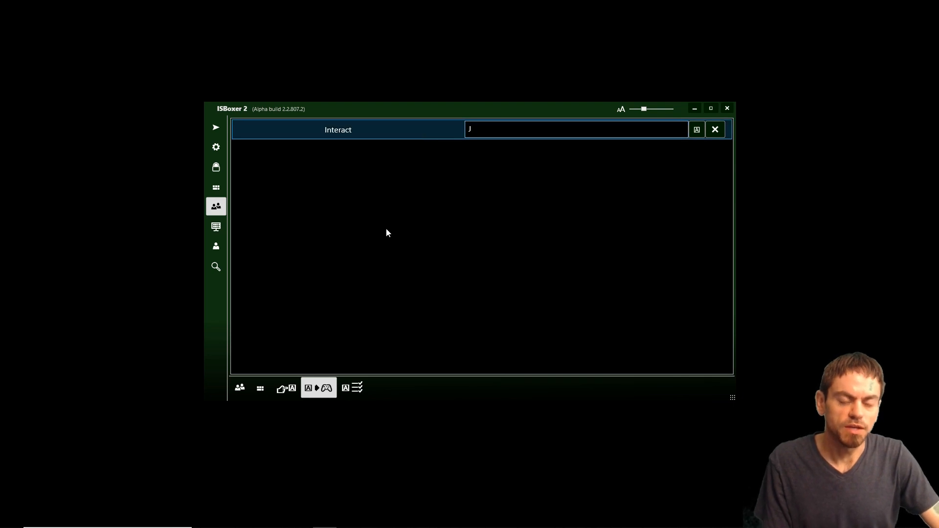
pyautogui.moveTo(390, 227)
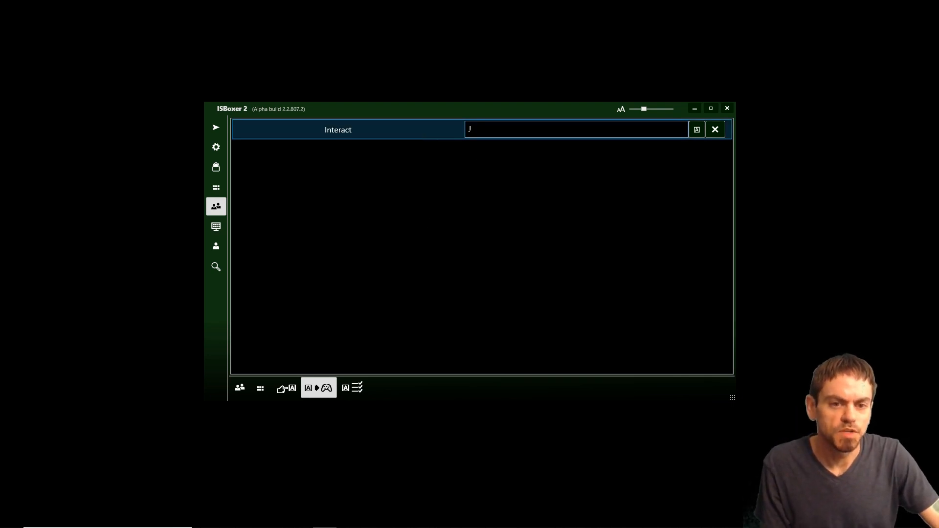
pyautogui.click(285, 387)
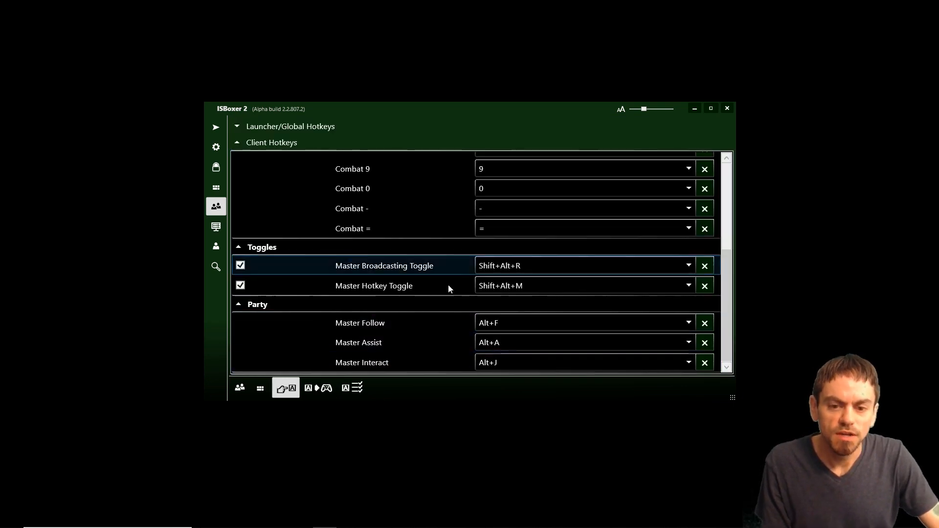
pyautogui.scroll(3)
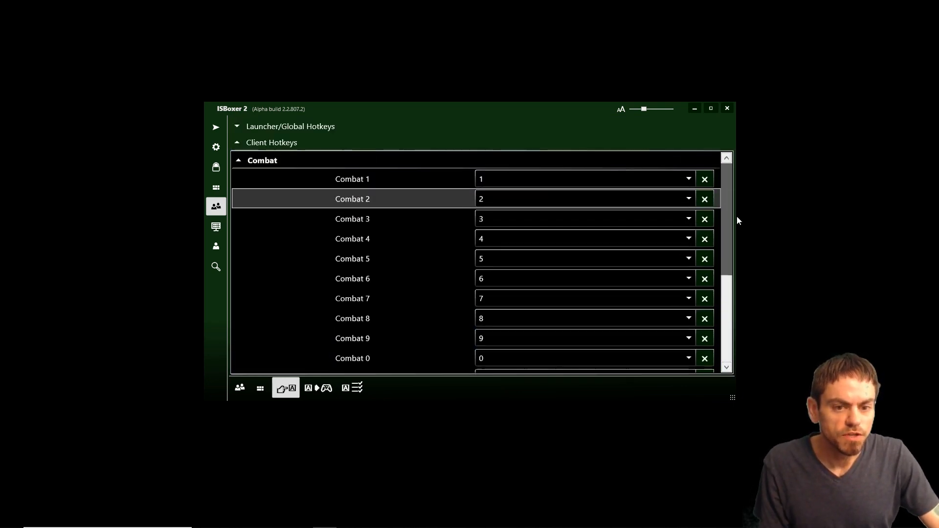
pyautogui.moveTo(210, 124)
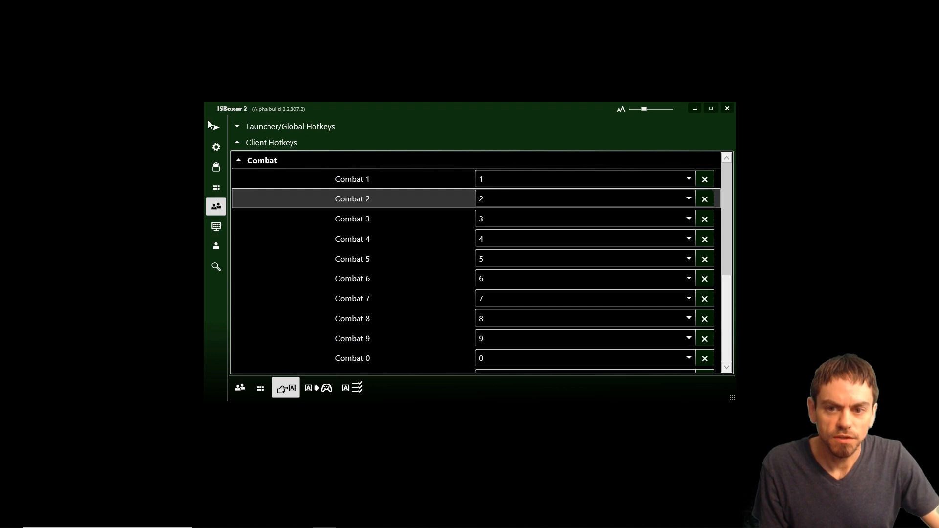
# Launch WoW Starter Trio from the launch page and wait for the three clients to log in.
pyautogui.click(215, 128)
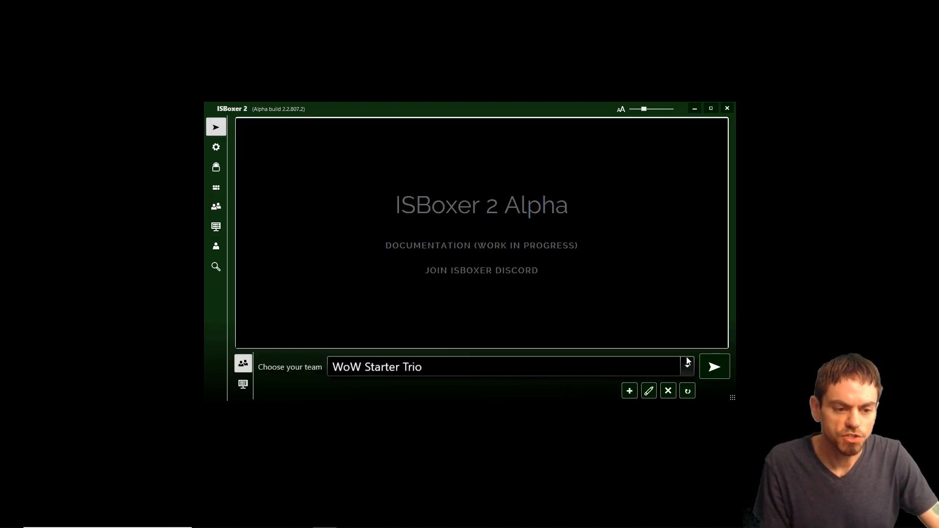
pyautogui.moveTo(714, 366)
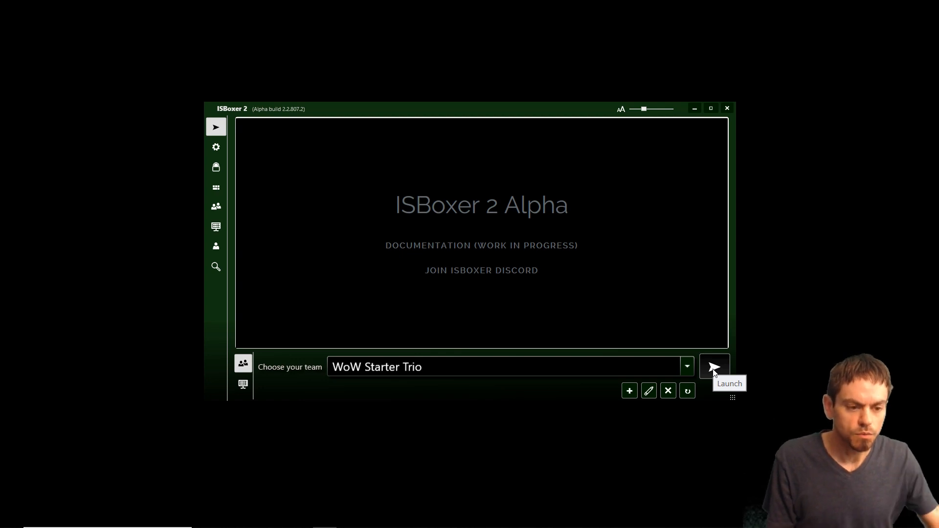
pyautogui.moveTo(714, 372)
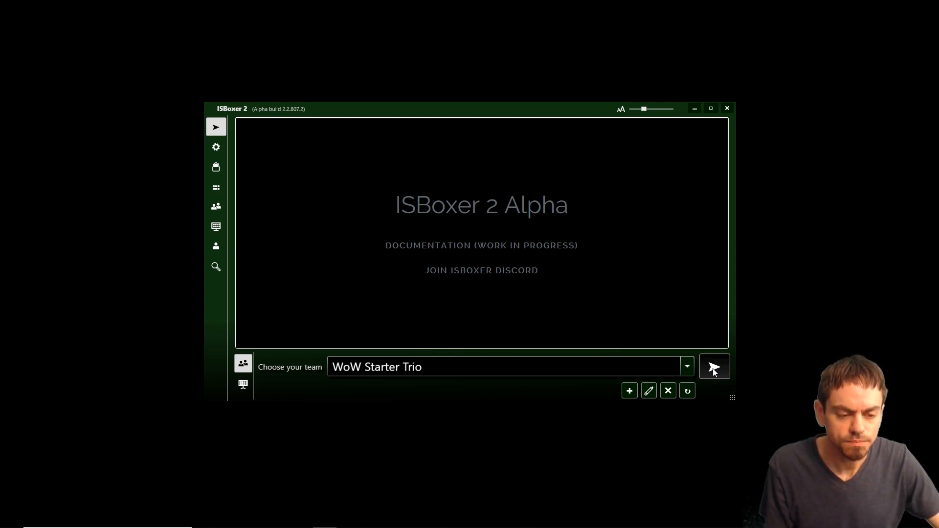
pyautogui.click(714, 366)
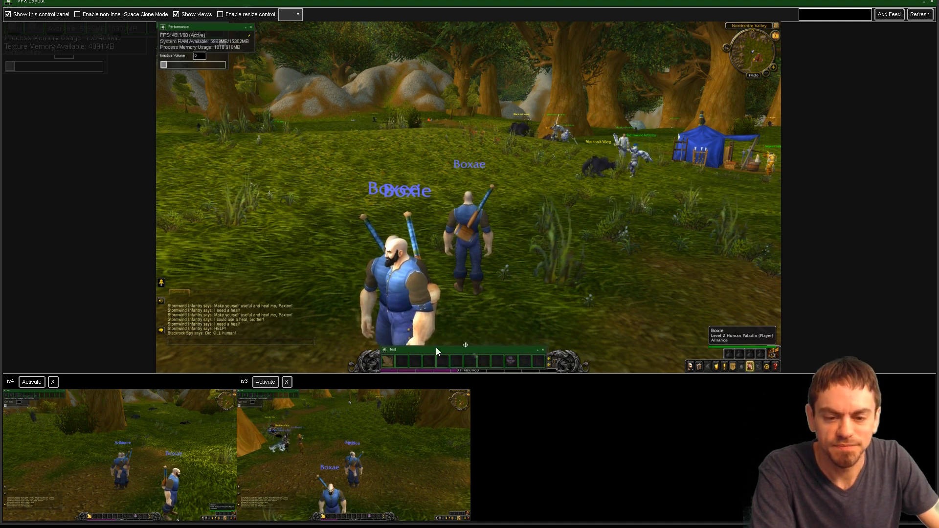
pyautogui.rightClick(392, 350)
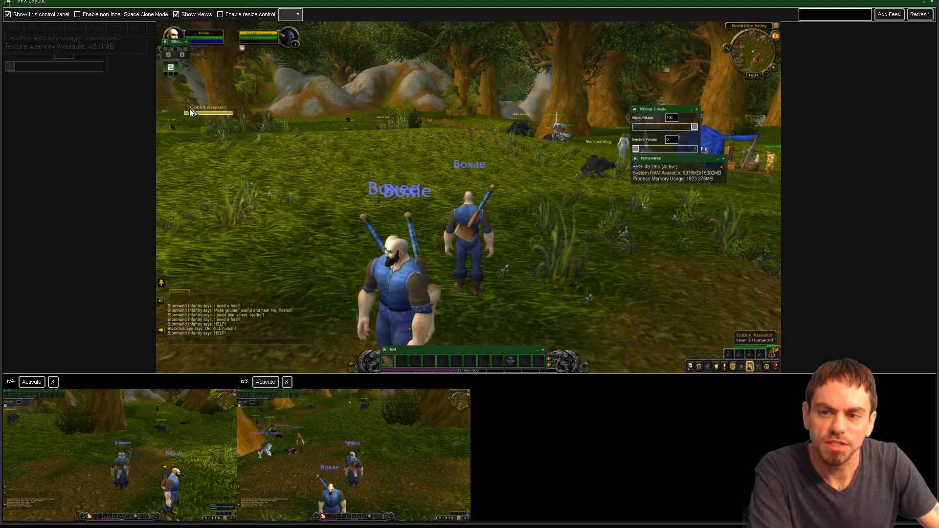
pyautogui.rightClick(174, 35)
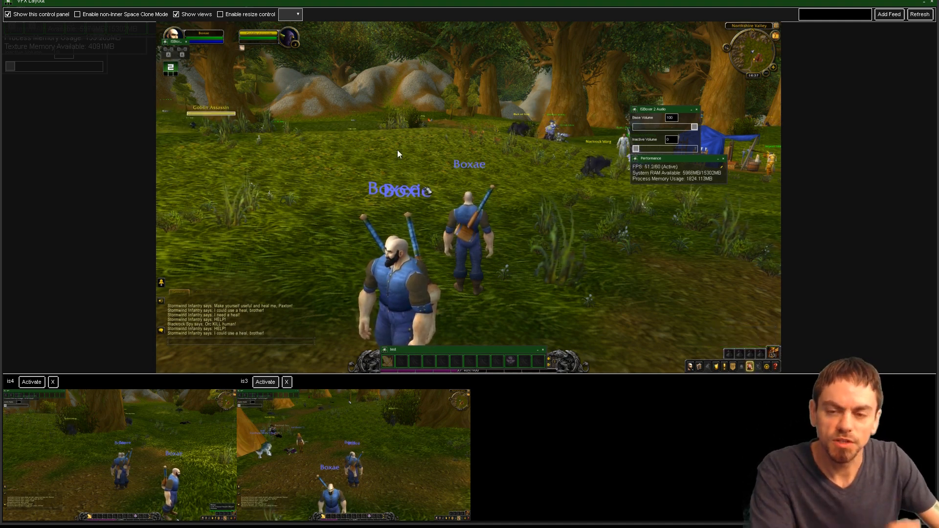
# In the in-game ISBoxer 2 settings, view the GUI profile and push its layout to the team.
pyautogui.click(170, 66)
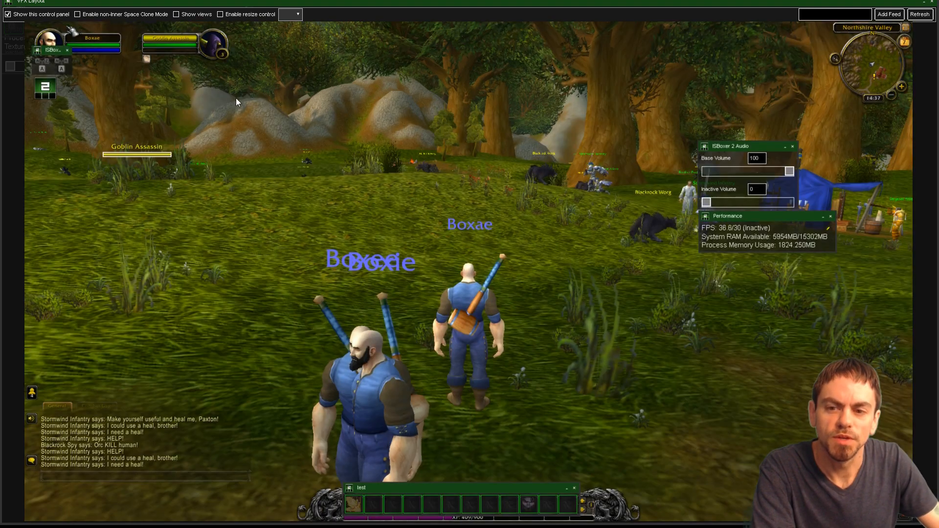
pyautogui.click(44, 87)
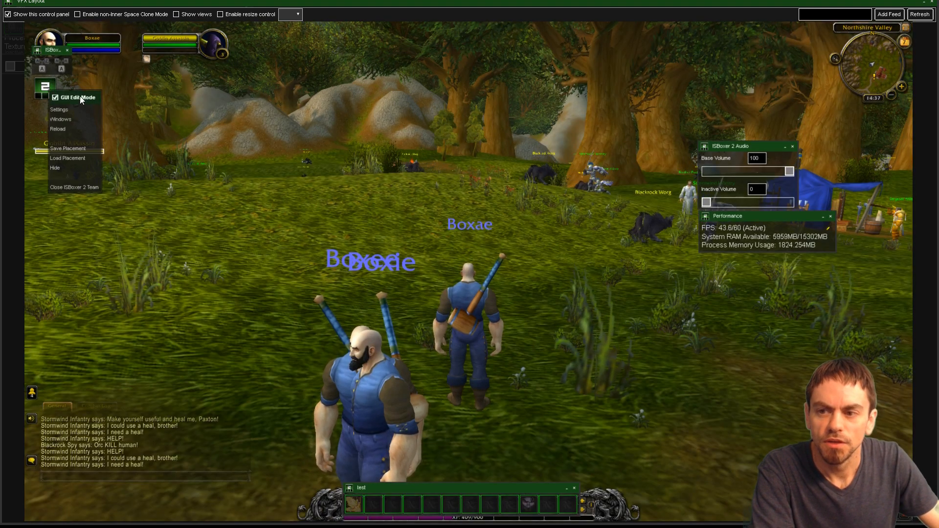
pyautogui.click(59, 108)
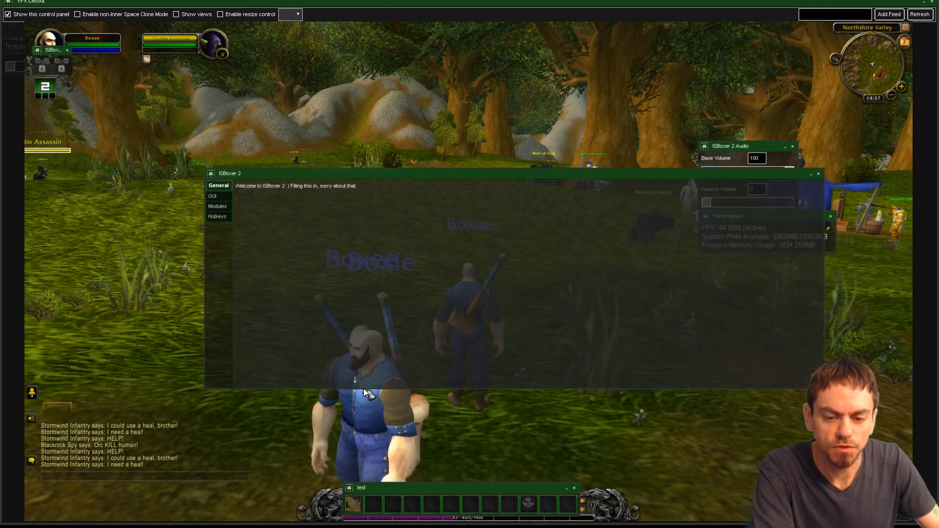
pyautogui.click(212, 196)
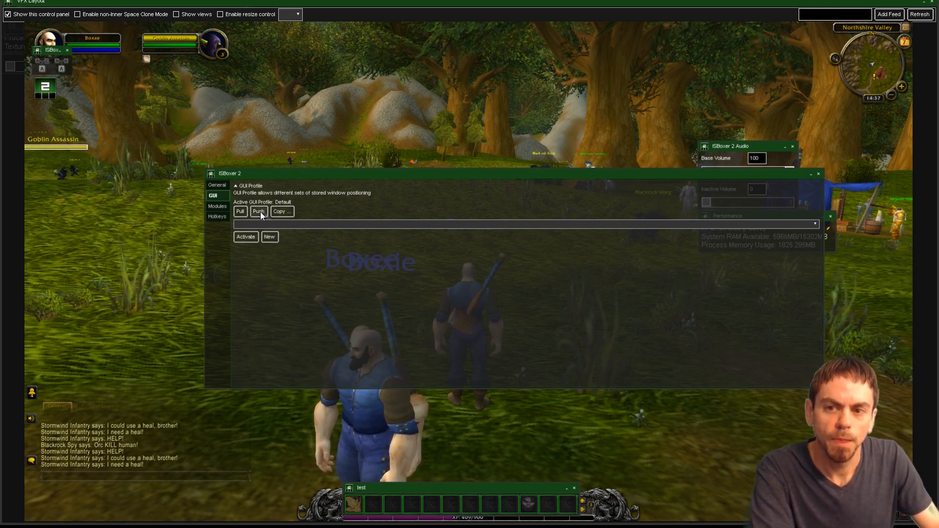
pyautogui.click(176, 14)
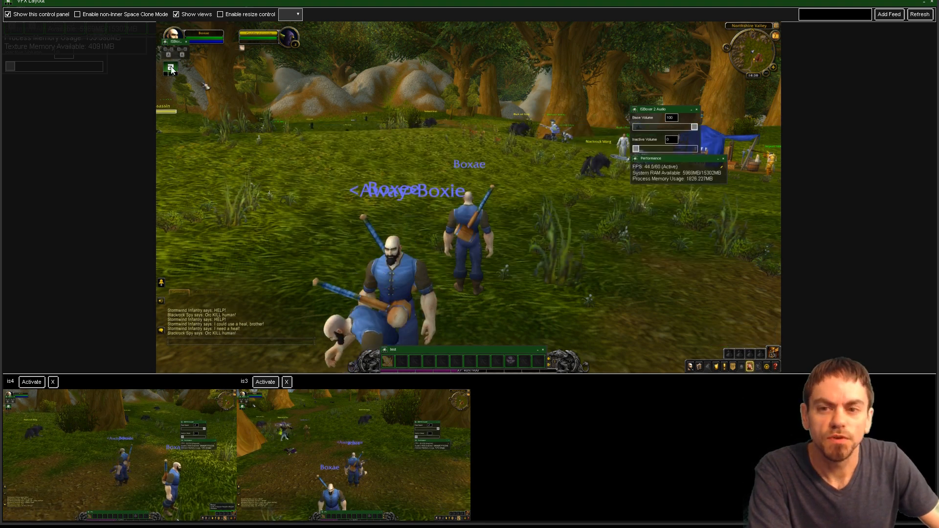
# Adjust inactive volume, activate another character's view, and turn on window layout editing.
pyautogui.click(170, 68)
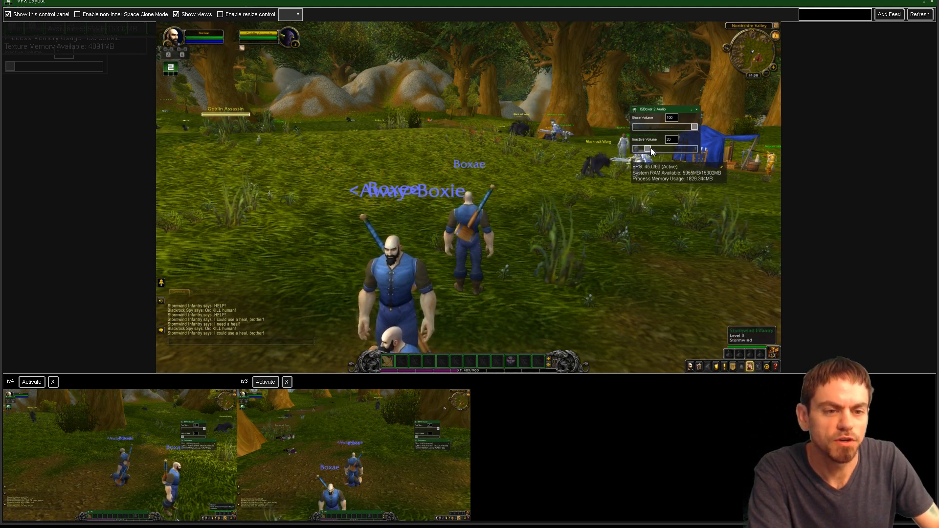
pyautogui.moveTo(886, 324)
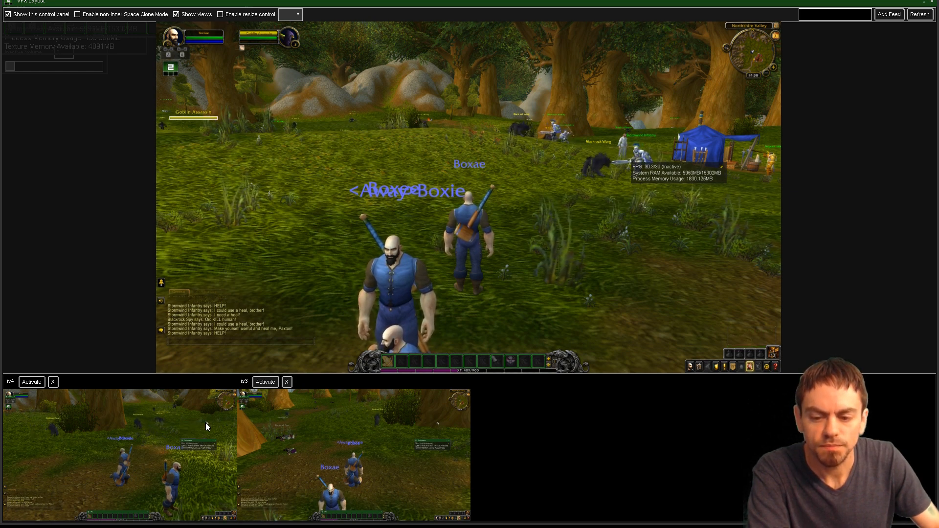
pyautogui.moveTo(344, 129)
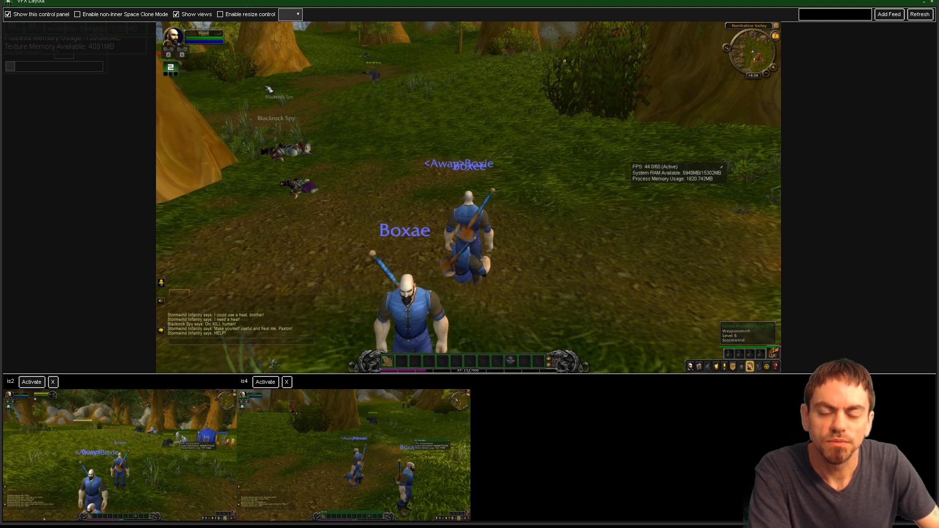
pyautogui.click(265, 382)
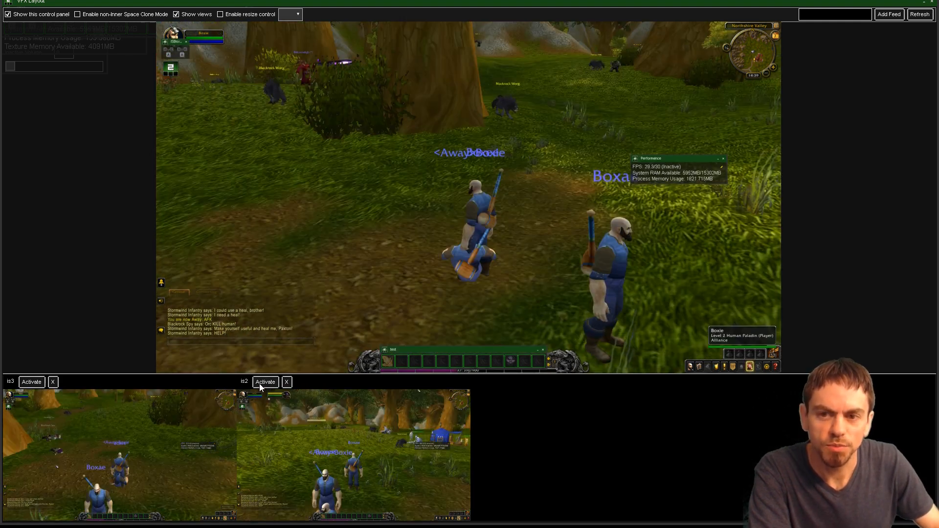
pyautogui.click(171, 69)
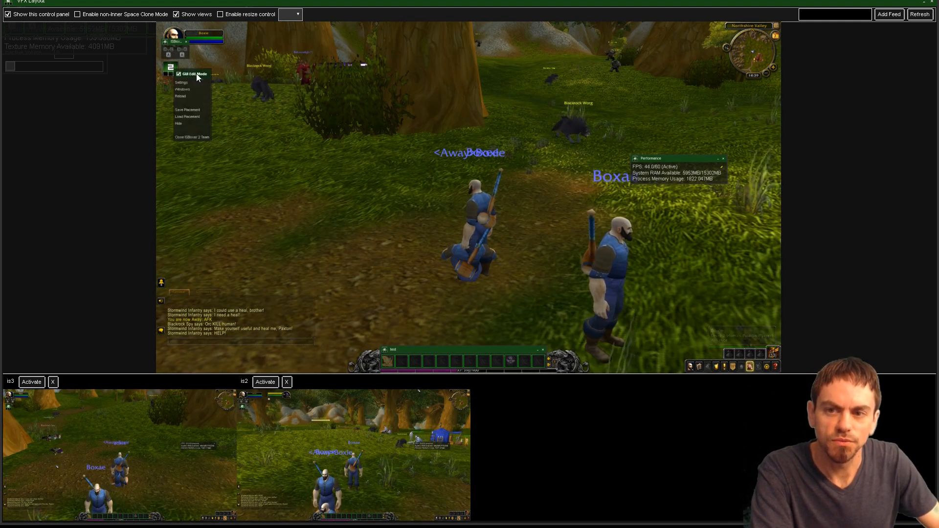
pyautogui.click(311, 186)
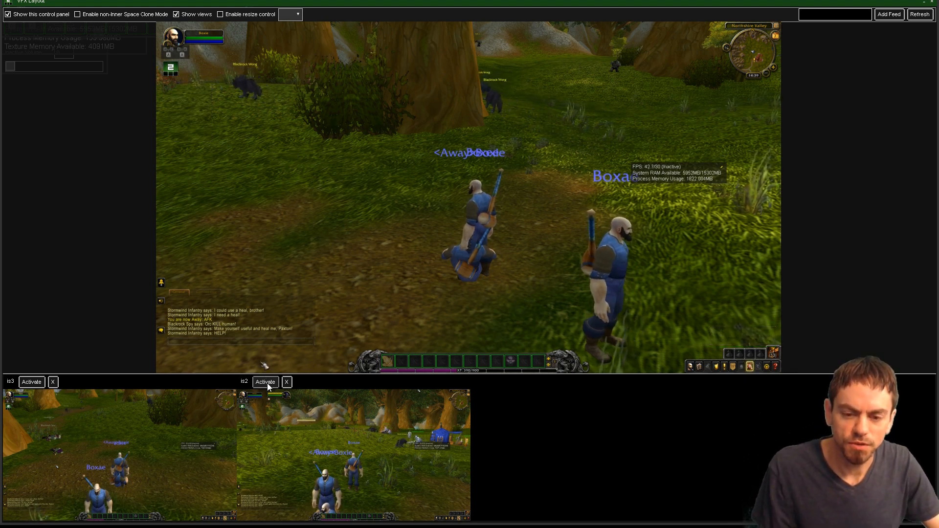
# Activate the is2 character's window so it takes over the main view of the layout.
pyautogui.click(265, 382)
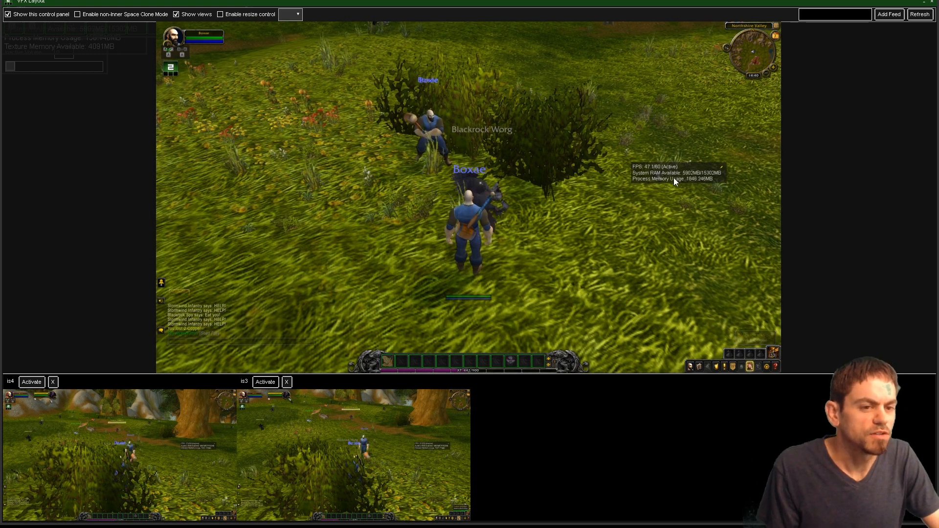
pyautogui.moveTo(723, 191)
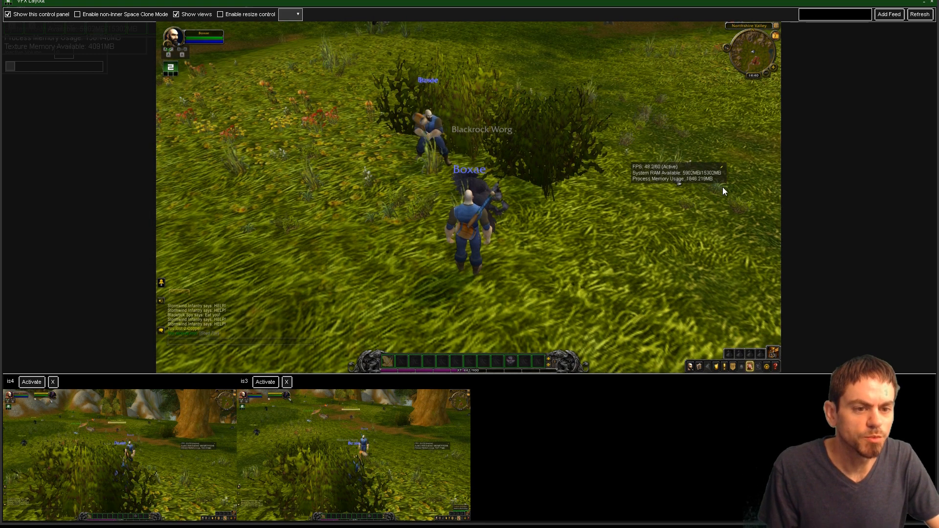
pyautogui.moveTo(398, 134)
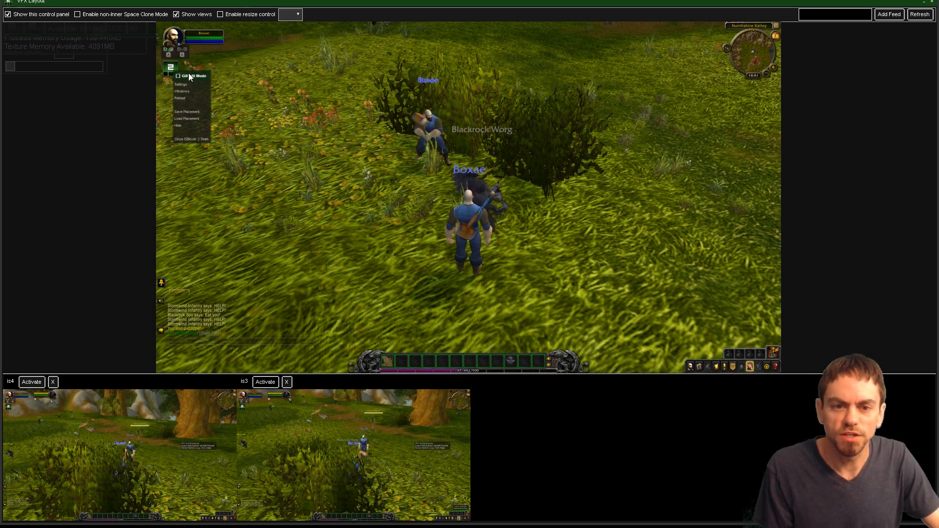
# Hide the team preview views from the in-game ISBoxer 2 menu so one client fills the screen.
pyautogui.click(353, 148)
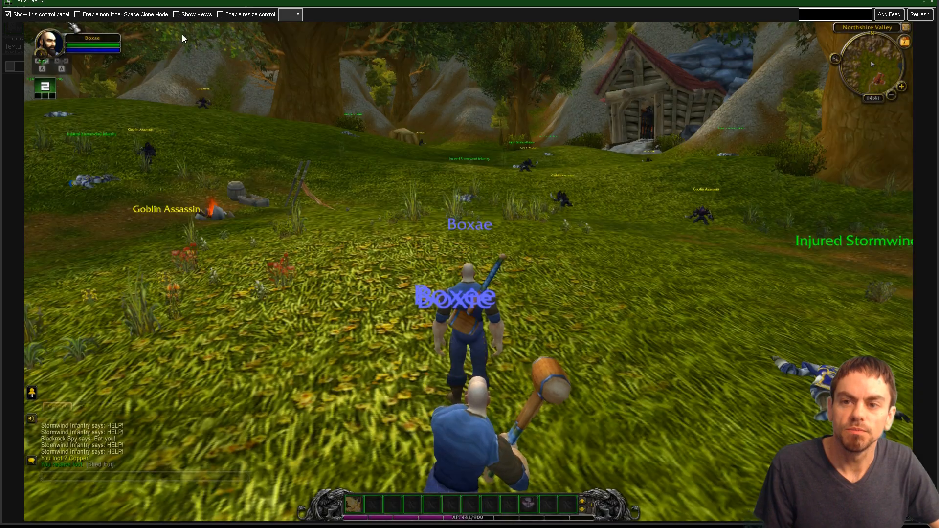
pyautogui.moveTo(353, 504)
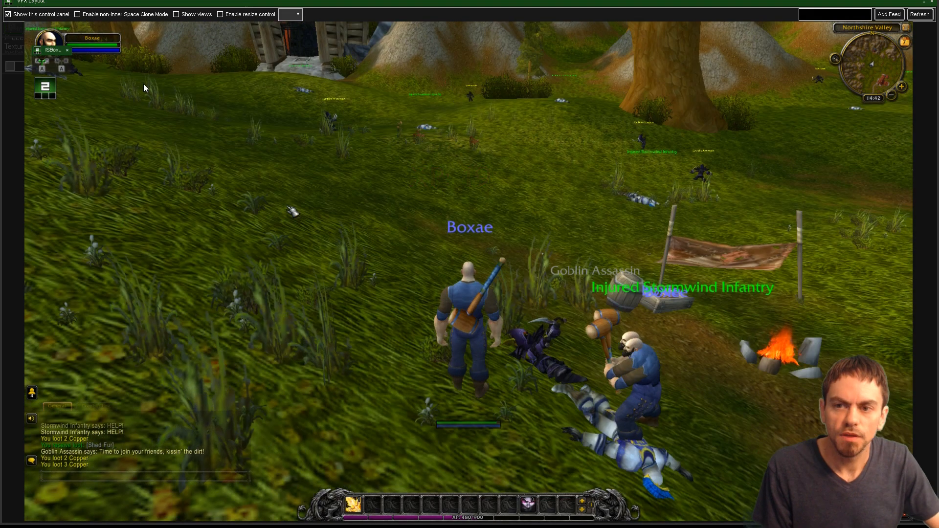
# Re-enable Show views so the two team preview windows return beneath the main view.
pyautogui.click(176, 14)
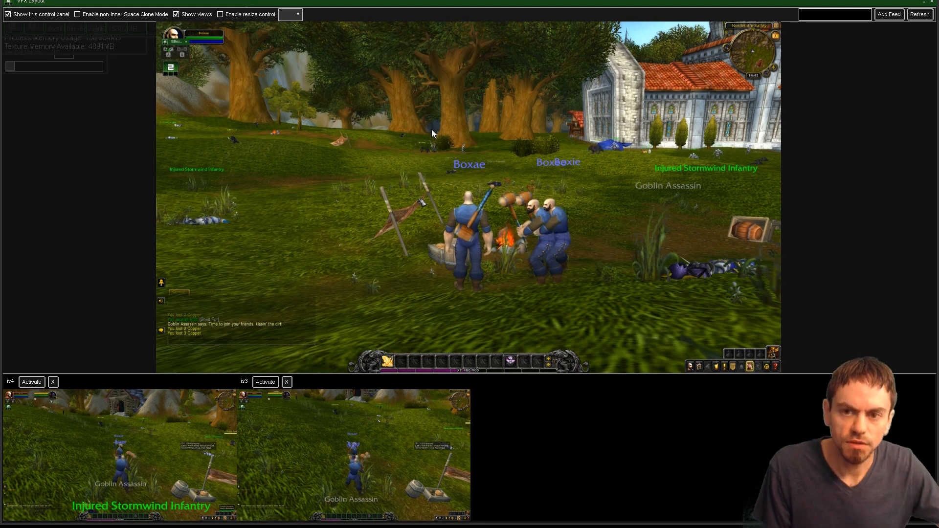
pyautogui.moveTo(471, 197)
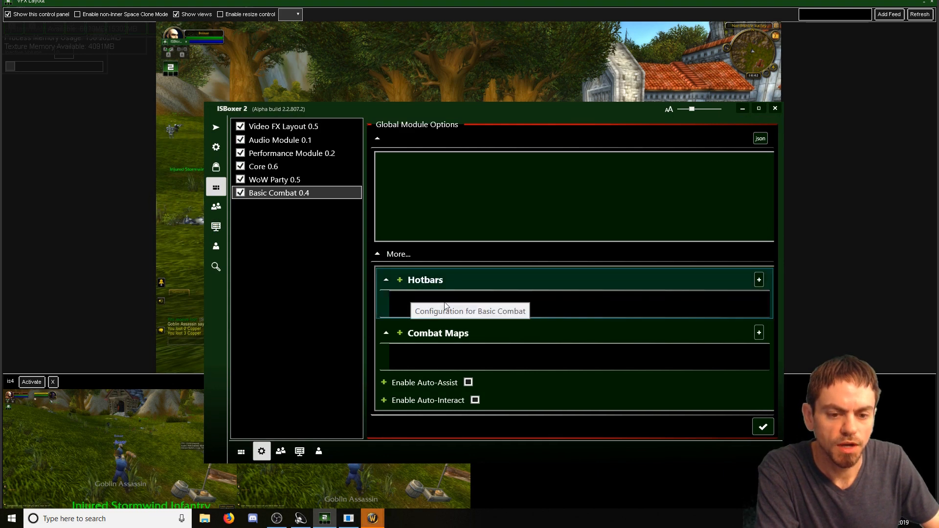
# Add Hotbar 1 with Button 1 and a new Combat Map 1 to the Basic Combat options.
pyautogui.click(758, 279)
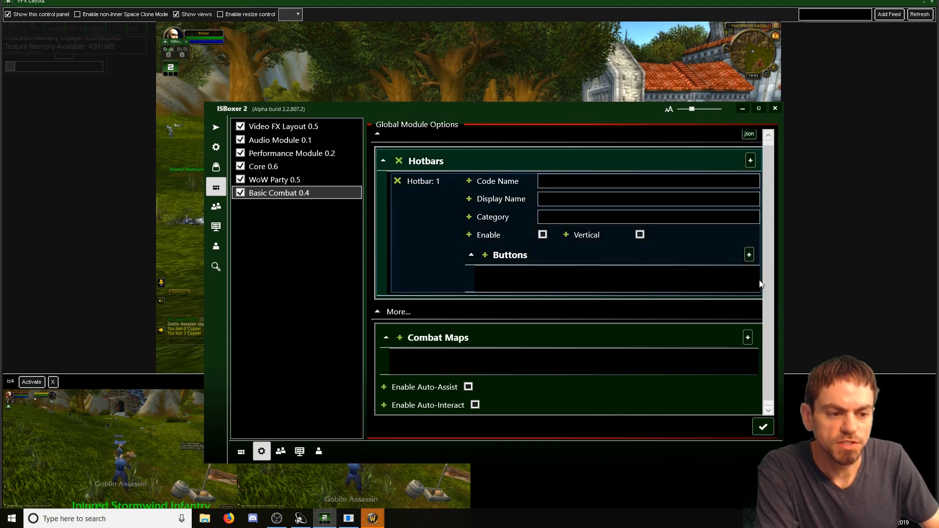
pyautogui.moveTo(577, 259)
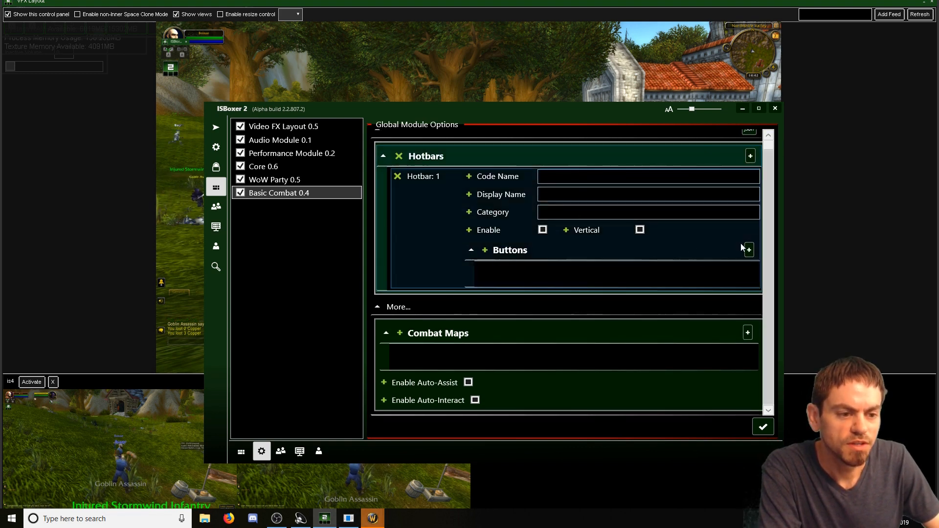
pyautogui.click(748, 249)
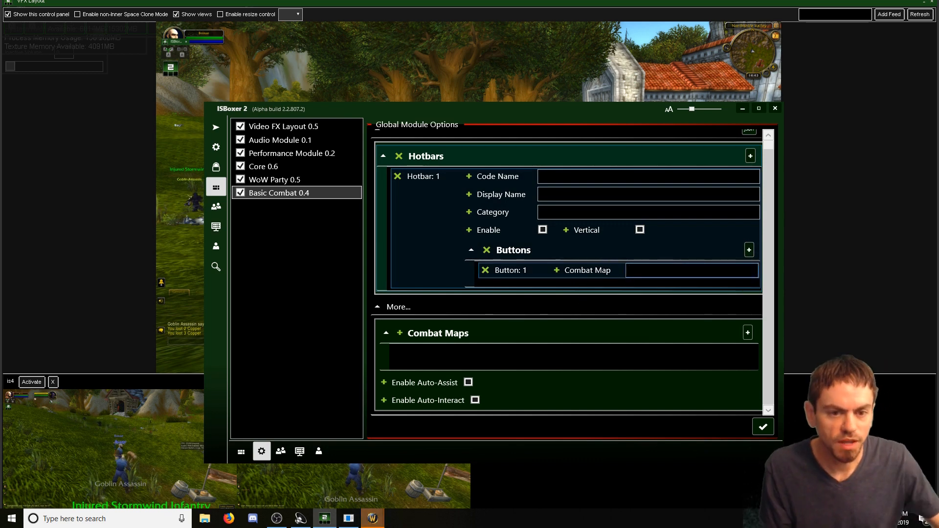
pyautogui.click(748, 332)
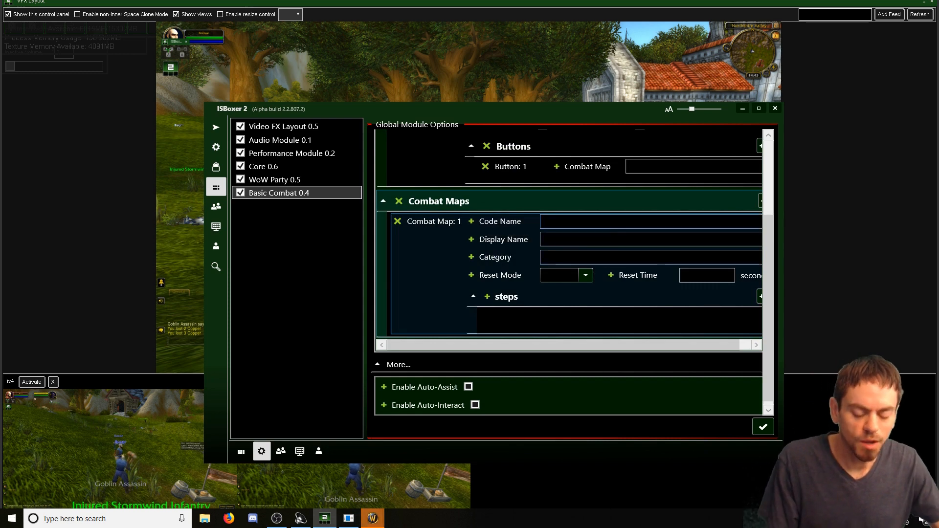
# Fill Combat Map 1 with code name myCombatMap, display name My Combat Map and category Combat.
pyautogui.write('t')
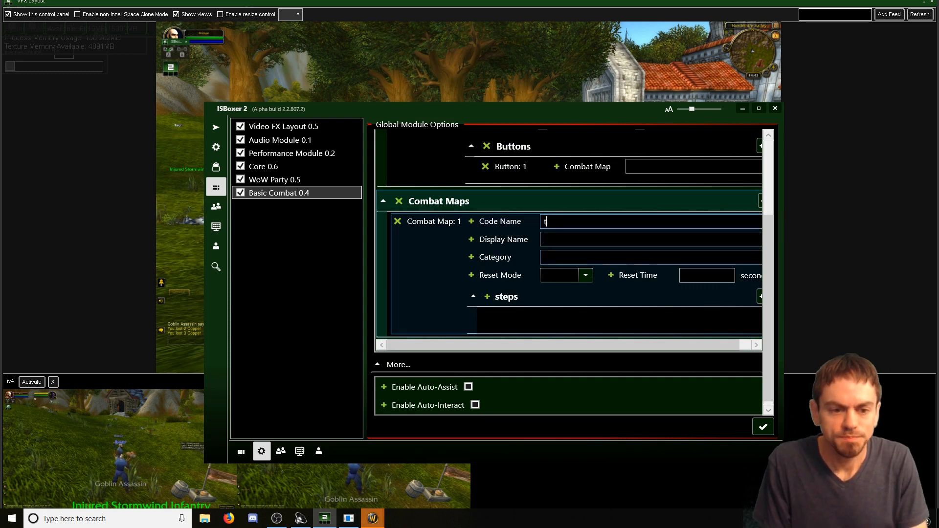
pyautogui.press('Backspace')
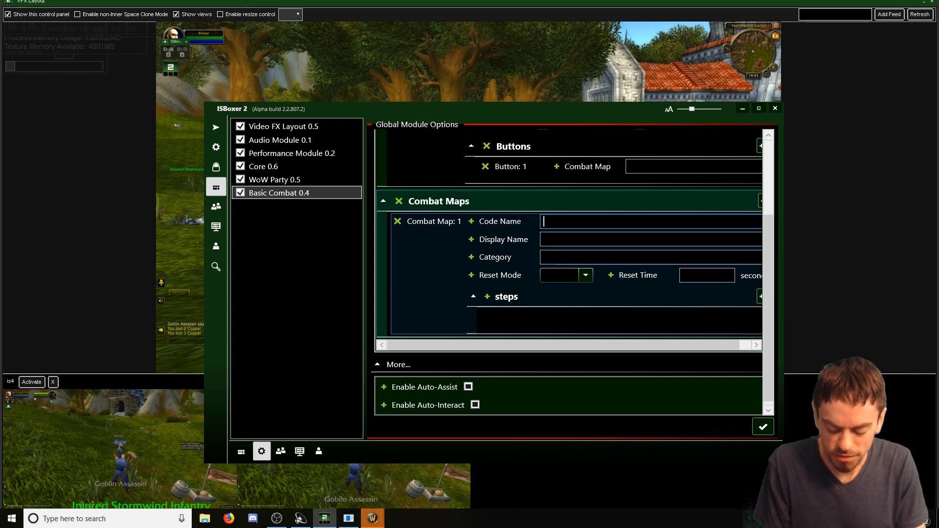
pyautogui.write('myComba')
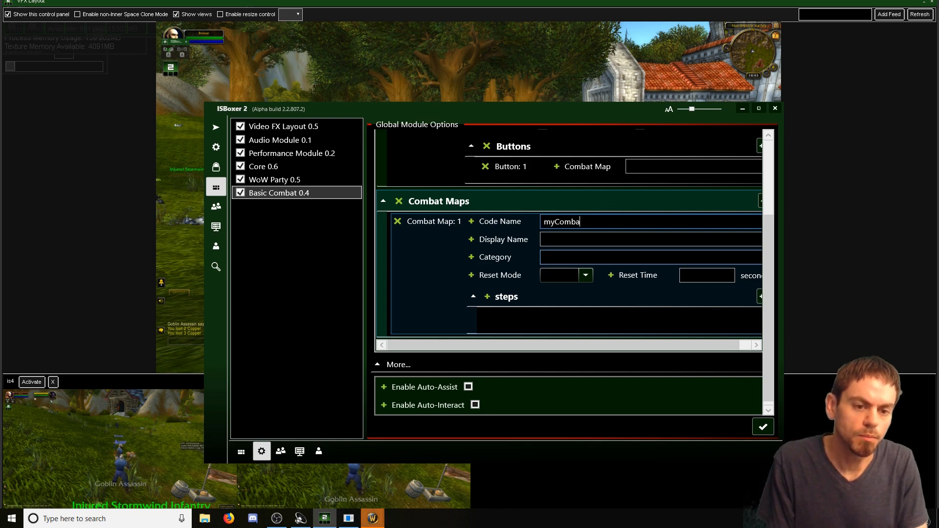
pyautogui.write('tMap')
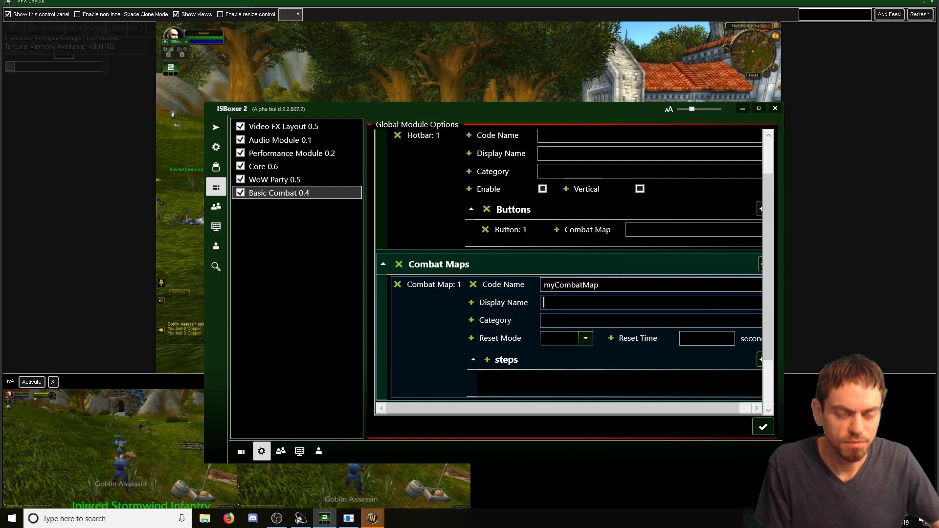
pyautogui.write('My Combat Map')
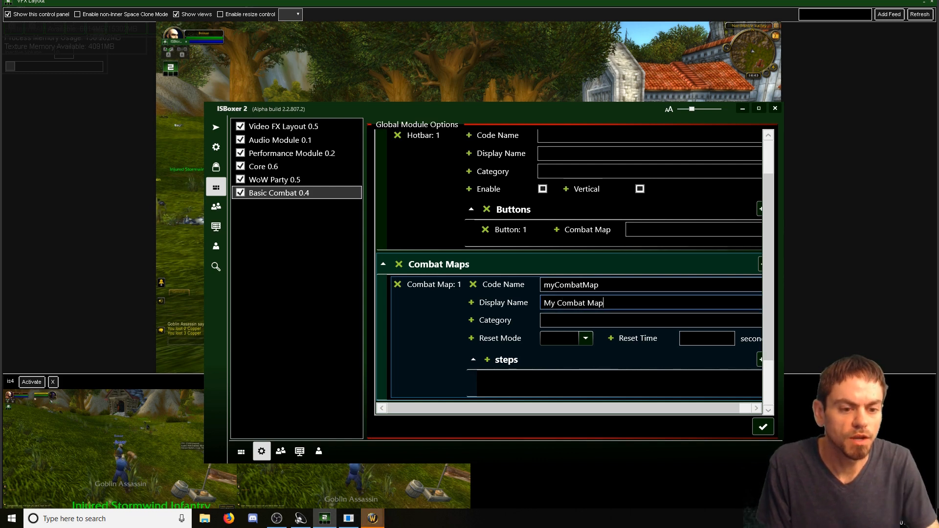
pyautogui.click(650, 319)
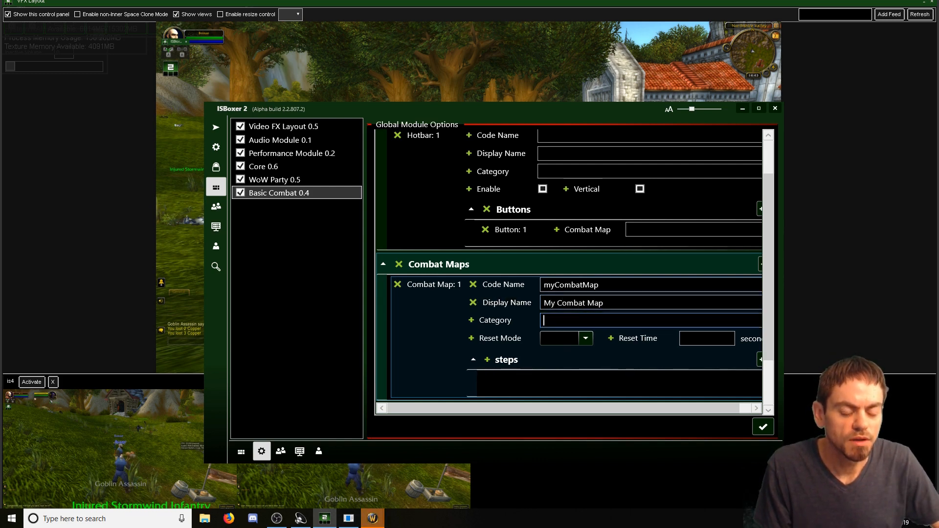
pyautogui.write('Combat')
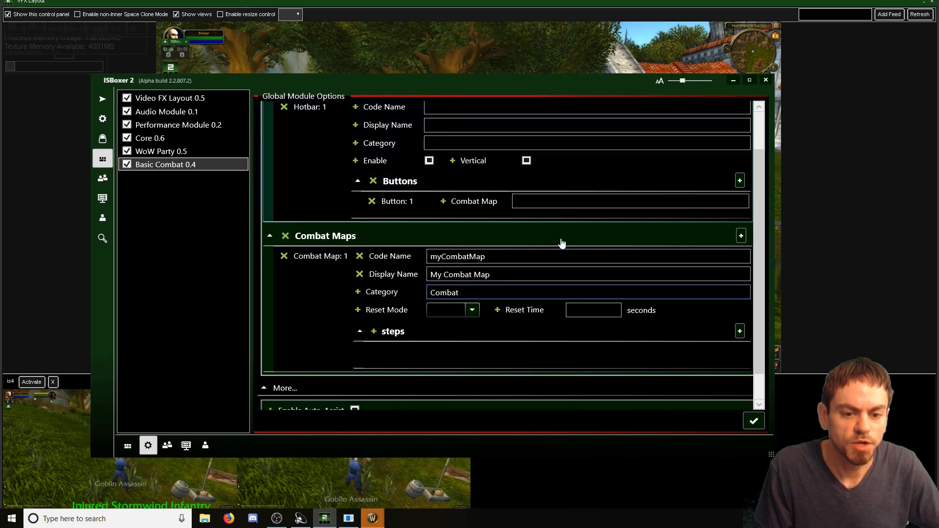
pyautogui.moveTo(428, 311)
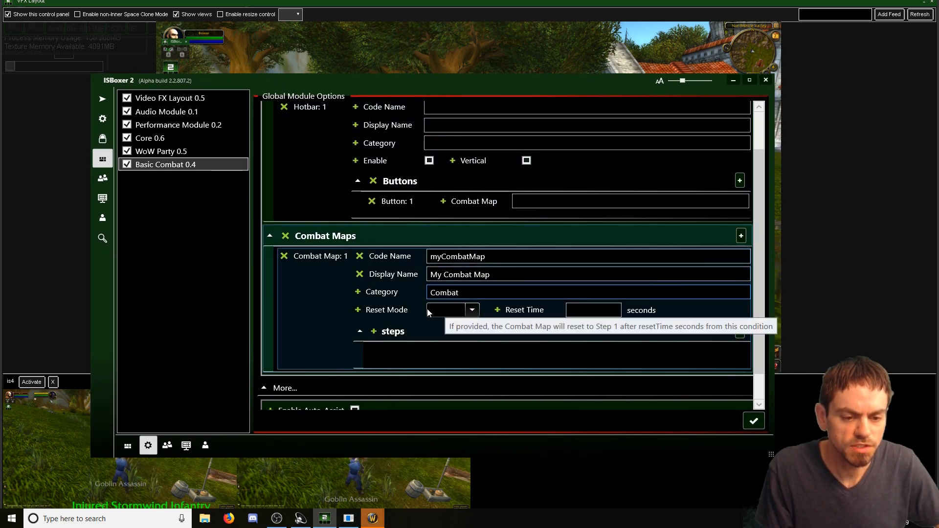
pyautogui.moveTo(418, 316)
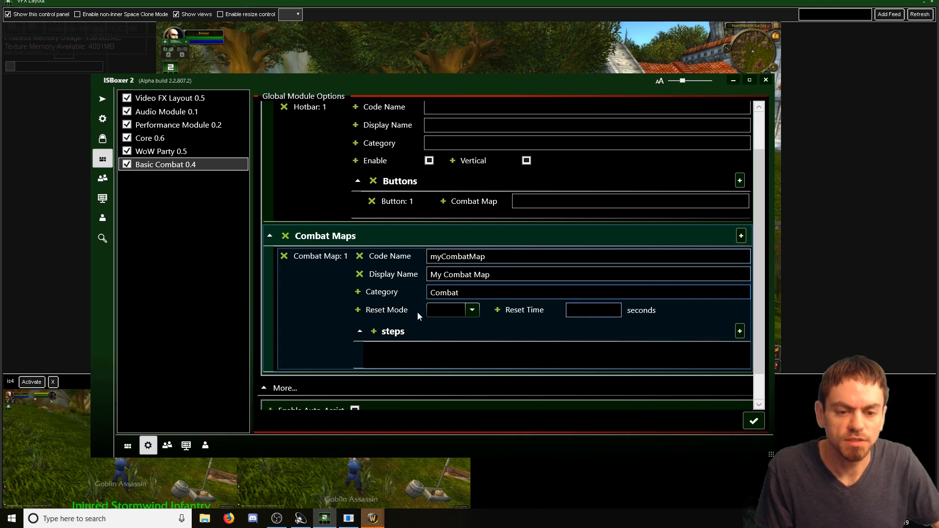
pyautogui.scroll(-3)
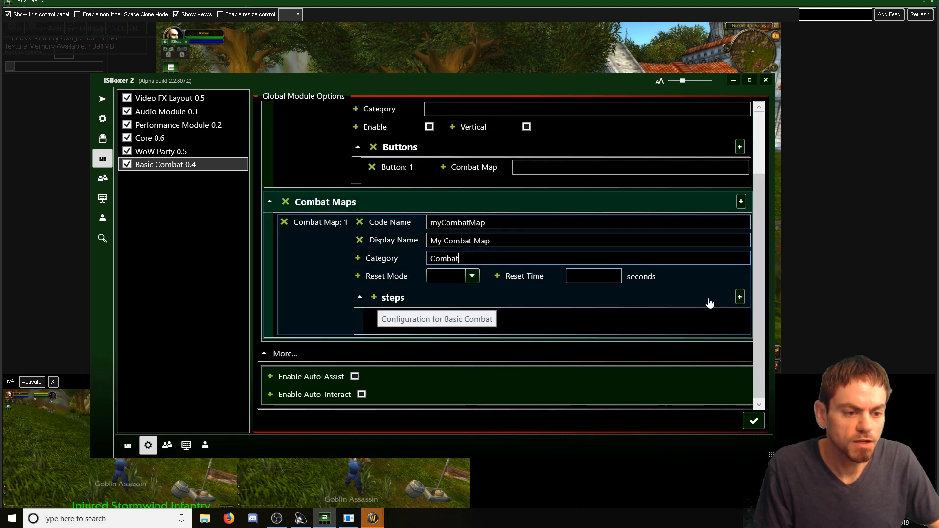
pyautogui.scroll(3)
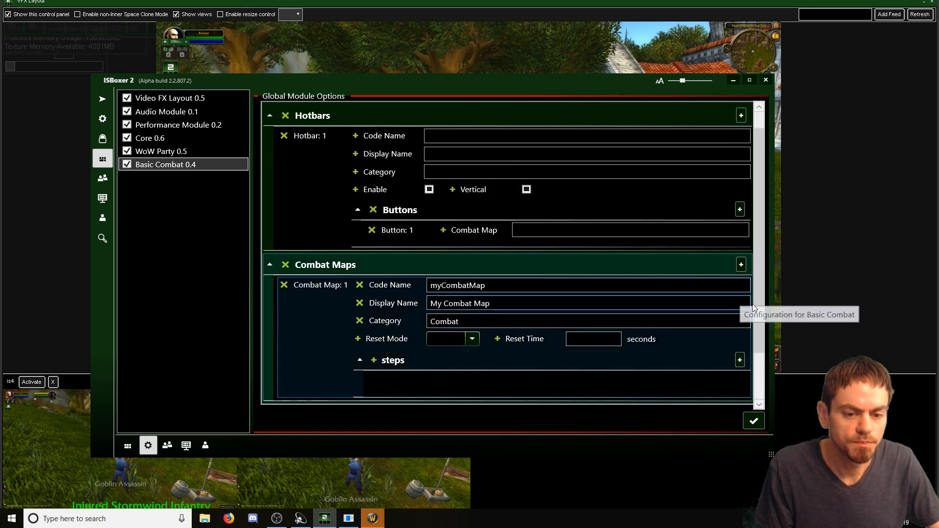
pyautogui.scroll(-3)
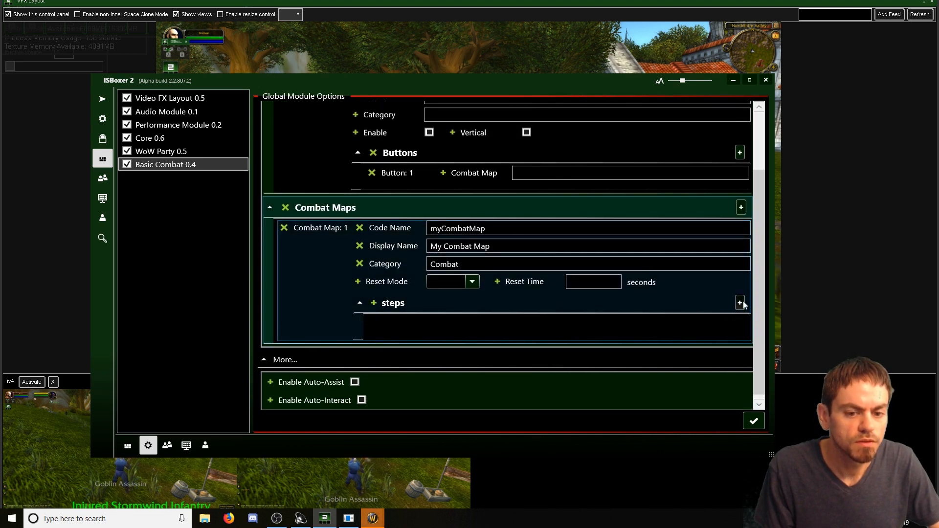
# Add Step 1 to myCombatMap, leaving its Actions and Task sections empty.
pyautogui.click(740, 303)
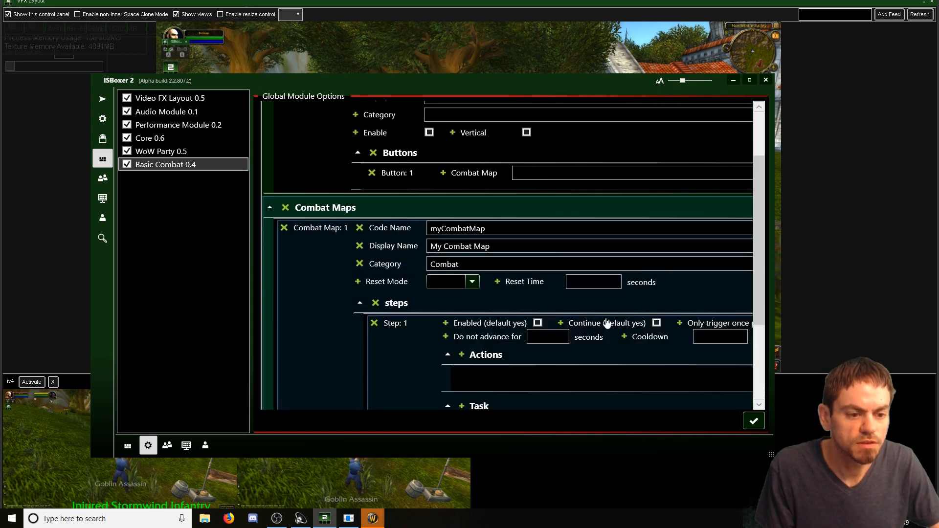
pyautogui.scroll(-3)
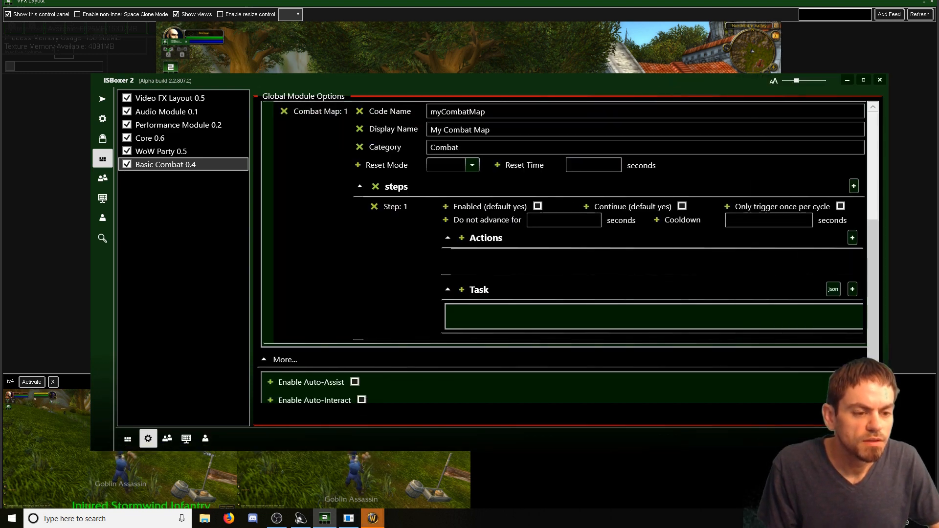
pyautogui.moveTo(505, 244)
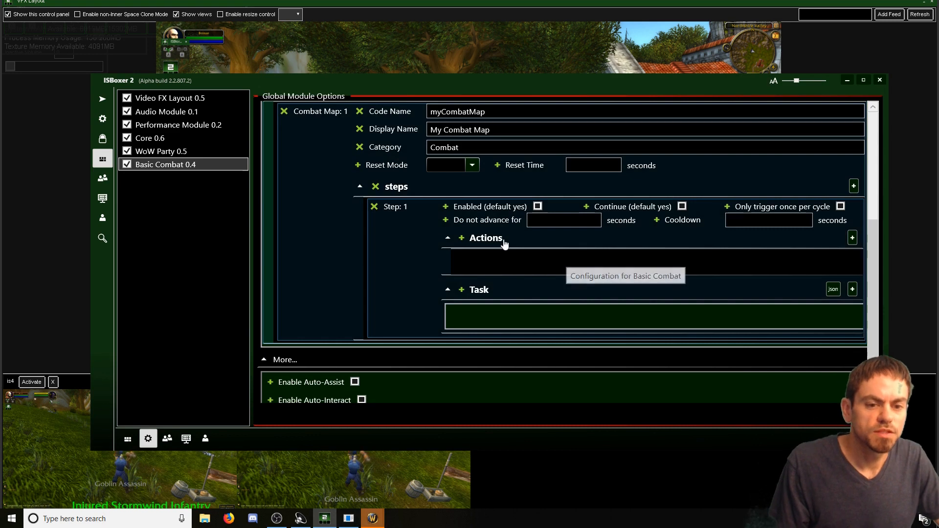
pyautogui.moveTo(527, 253)
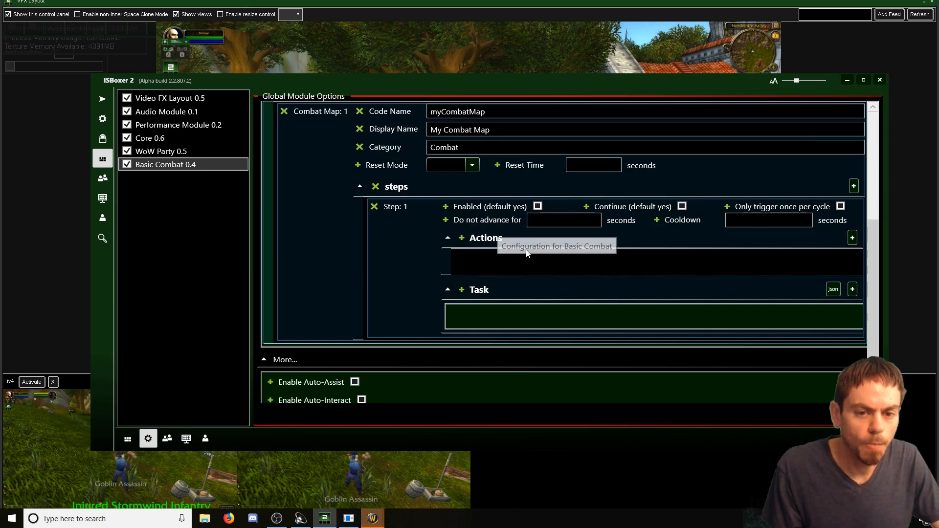
pyautogui.moveTo(492, 207)
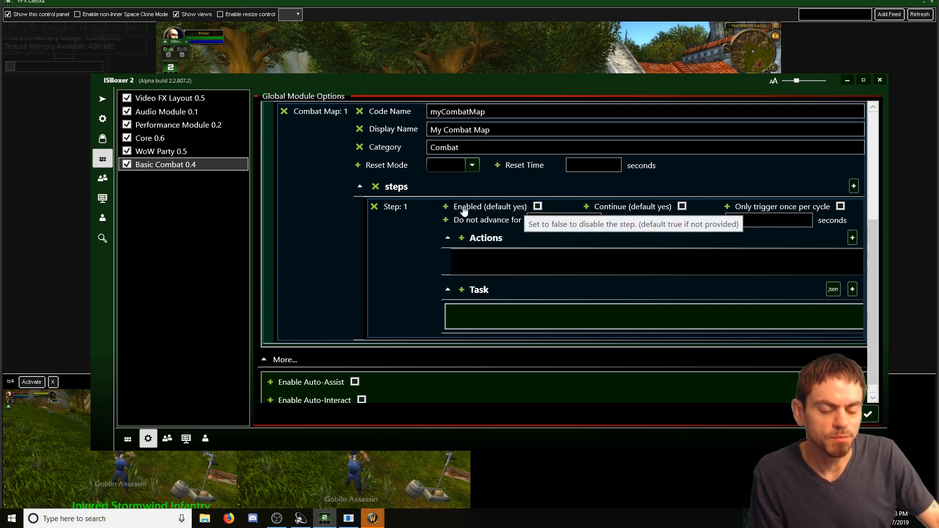
pyautogui.moveTo(664, 219)
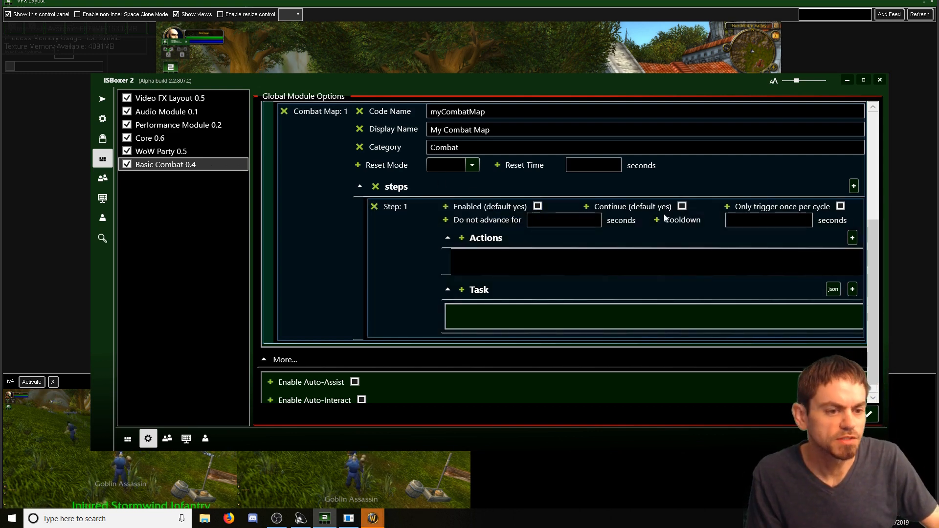
pyautogui.moveTo(719, 218)
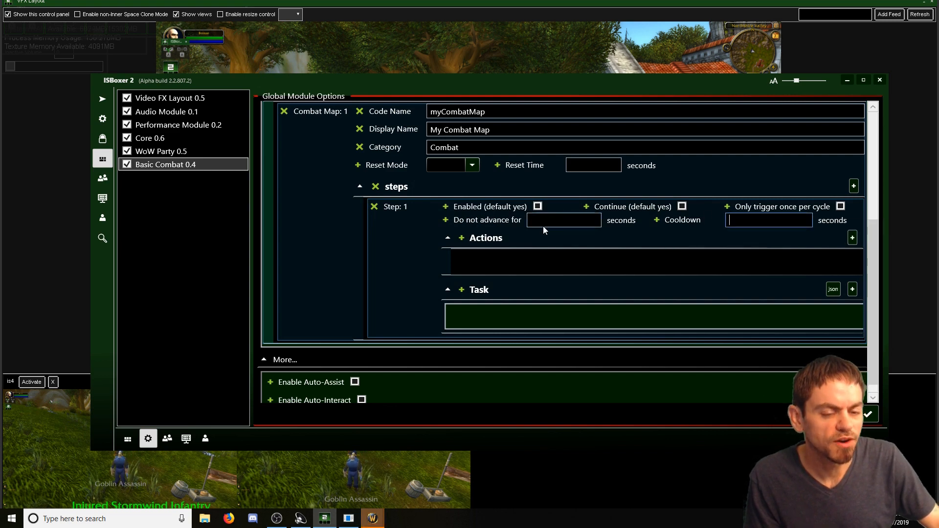
pyautogui.moveTo(769, 220)
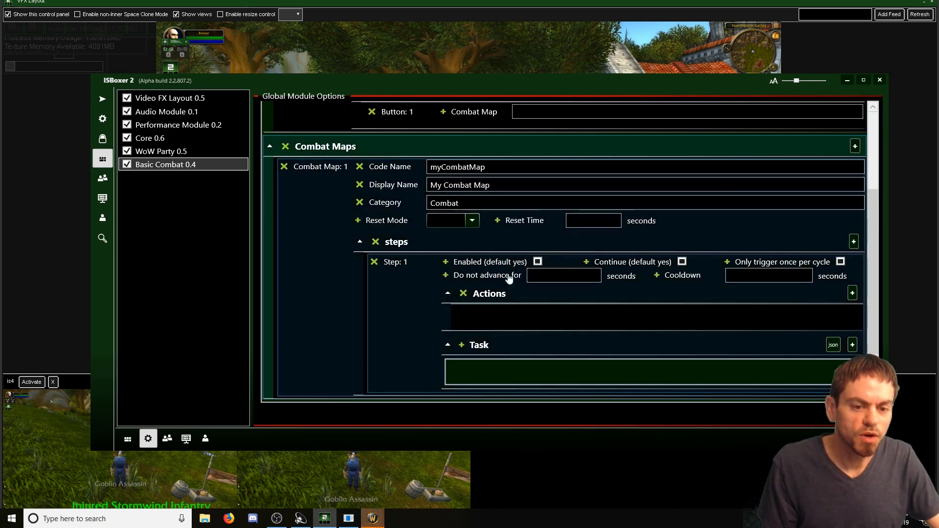
pyautogui.moveTo(852, 293)
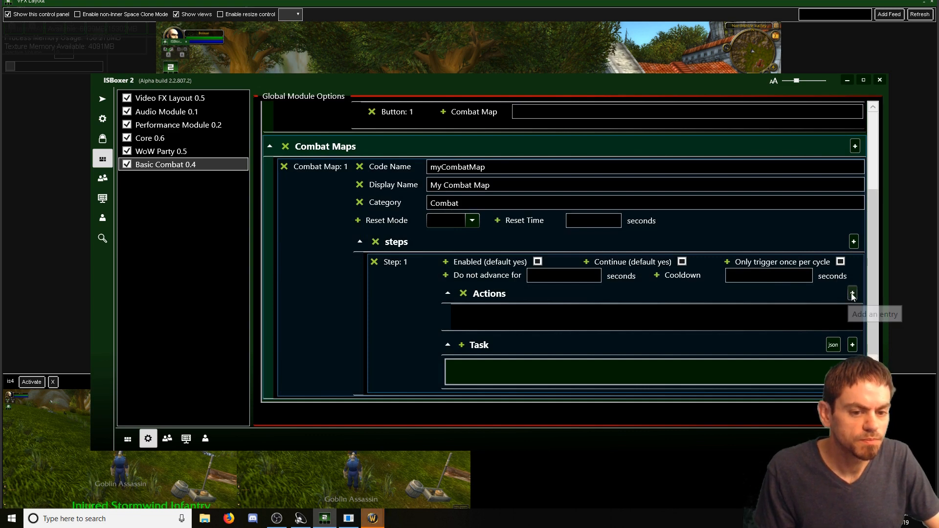
# Add Action 1 sending key 1 to all targets with Round-robin and Auto-Assist enabled.
pyautogui.click(852, 292)
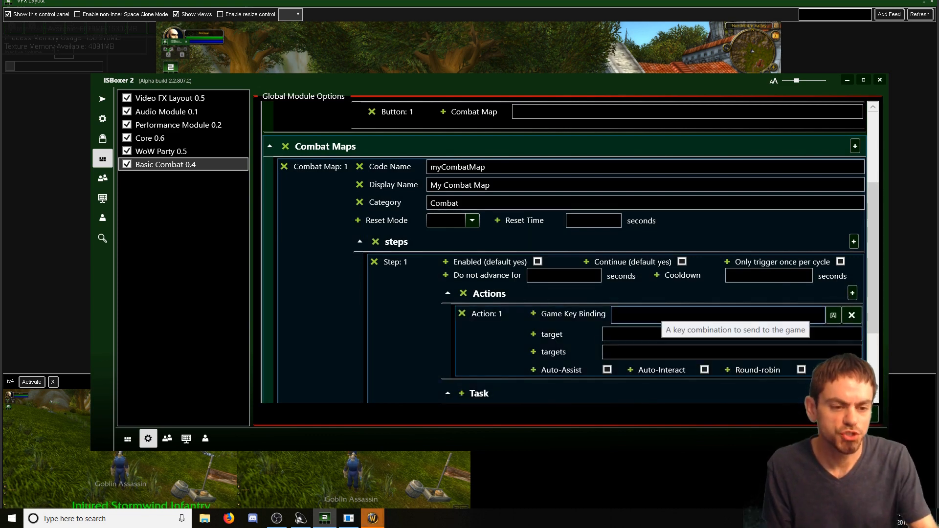
pyautogui.moveTo(640, 328)
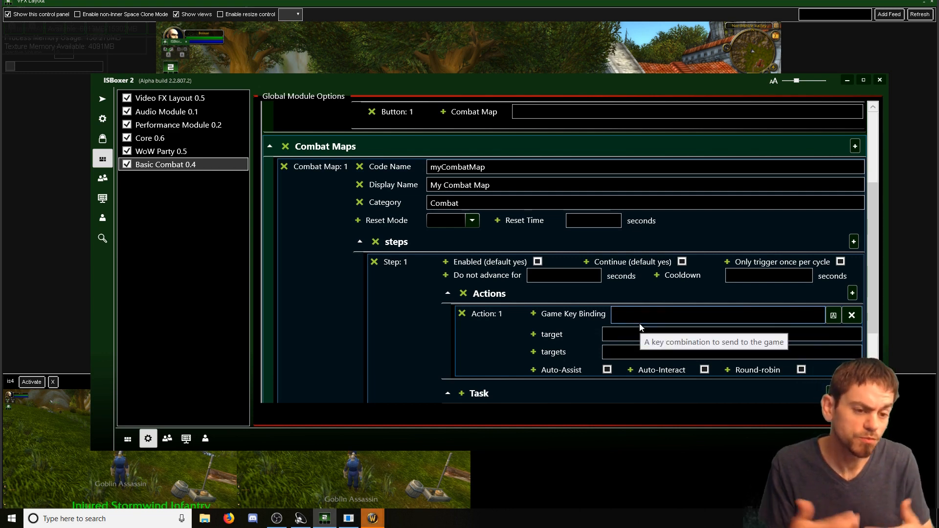
pyautogui.moveTo(622, 311)
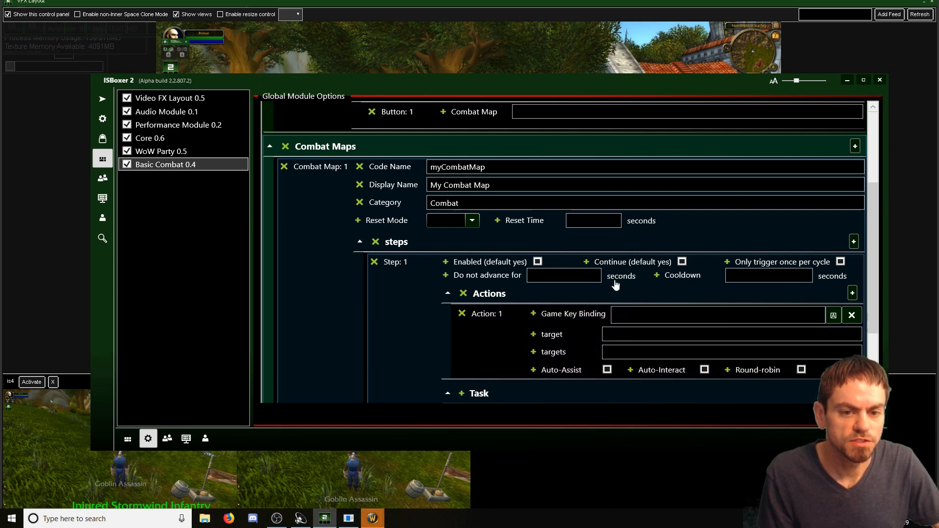
pyautogui.moveTo(716, 314)
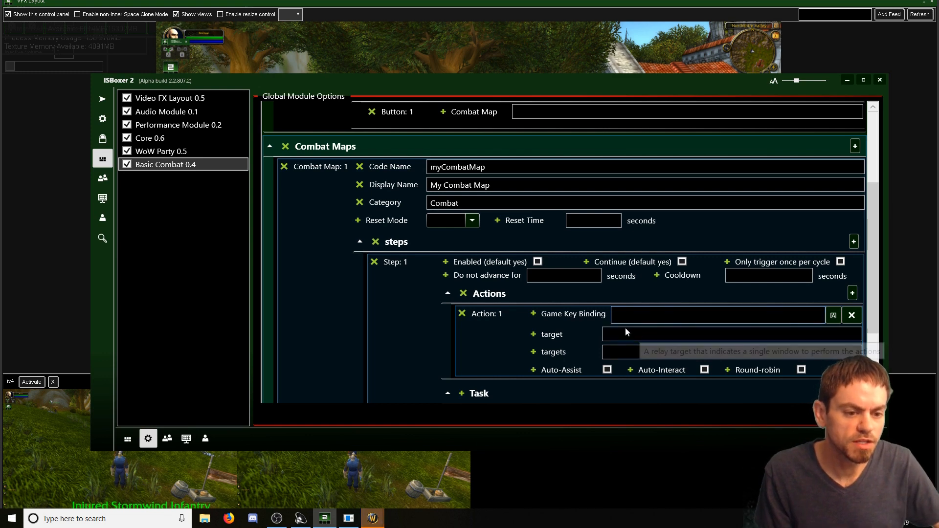
pyautogui.moveTo(626, 333)
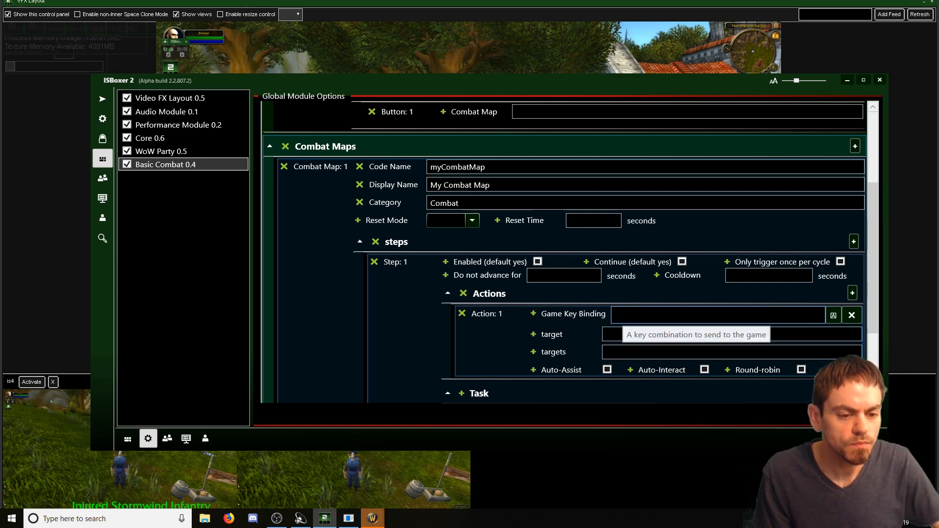
pyautogui.click(717, 314)
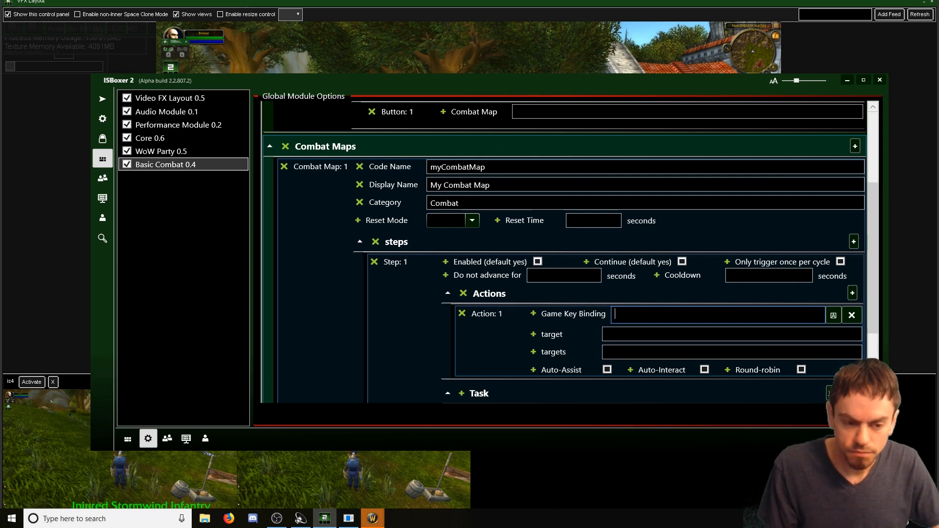
pyautogui.write('1')
pyautogui.click(731, 353)
pyautogui.write('all')
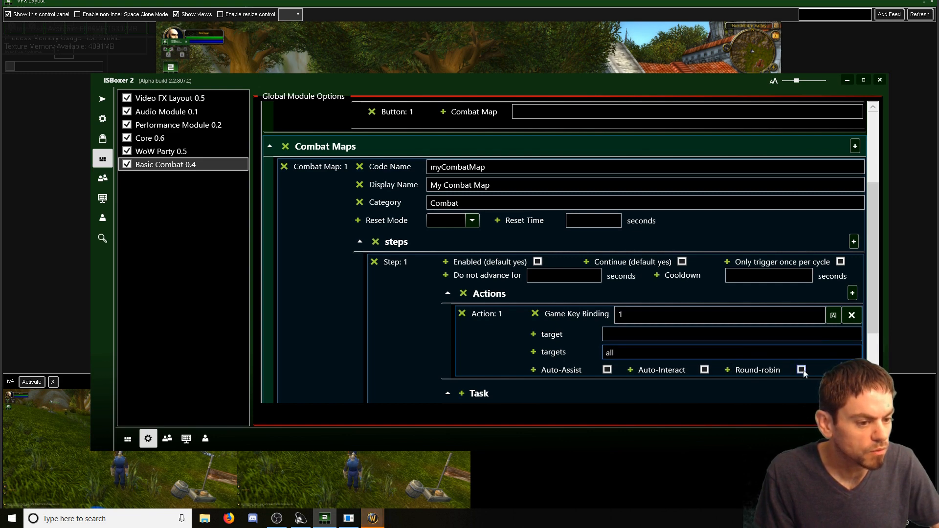
pyautogui.click(801, 370)
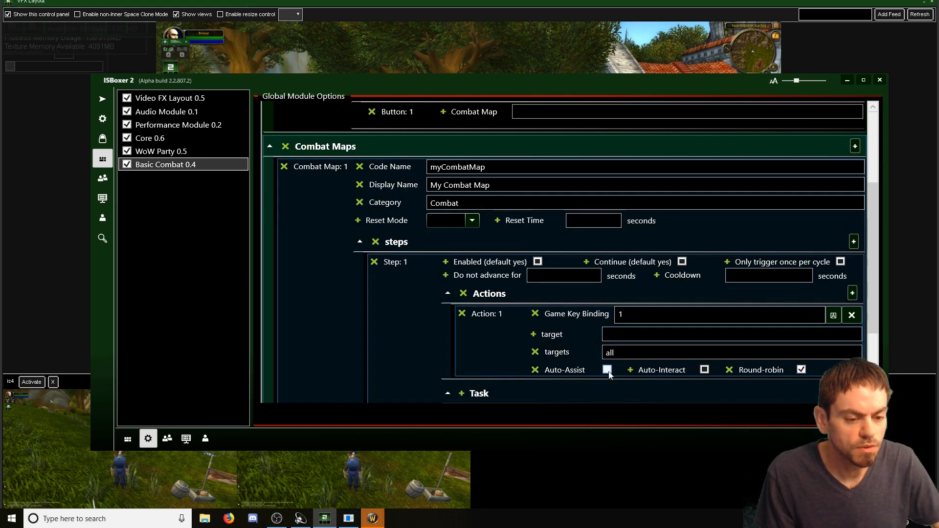
pyautogui.click(607, 369)
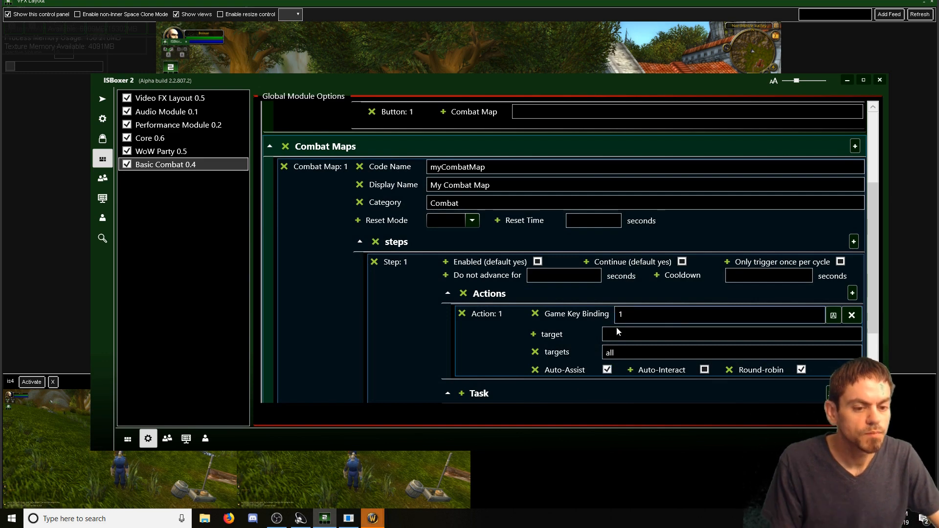
pyautogui.click(730, 334)
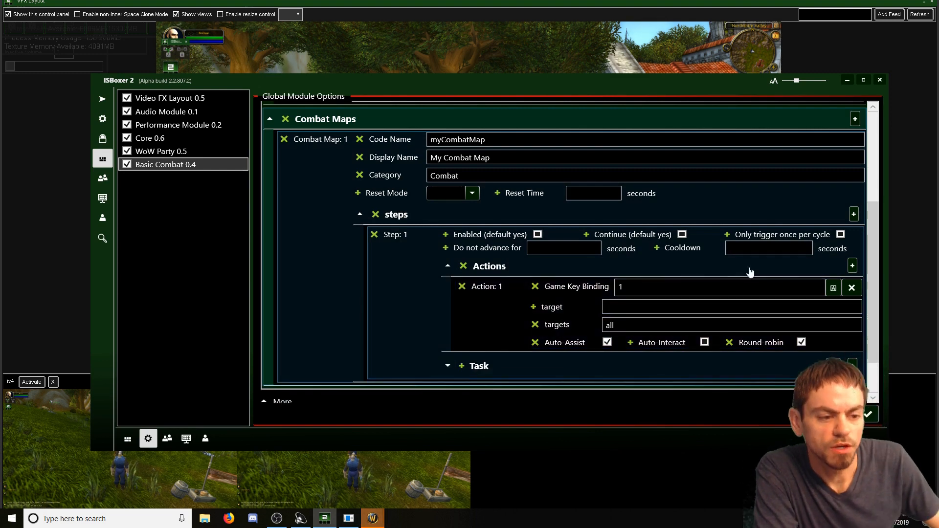
# Scroll back up to Hotbar 1 to reach Button 1's Combat Map field.
pyautogui.scroll(3)
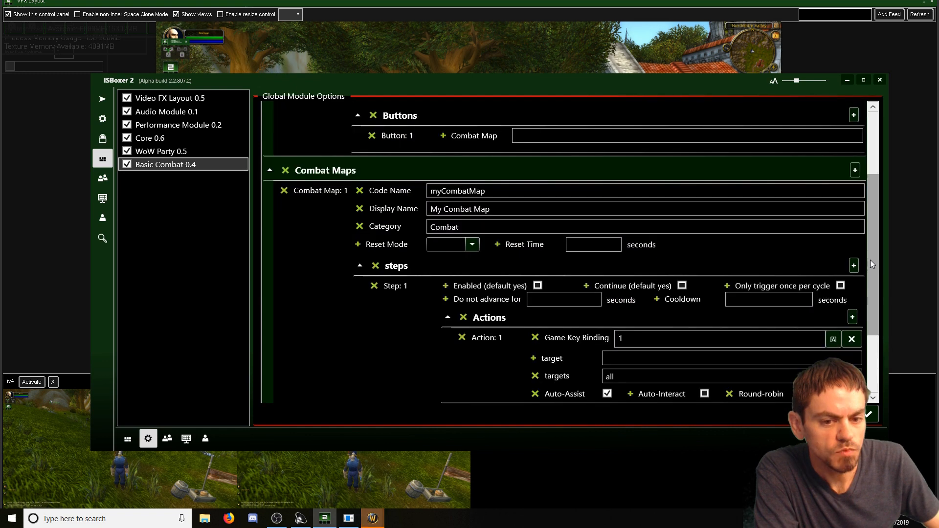
pyautogui.moveTo(871, 277)
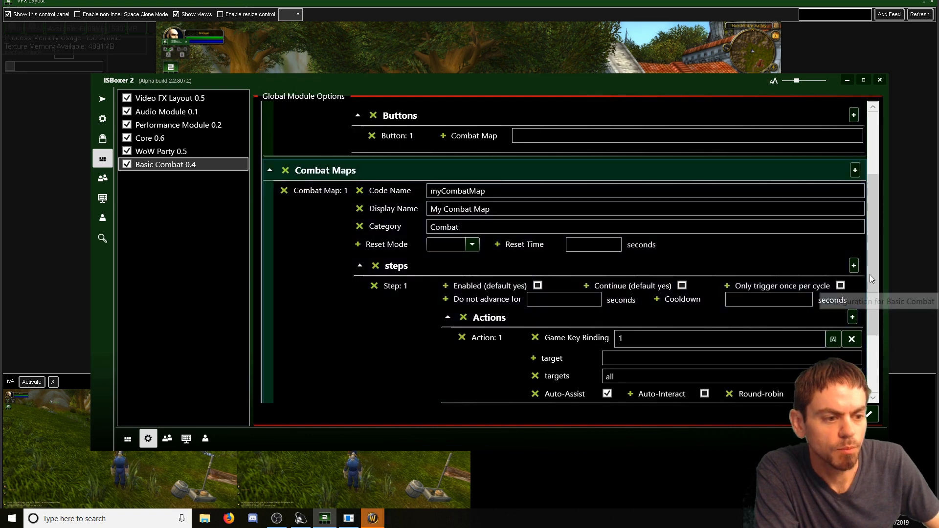
pyautogui.scroll(-3)
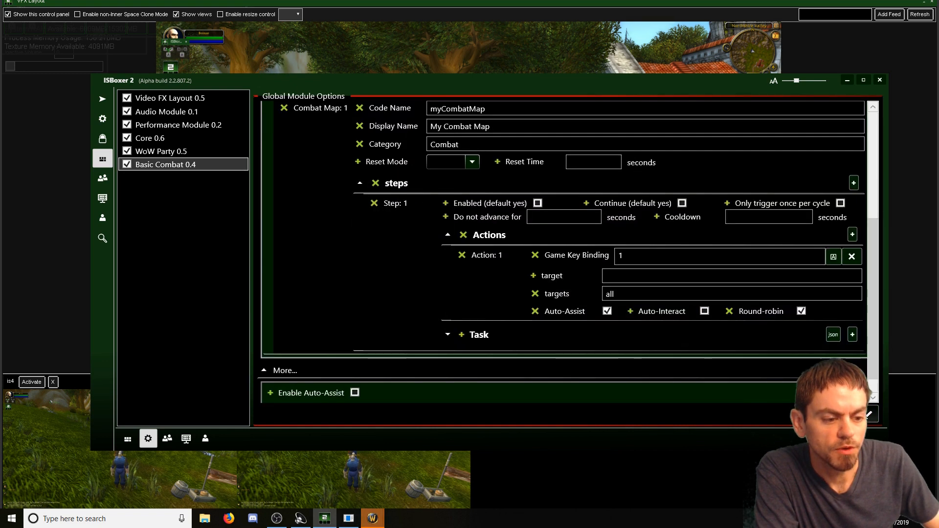
pyautogui.scroll(3)
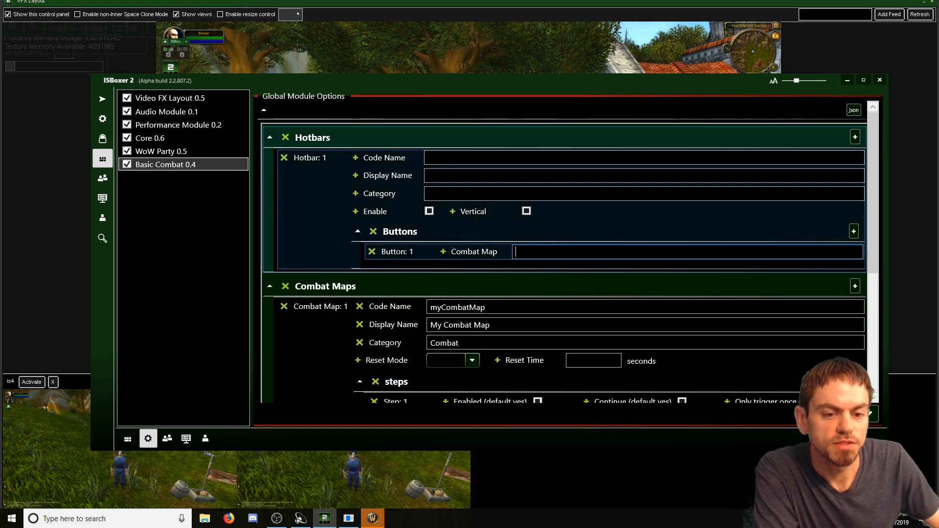
pyautogui.moveTo(599, 251)
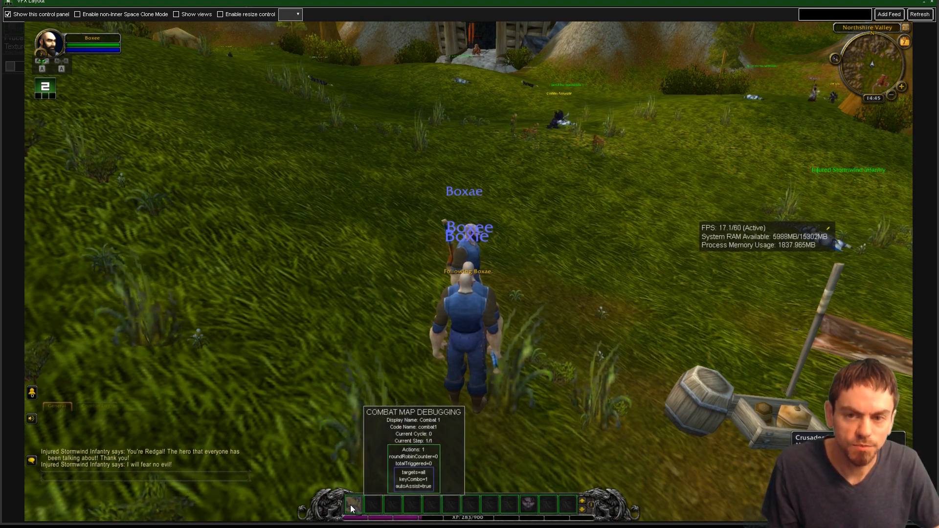
# Show the team views again and set Button 1's combat map to myCombatMap.
pyautogui.click(175, 14)
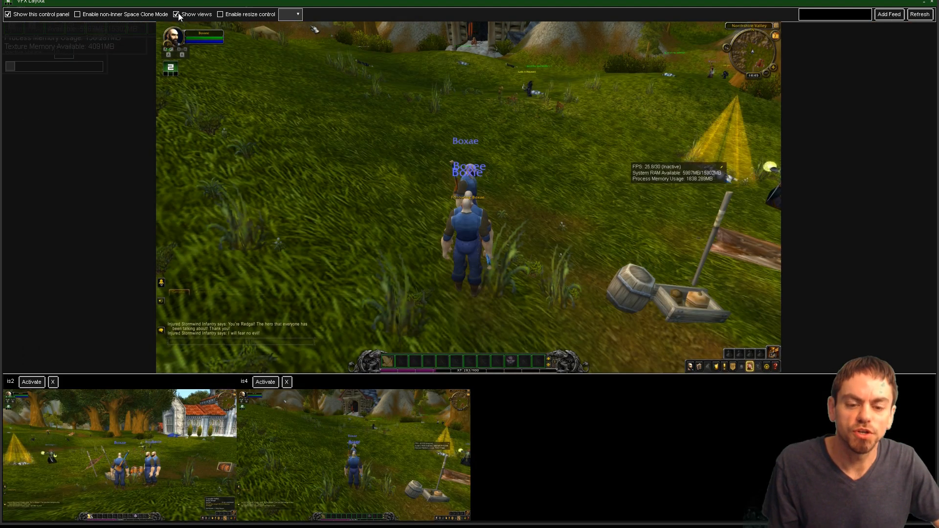
pyautogui.moveTo(370, 188)
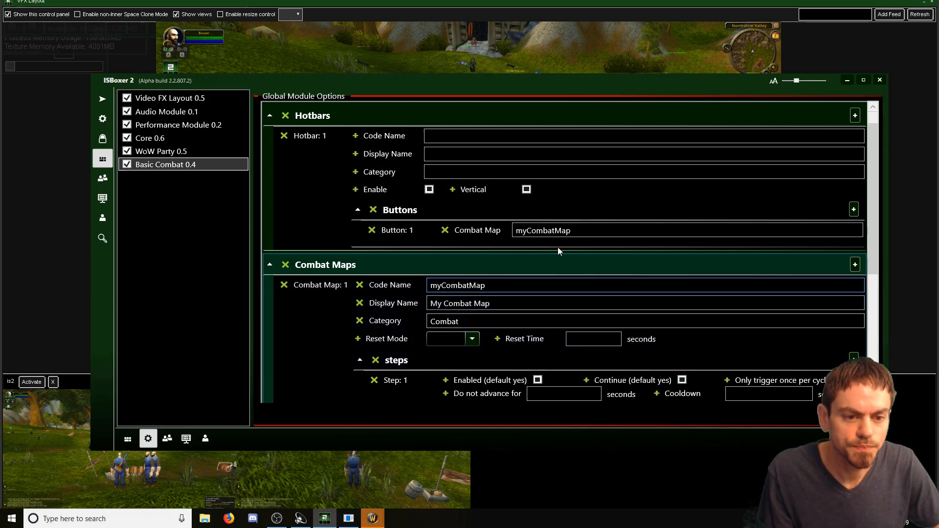
pyautogui.doubleClick(542, 229)
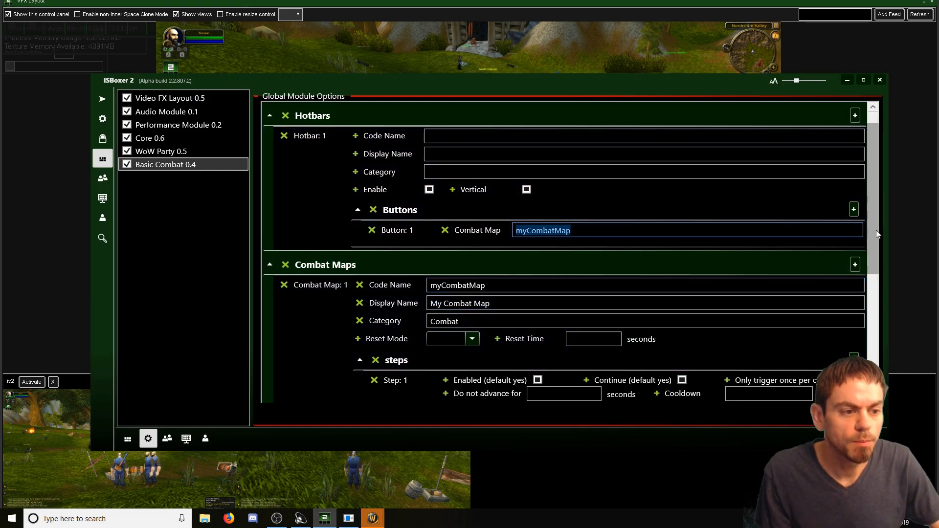
pyautogui.scroll(3)
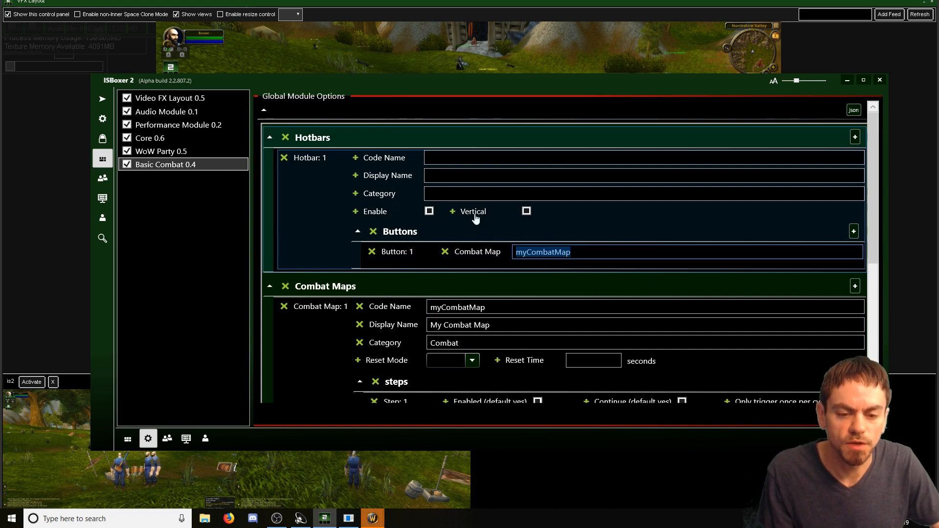
pyautogui.moveTo(446, 161)
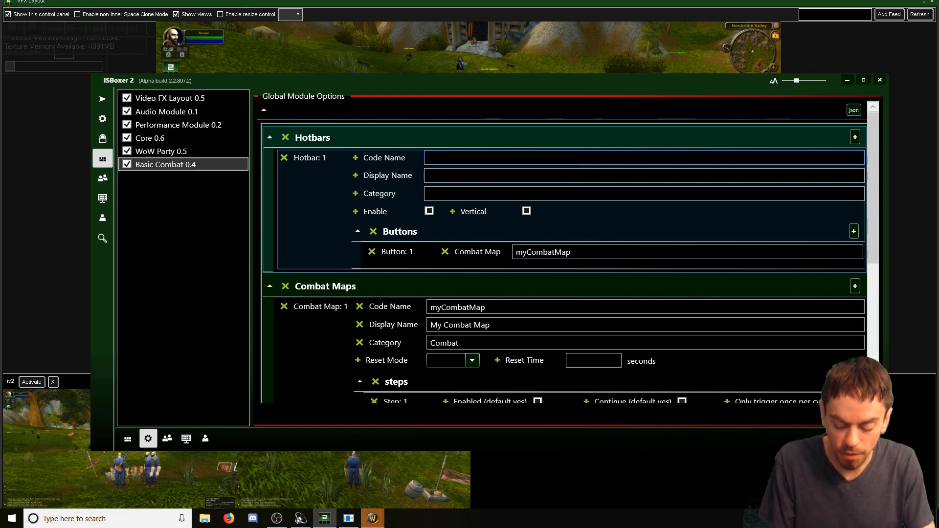
# Name Hotbar 1 with code name myHotbar and display name My Hotbar.
pyautogui.write('myHotbar')
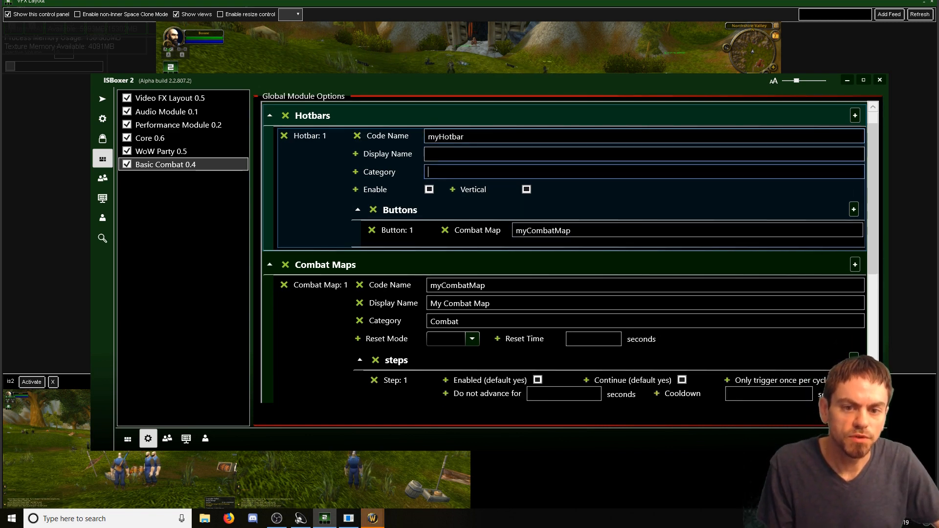
pyautogui.write('My Hotb')
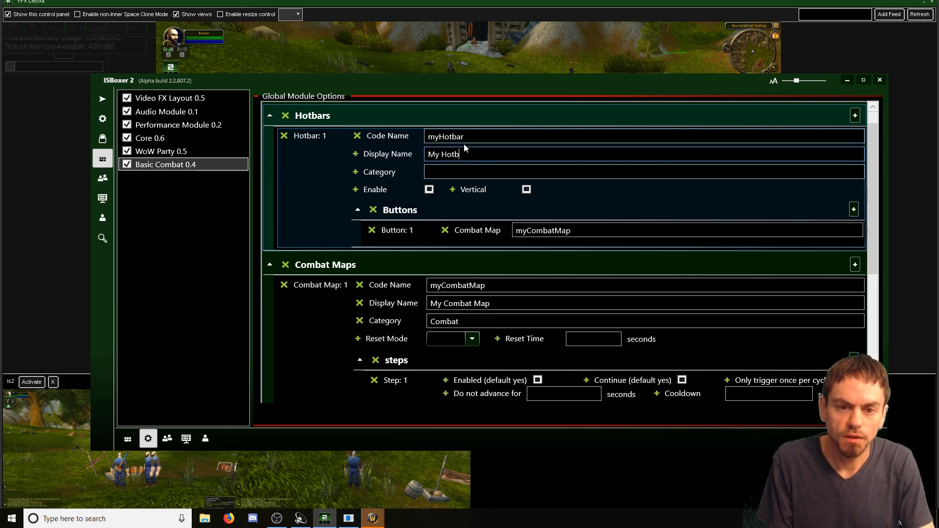
pyautogui.write('ar')
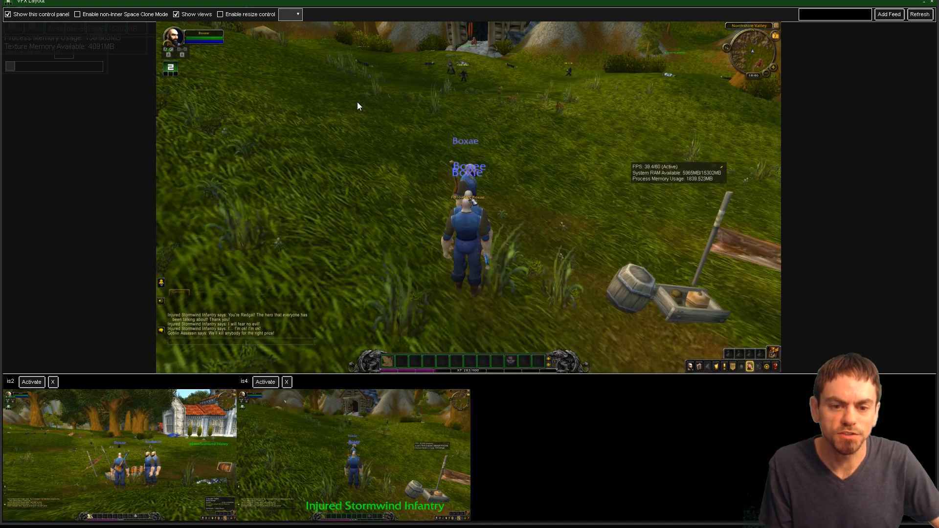
# Reopen the ISBoxer 2 settings from the in-game team menu over World of Warcraft.
pyautogui.click(170, 67)
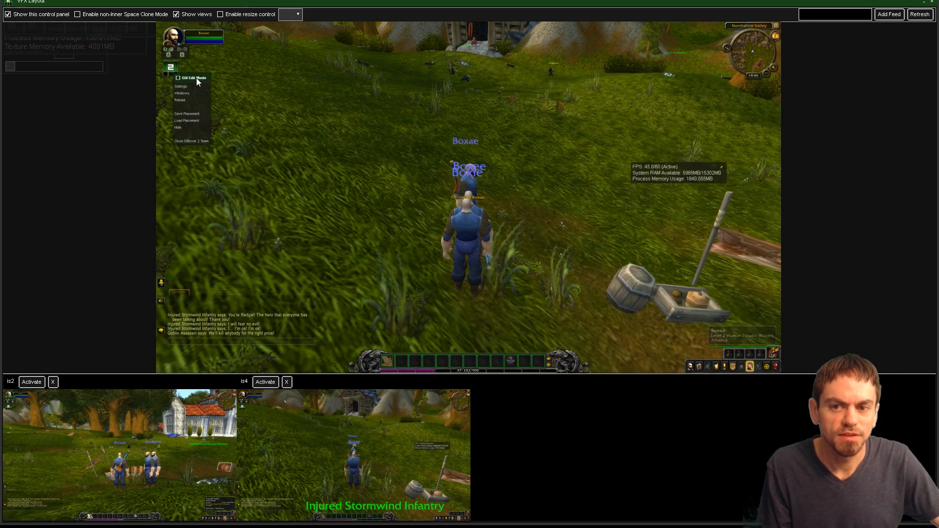
pyautogui.click(177, 77)
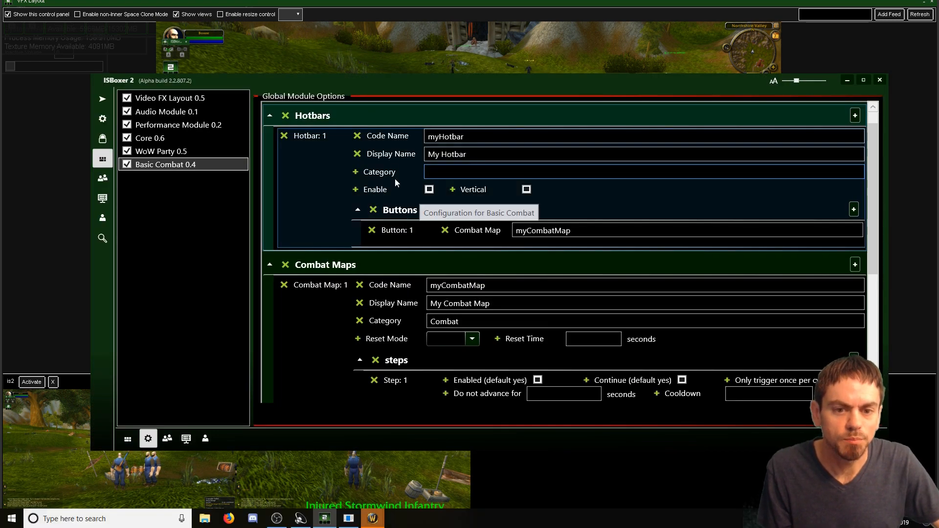
# Clear the stray letter from the category and enable My Hotbar.
pyautogui.write('H')
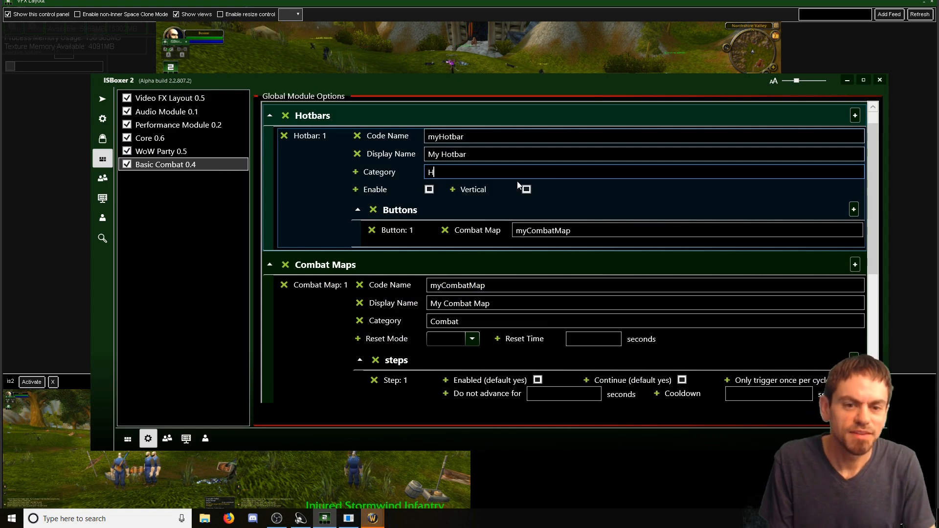
pyautogui.press('Backspace')
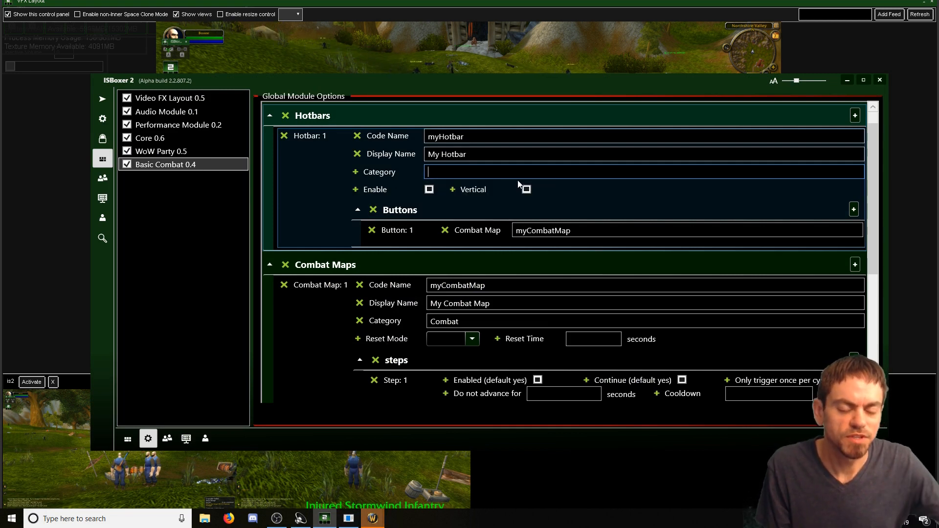
pyautogui.moveTo(447, 168)
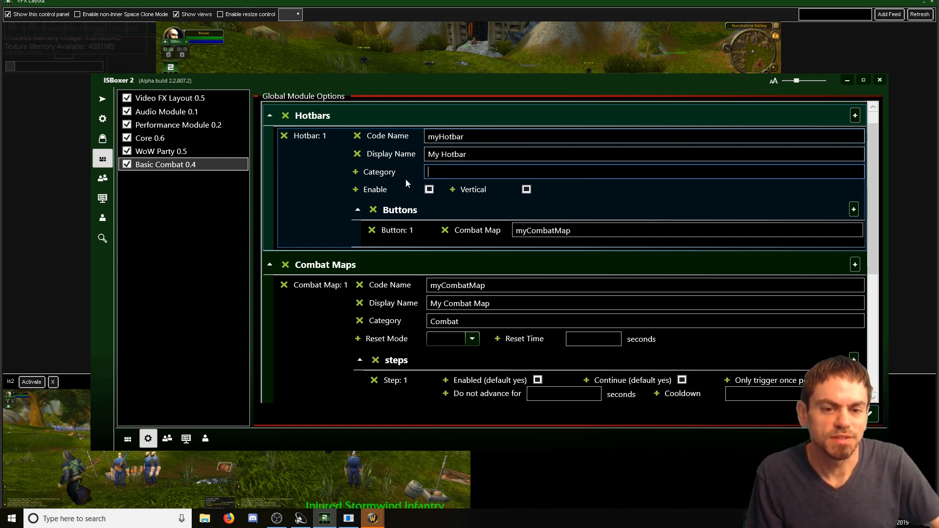
pyautogui.moveTo(420, 193)
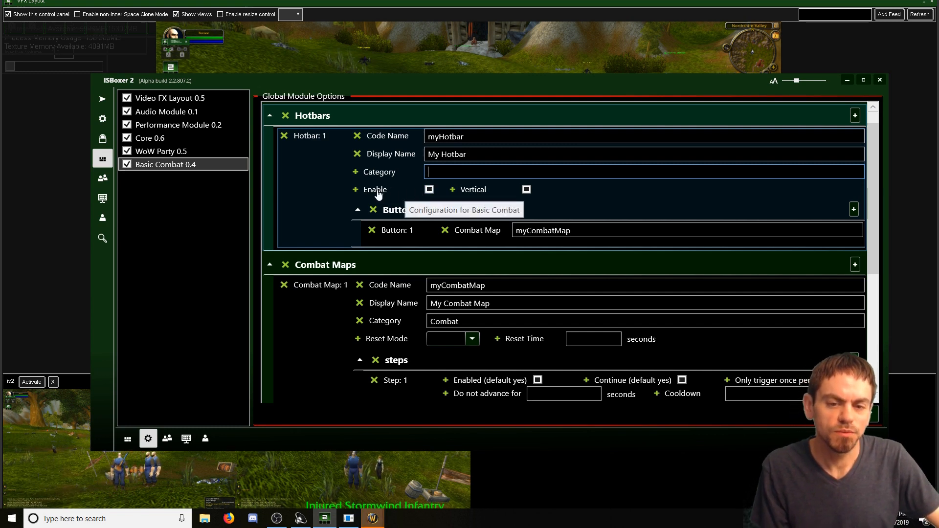
pyautogui.moveTo(355, 189)
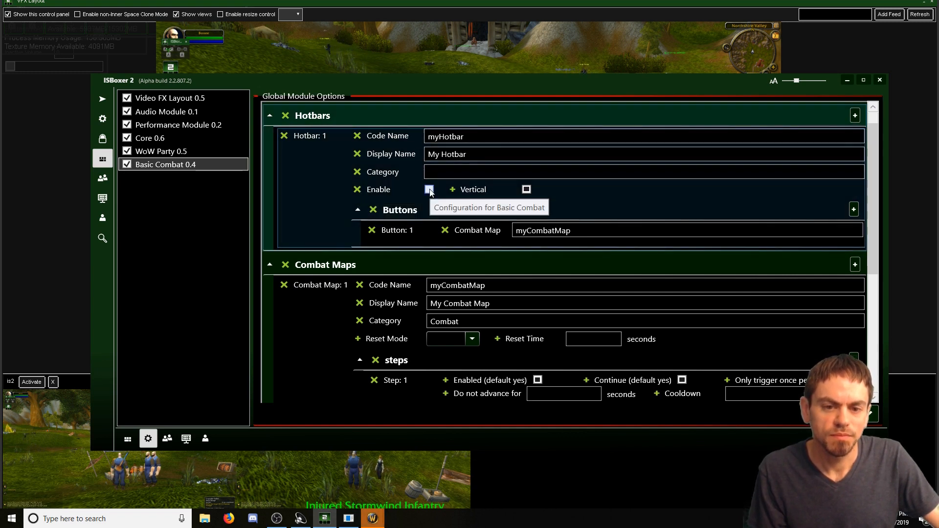
pyautogui.click(429, 189)
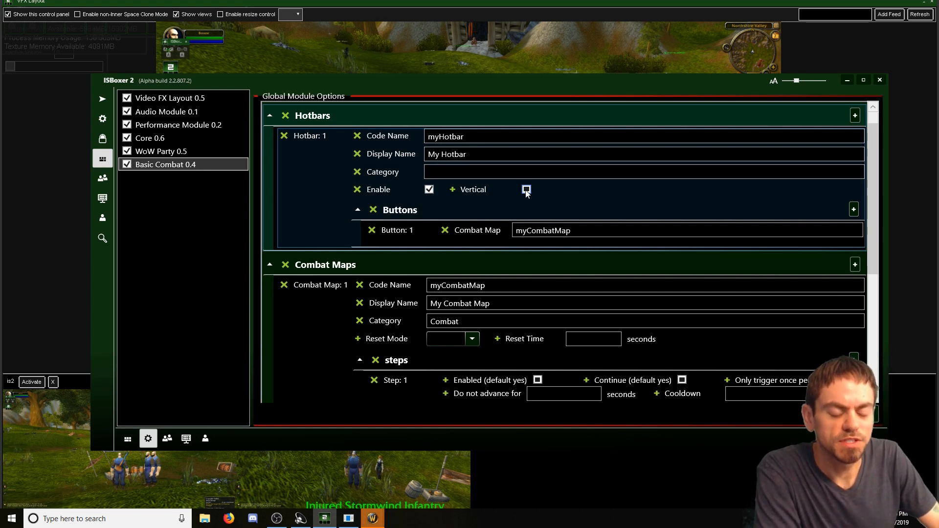
pyautogui.moveTo(526, 190)
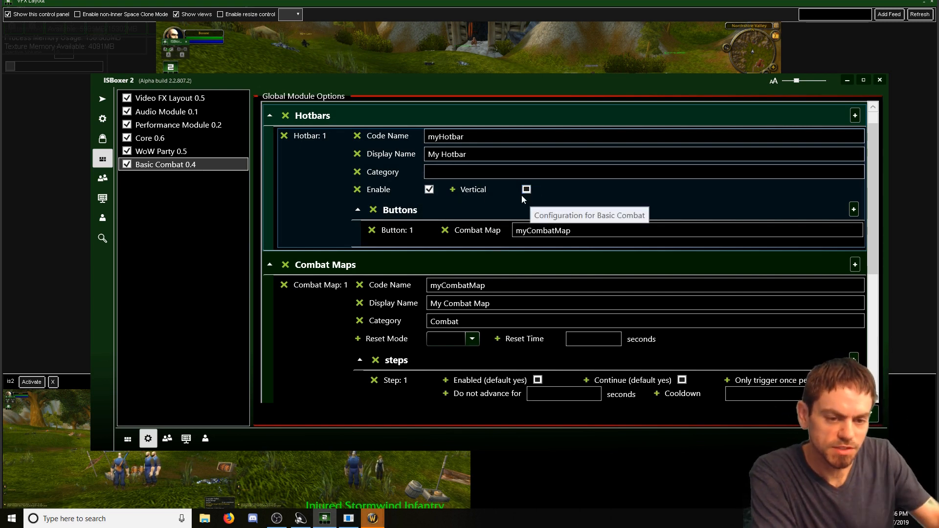
pyautogui.moveTo(651, 209)
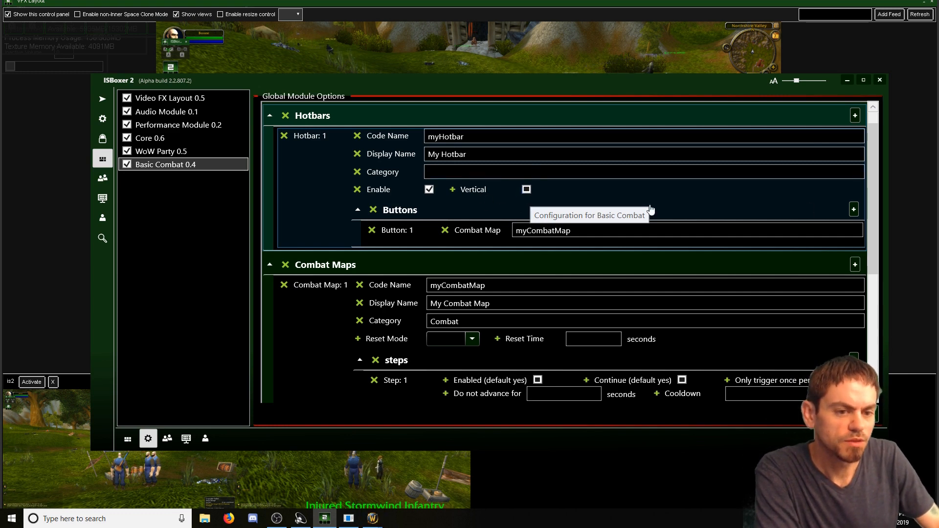
pyautogui.moveTo(253, 221)
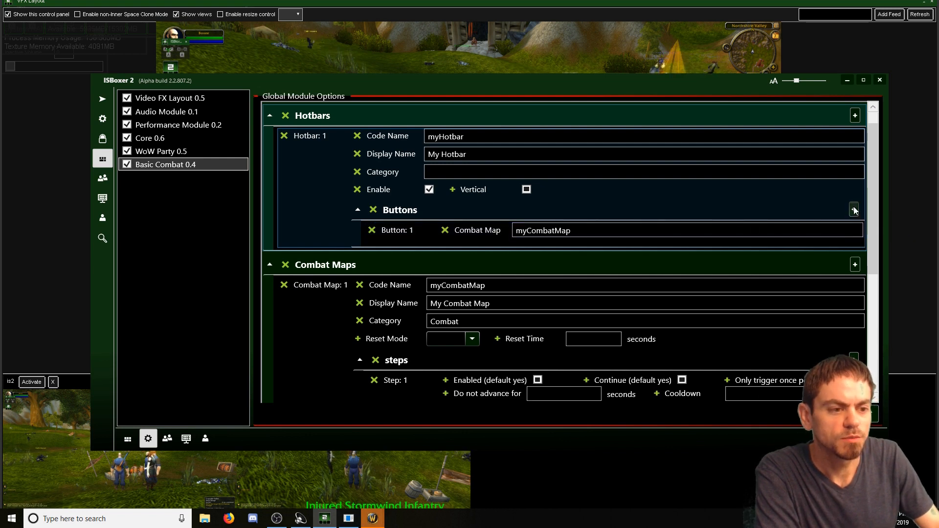
# Add Button 2 tied to combat1 and set the hotbar to Vertical.
pyautogui.click(854, 209)
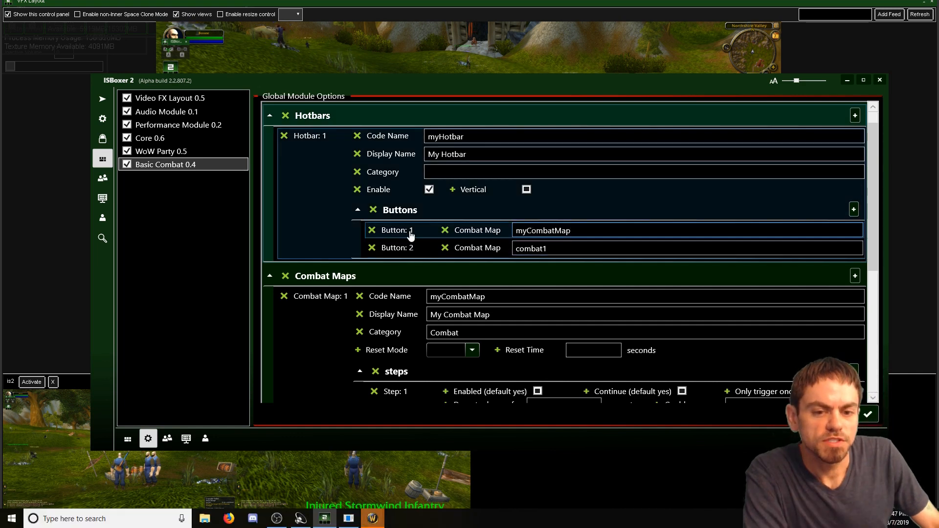
pyautogui.scroll(3)
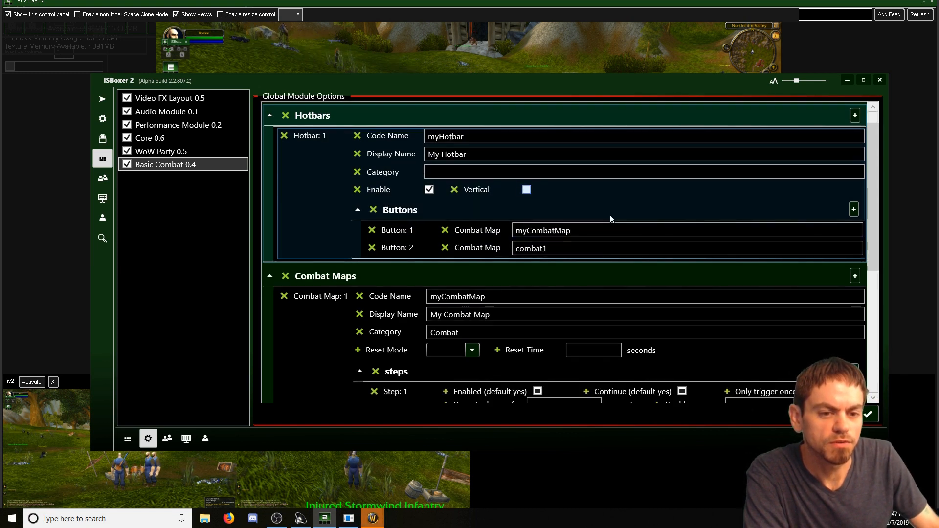
pyautogui.click(526, 189)
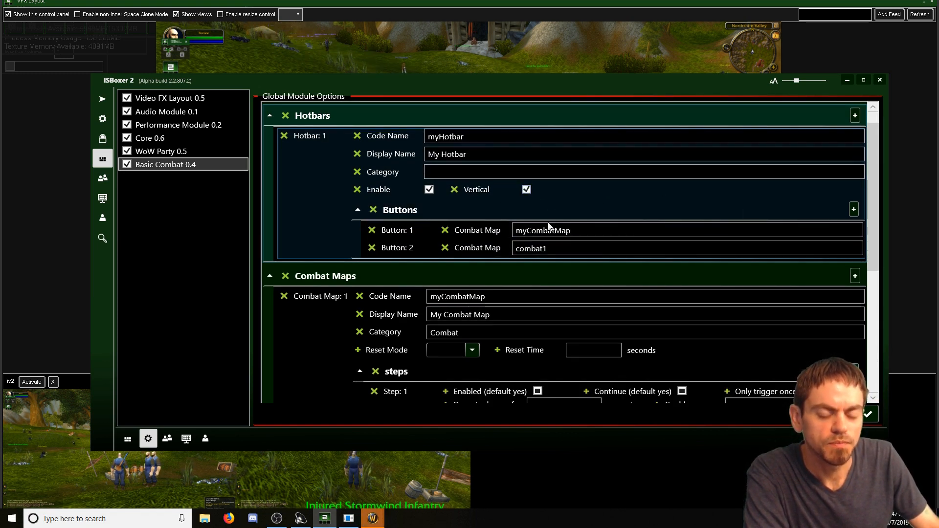
pyautogui.scroll(-3)
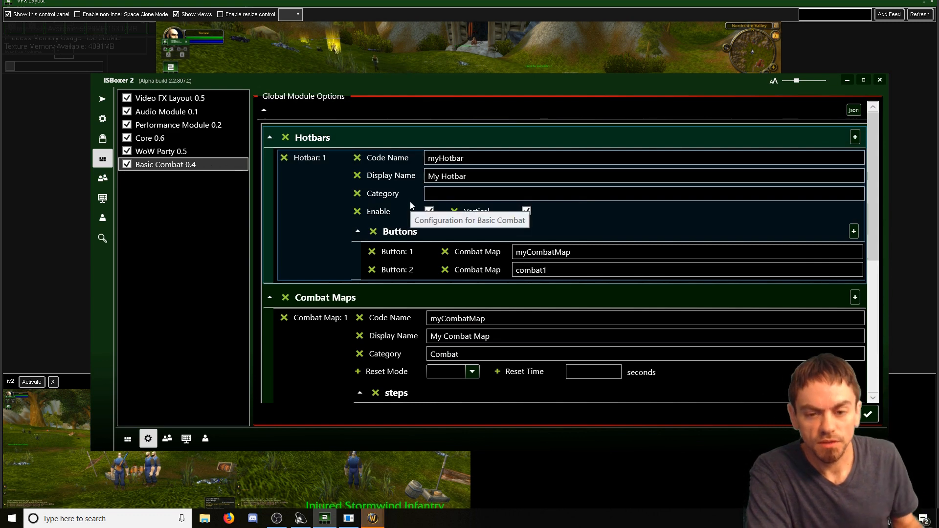
# Review the Basic Combat module settings once more from the launcher page.
pyautogui.click(102, 98)
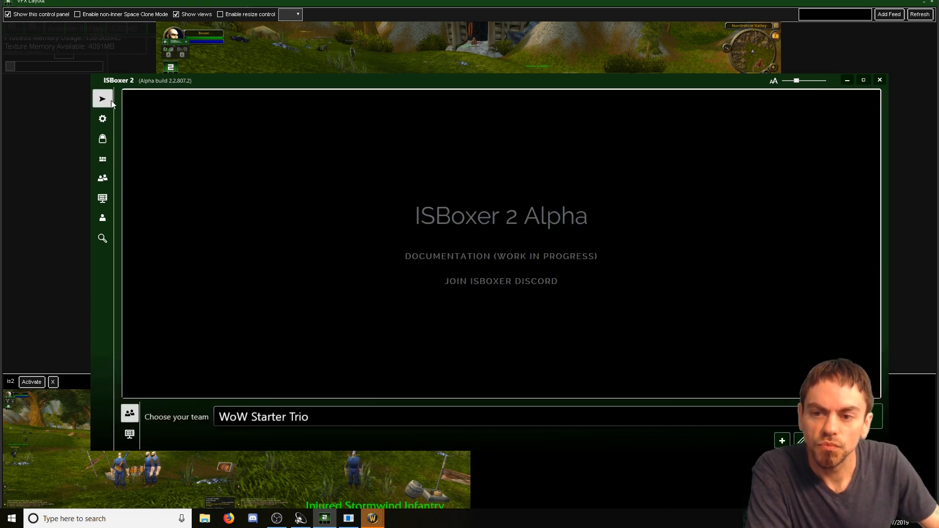
pyautogui.moveTo(119, 143)
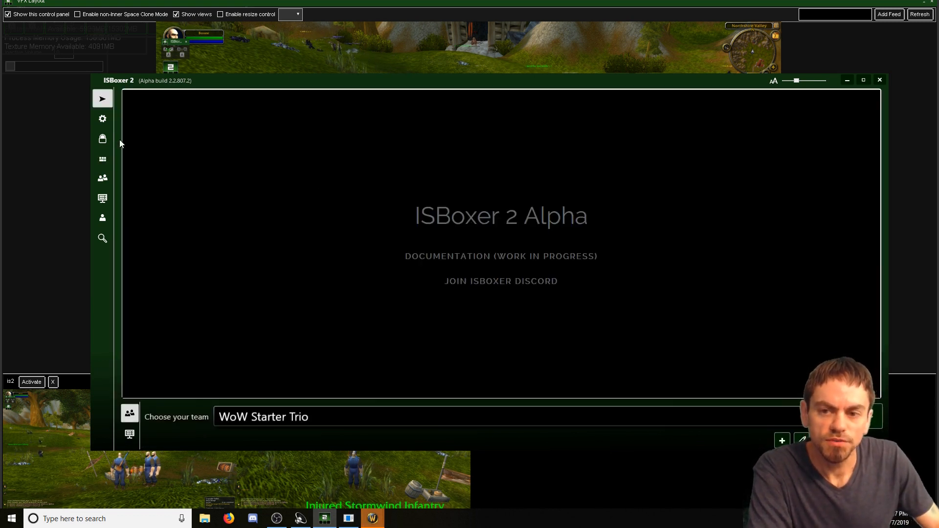
pyautogui.moveTo(345, 211)
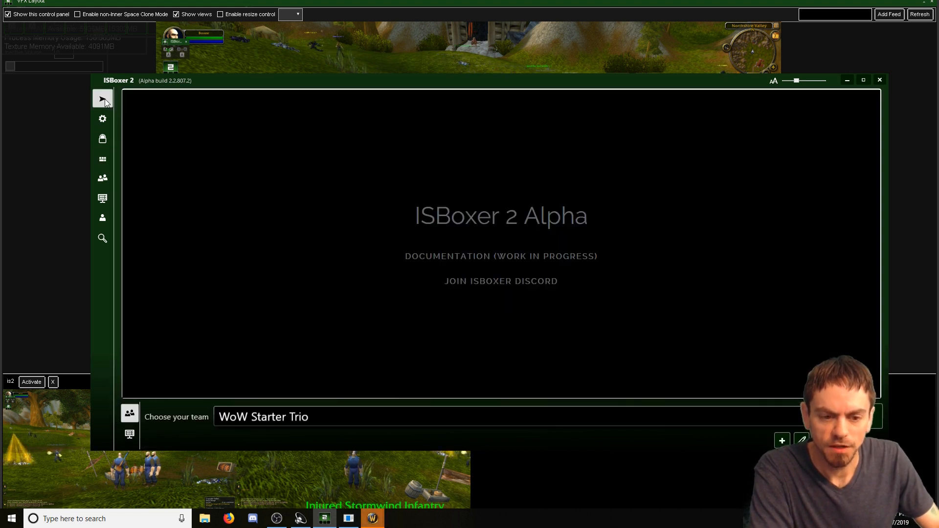
pyautogui.click(102, 159)
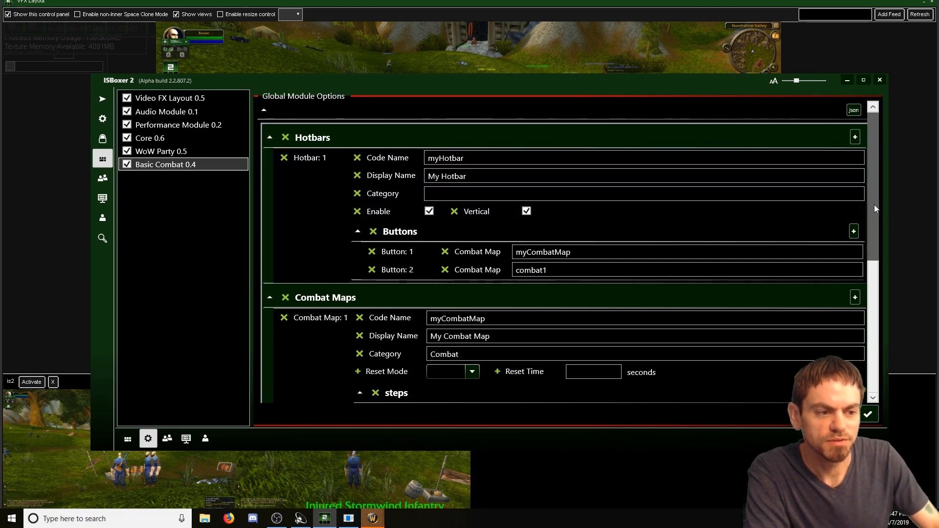
pyautogui.scroll(-3)
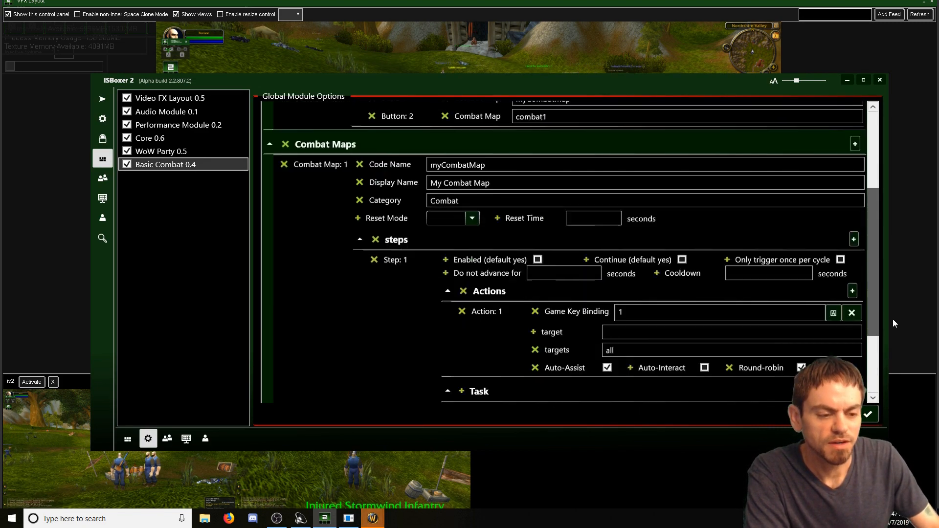
pyautogui.scroll(3)
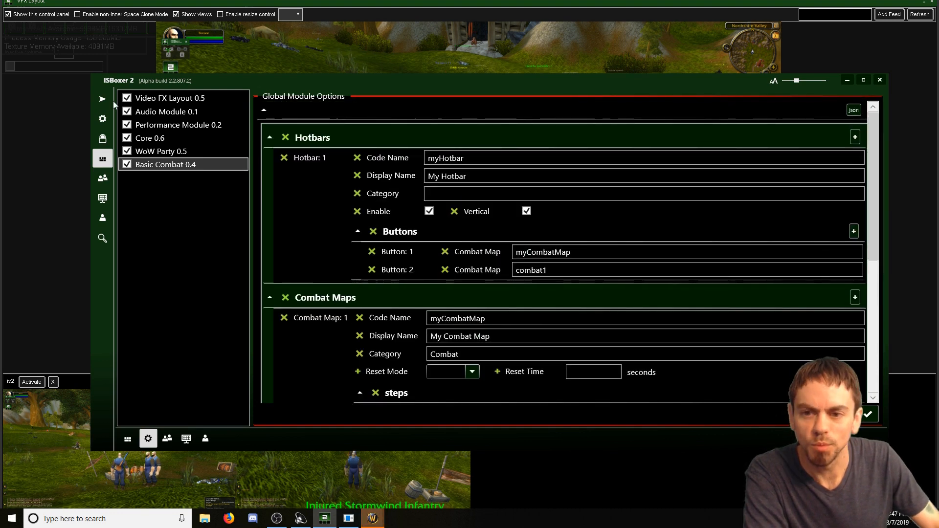
# Bring up the Team Module Options page with Basic Combat selected.
pyautogui.click(101, 97)
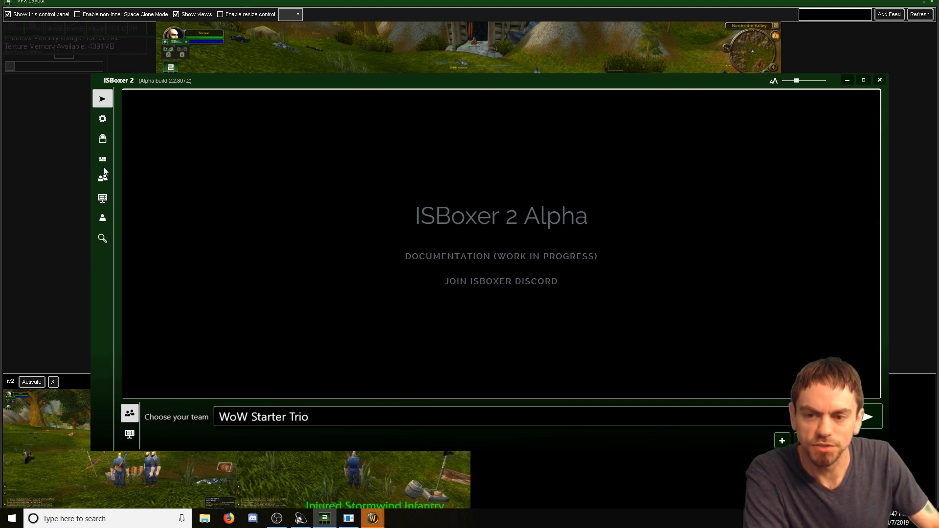
pyautogui.click(102, 158)
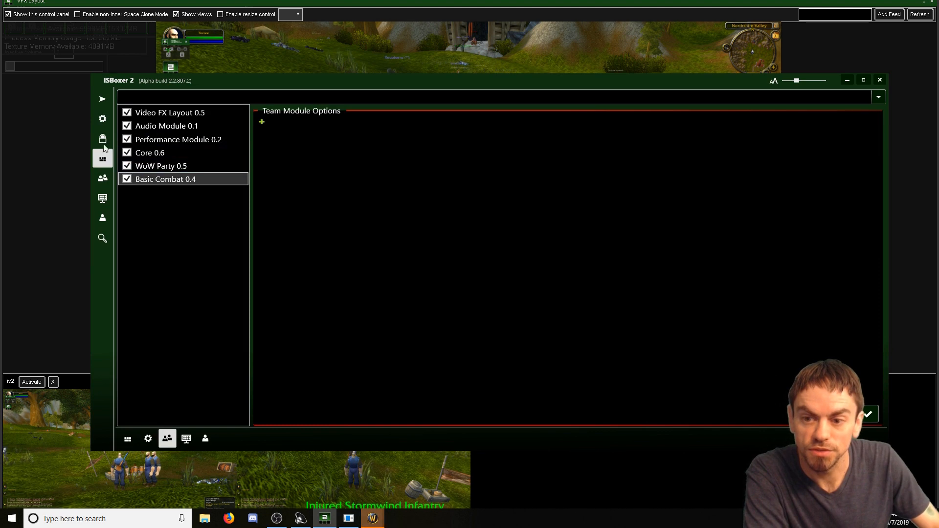
# Show the team's Client Hotkeys list with My Combat Map now present.
pyautogui.click(102, 178)
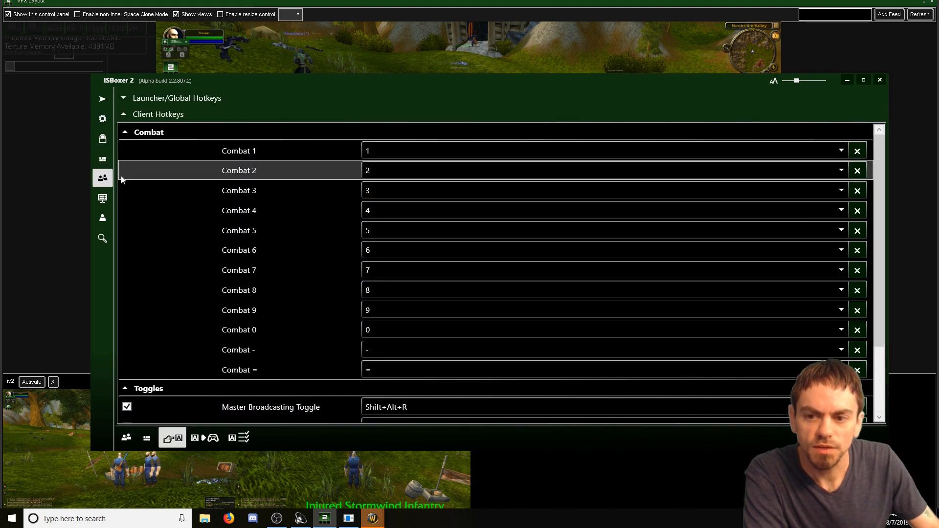
pyautogui.click(103, 159)
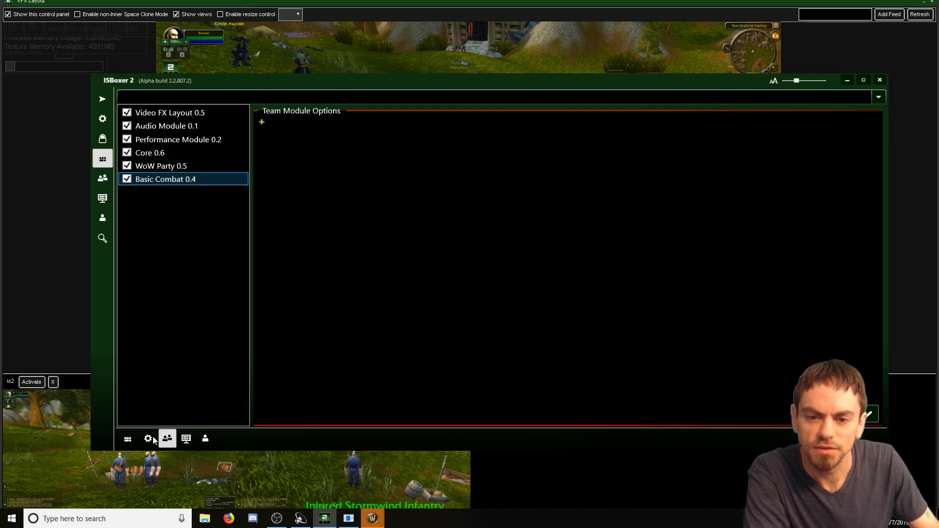
pyautogui.click(102, 177)
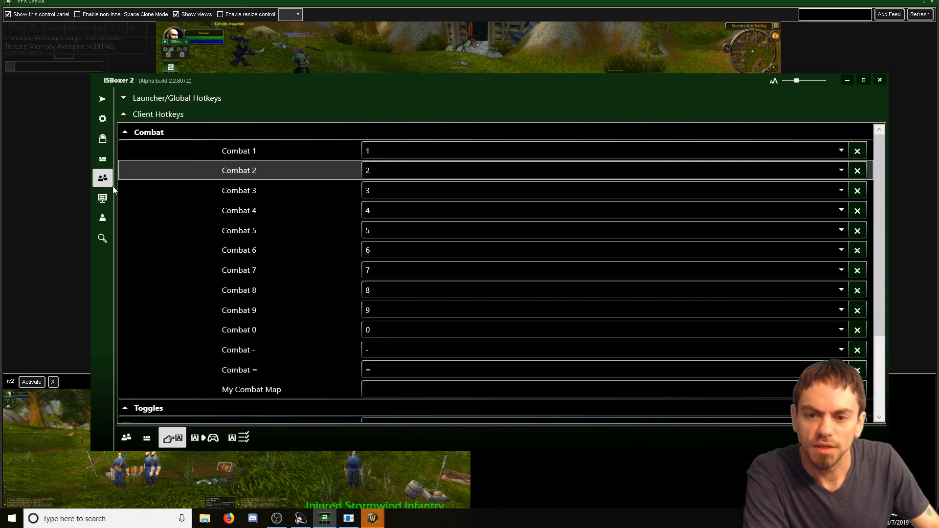
# Bind My Combat Map to Q and return to World of Warcraft.
pyautogui.click(252, 390)
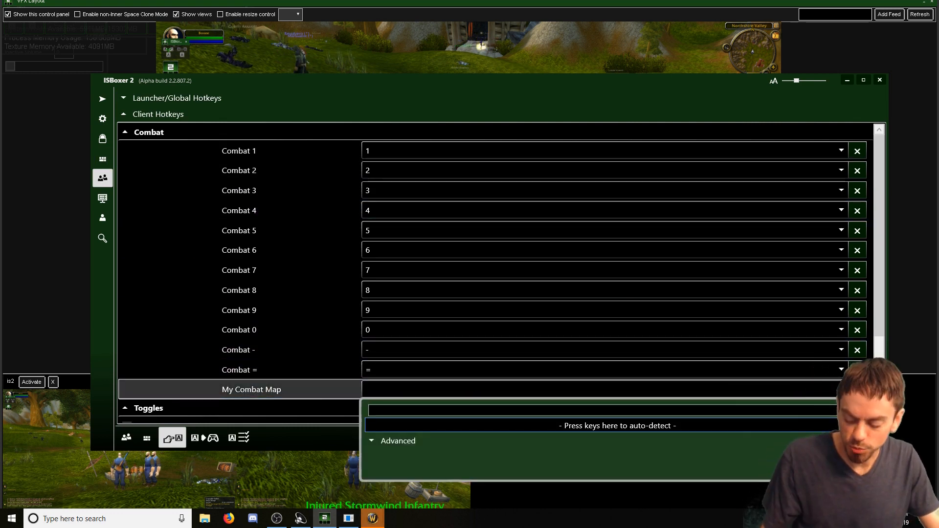
pyautogui.press('q')
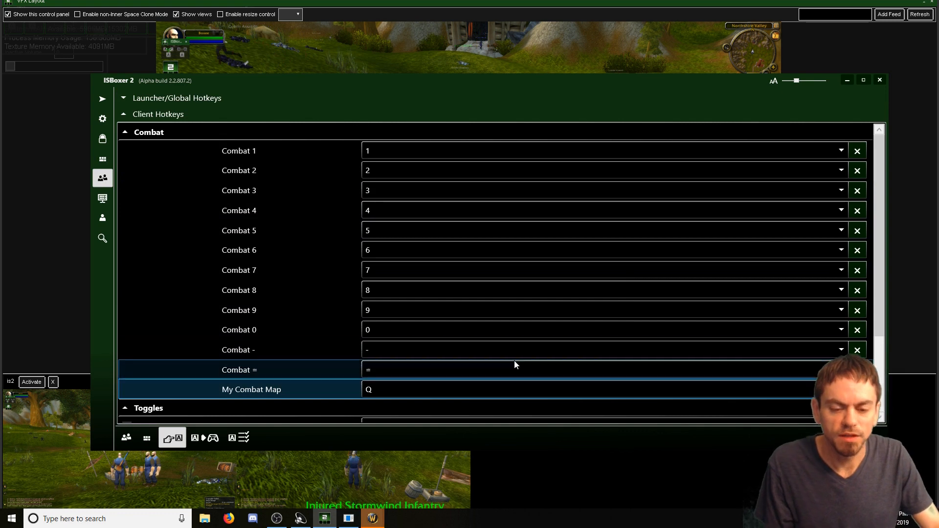
pyautogui.scroll(-3)
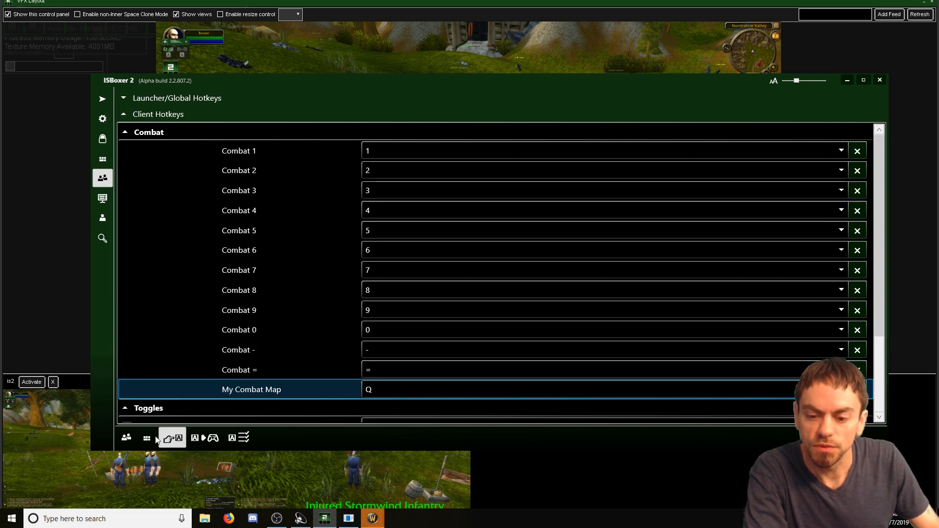
pyautogui.click(102, 99)
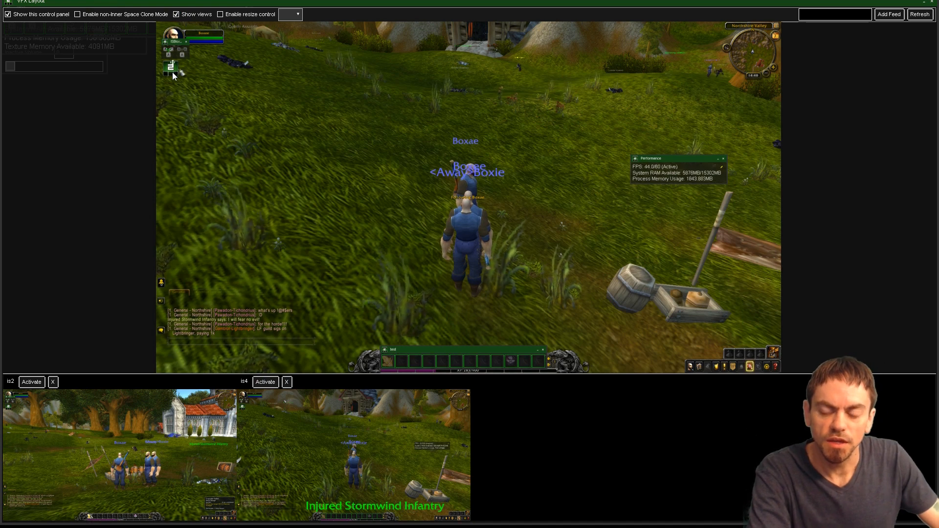
# Close the running ISBoxer 2 team from the in-game ISBoxer menu.
pyautogui.click(170, 66)
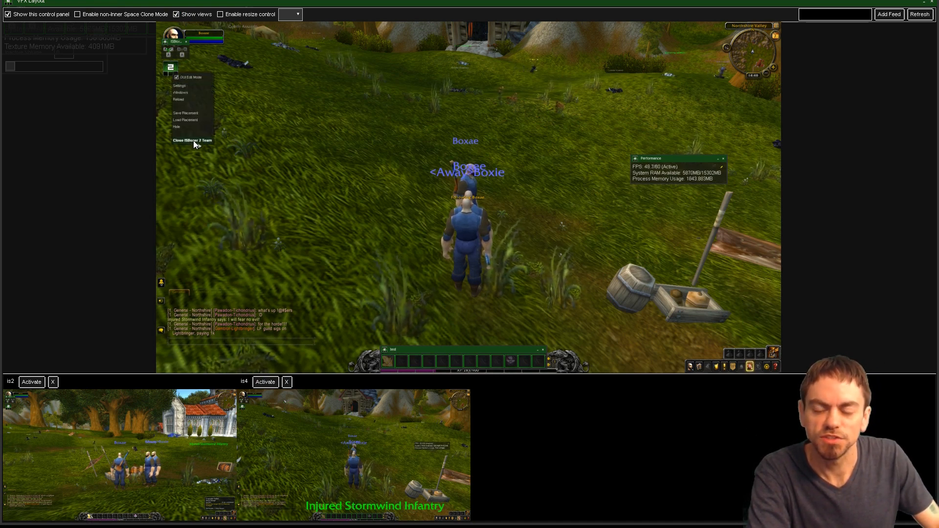
pyautogui.click(193, 140)
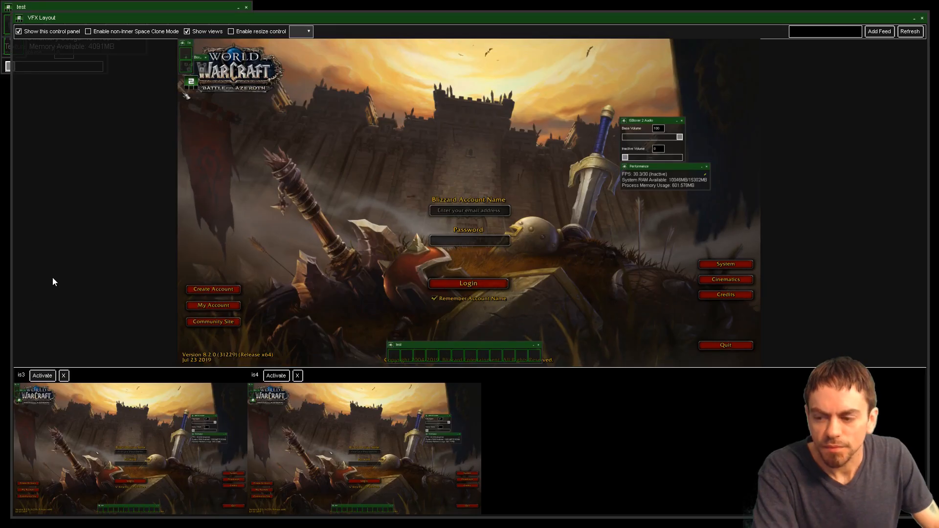
pyautogui.moveTo(154, 165)
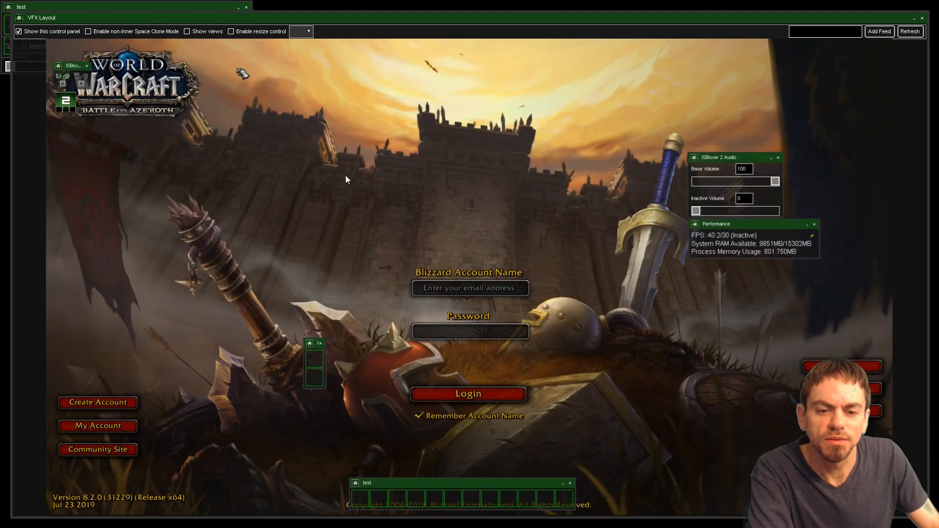
pyautogui.moveTo(313, 359)
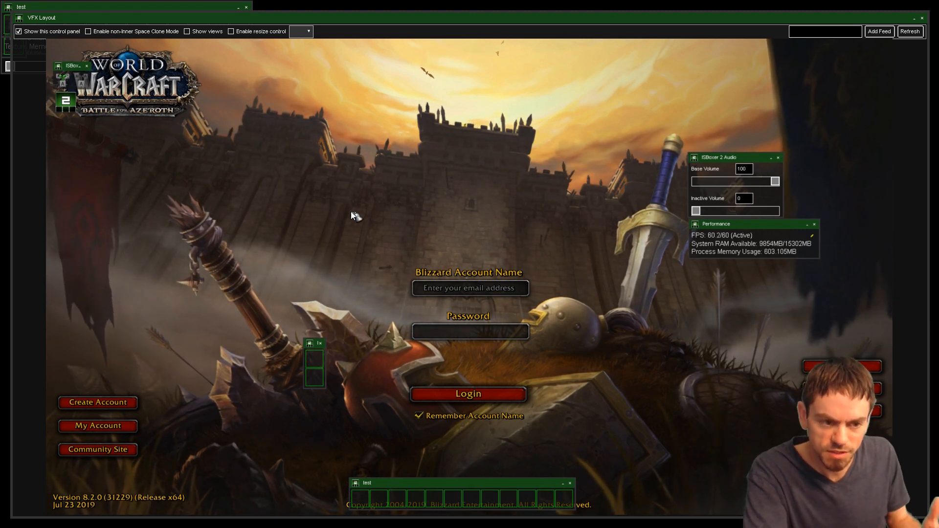
pyautogui.moveTo(384, 222)
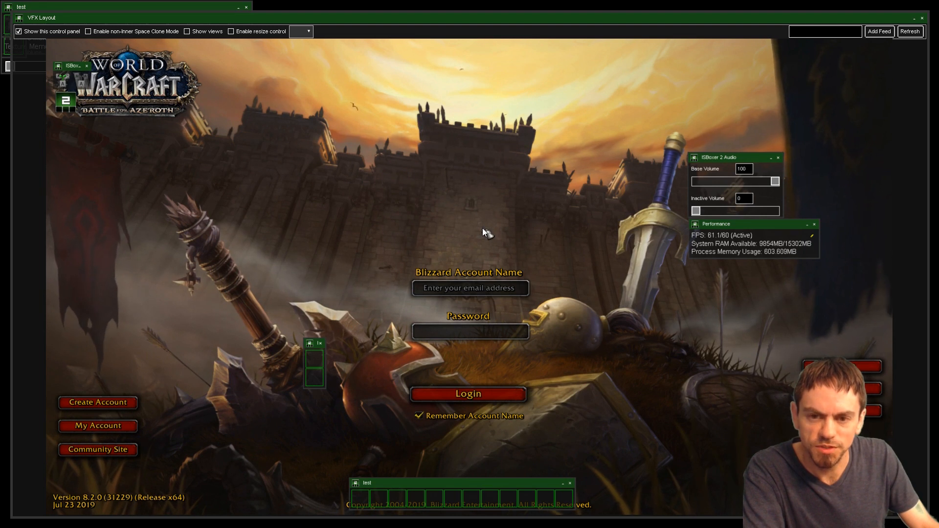
pyautogui.moveTo(403, 215)
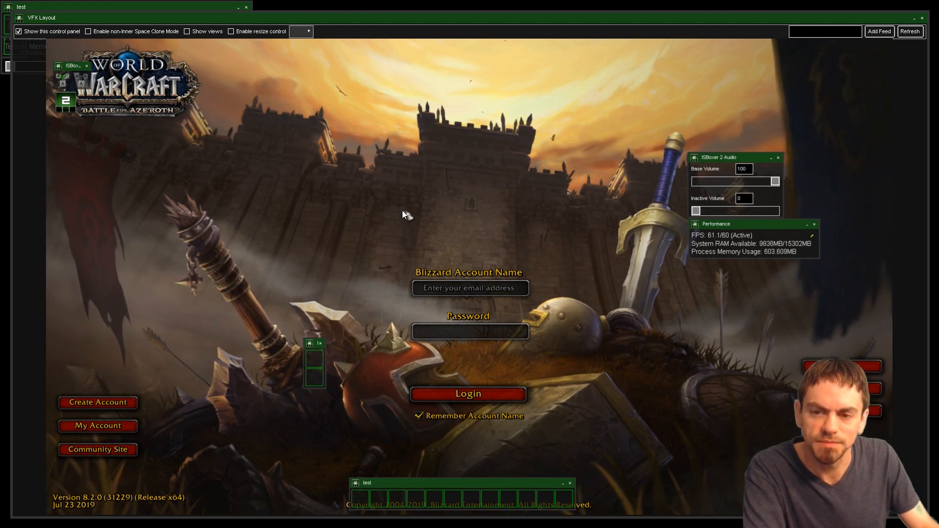
pyautogui.moveTo(404, 248)
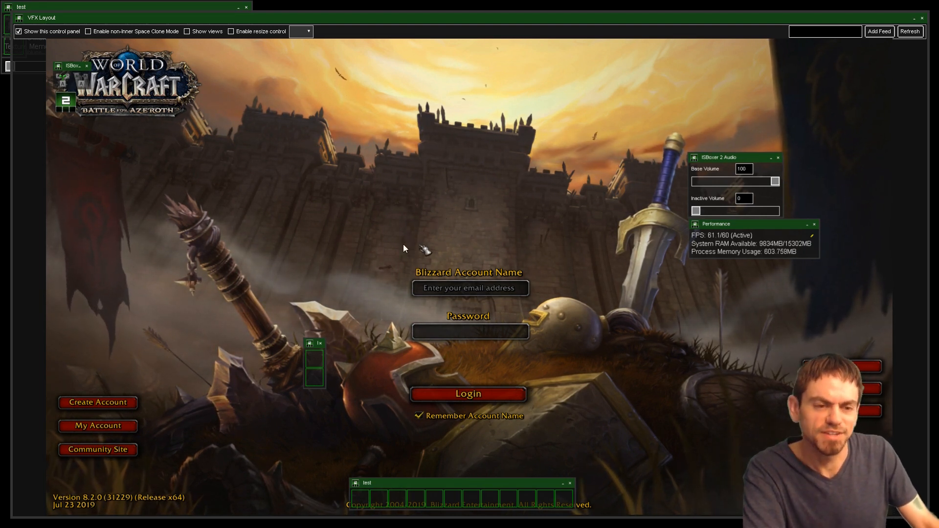